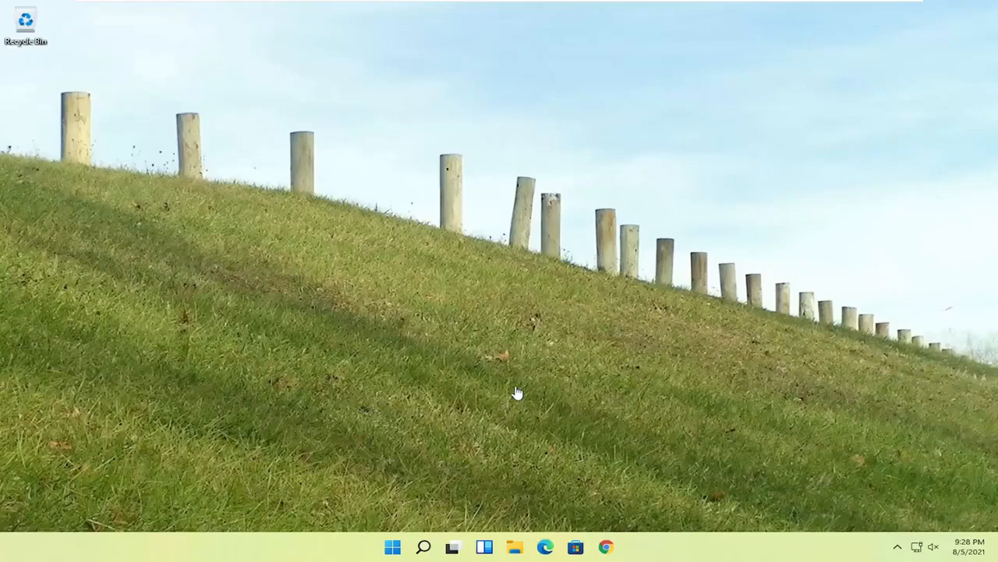
pyautogui.moveTo(520, 392)
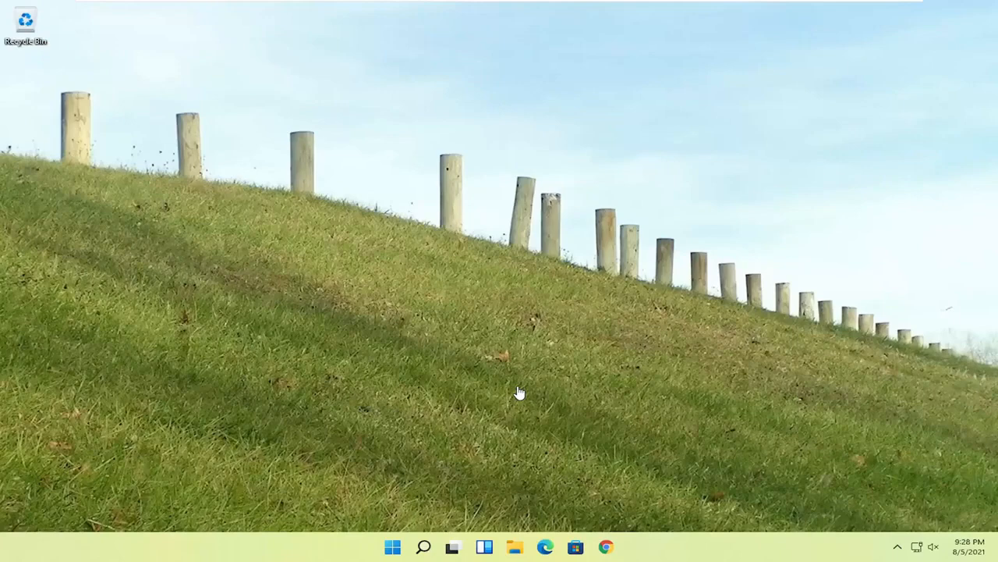
pyautogui.moveTo(521, 238)
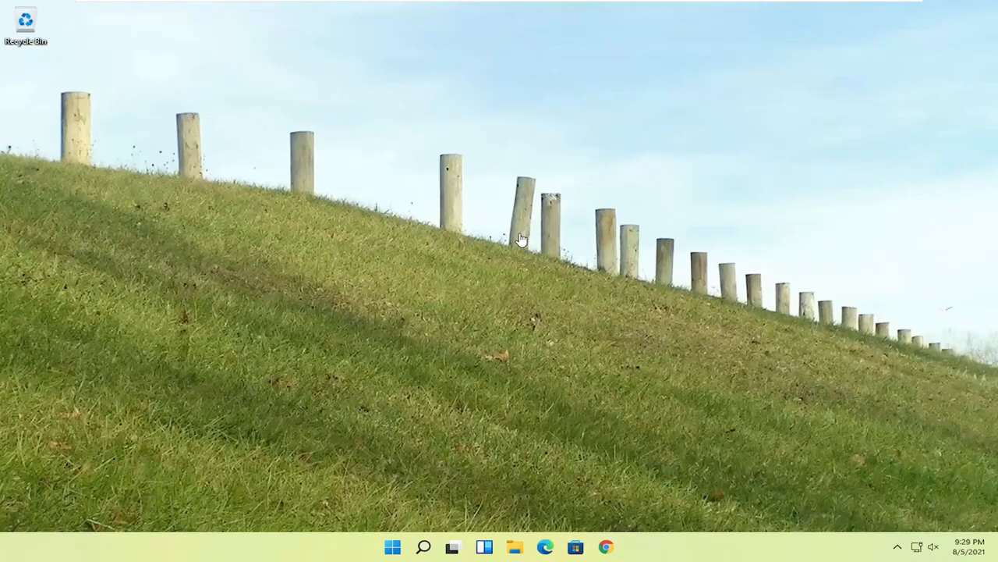
pyautogui.moveTo(545, 234)
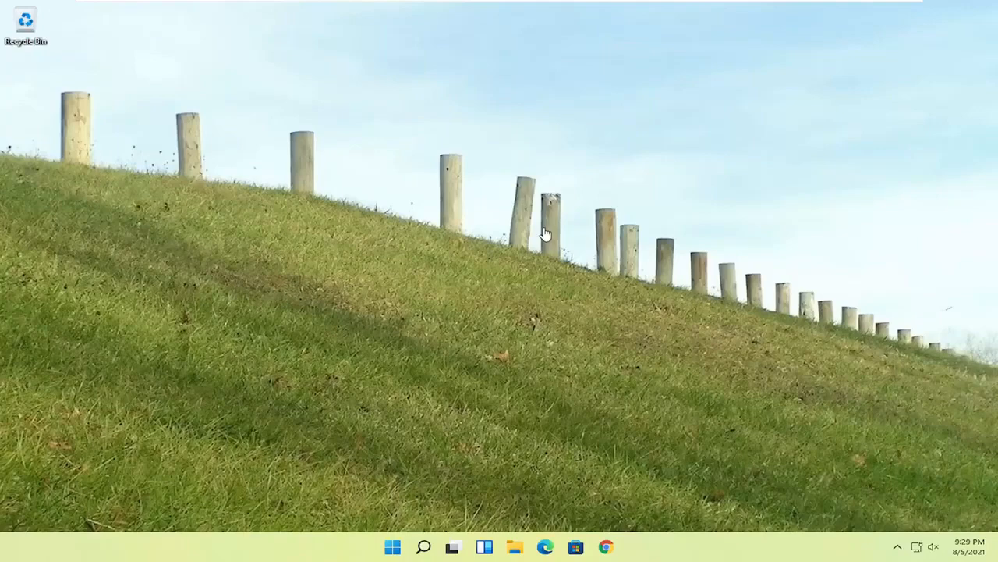
pyautogui.moveTo(454, 212)
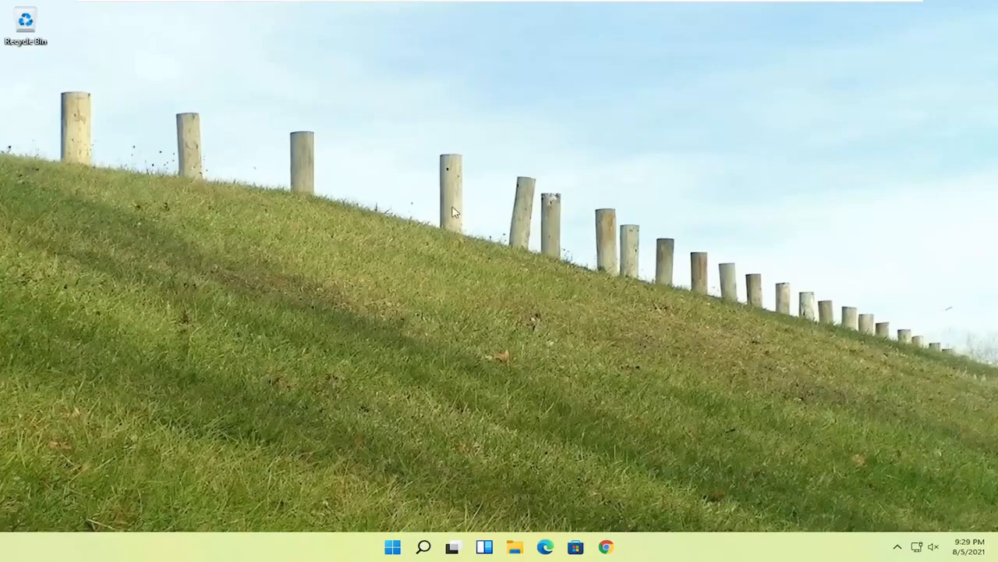
pyautogui.moveTo(417, 496)
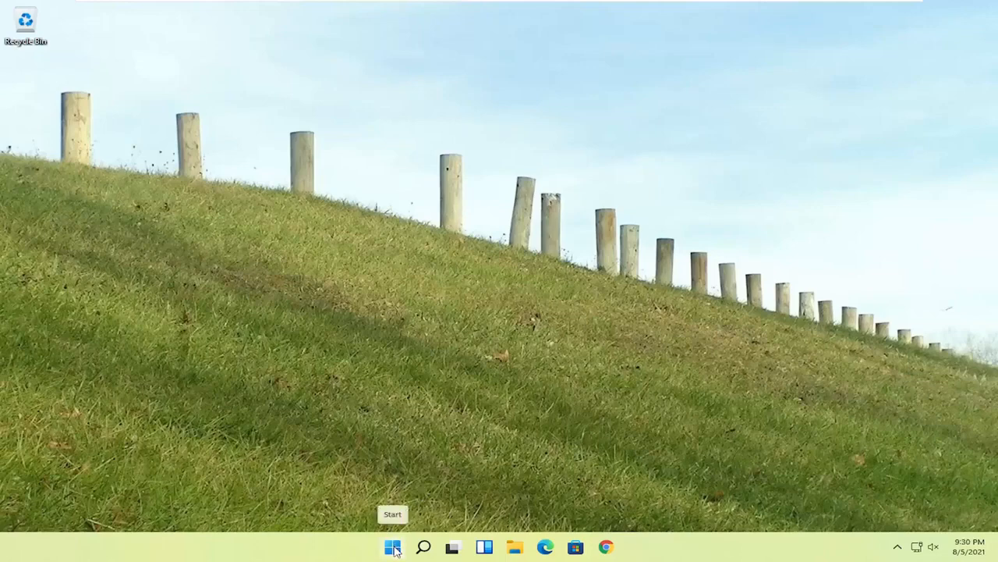
# Step: Open the Start button's quick-link menu to reach the Restart option
pyautogui.rightClick(392, 546)
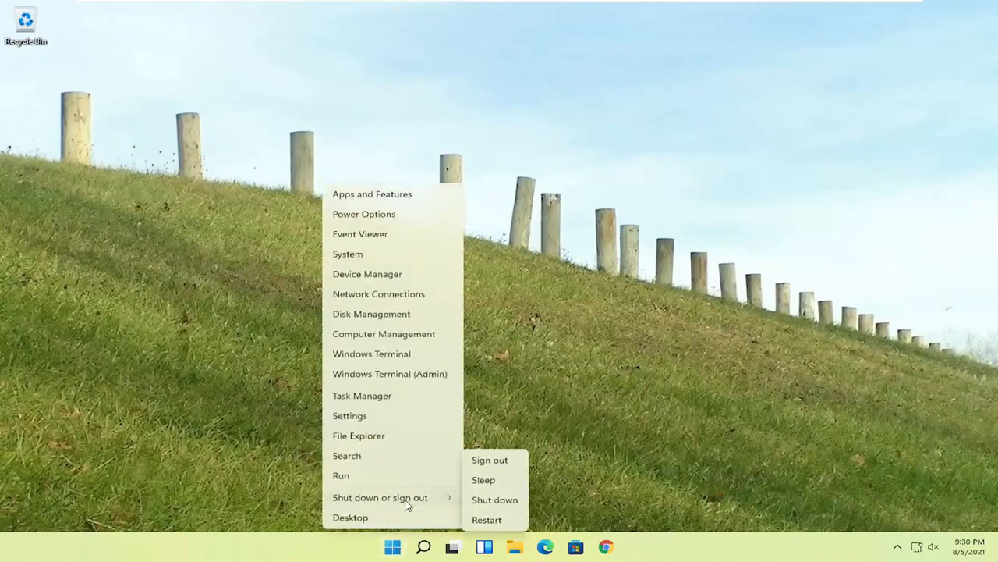
pyautogui.moveTo(484, 519)
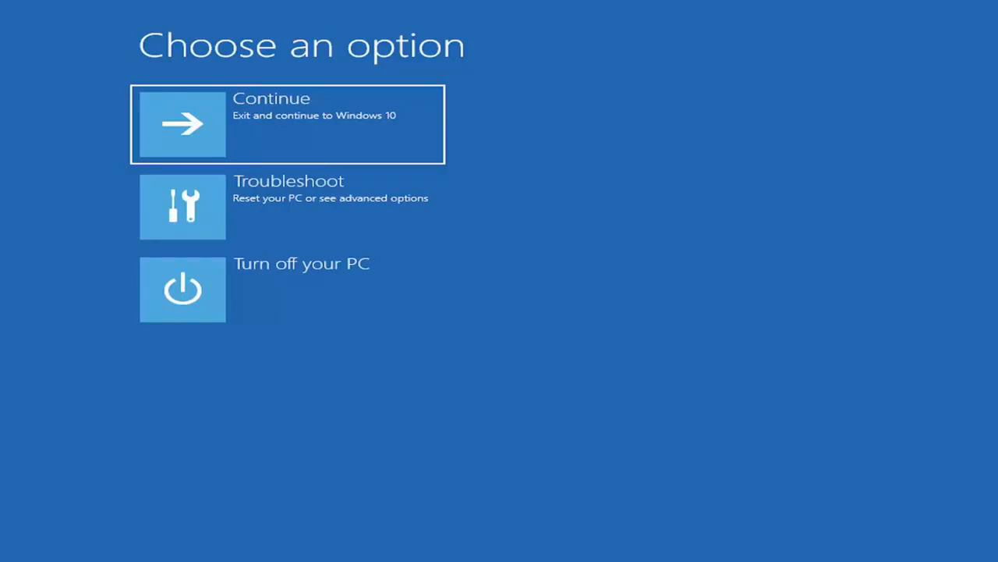
pyautogui.moveTo(339, 111)
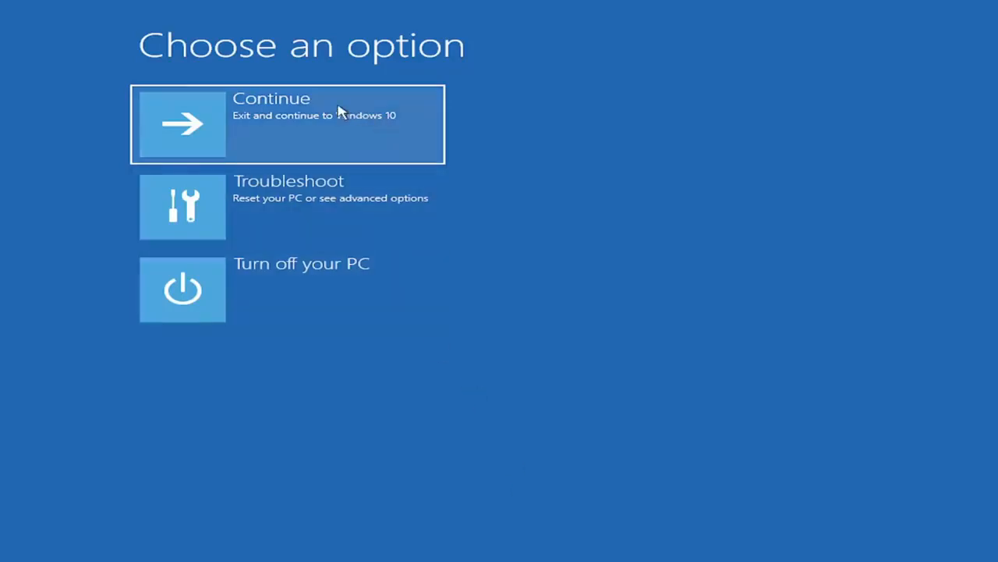
pyautogui.moveTo(229, 205)
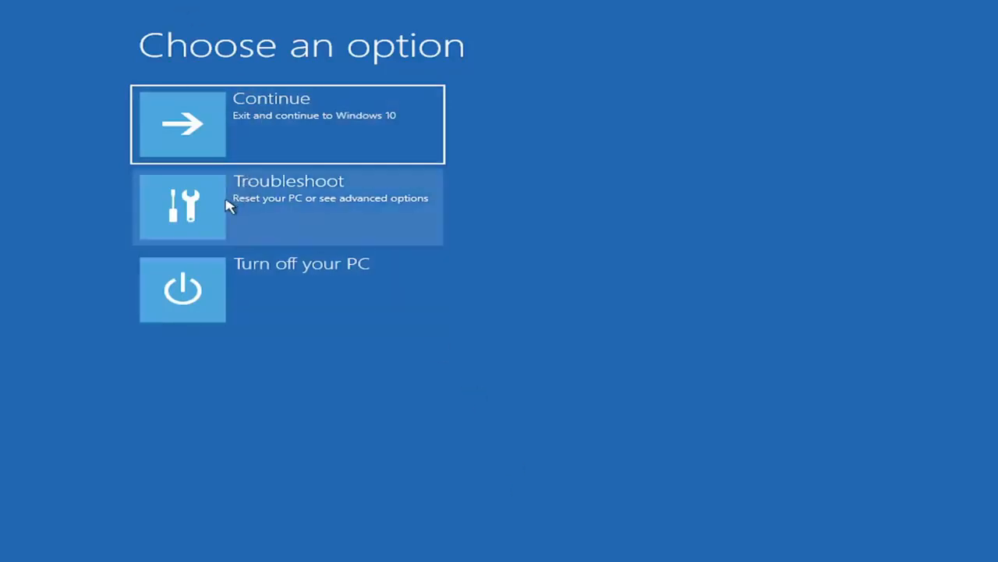
pyautogui.moveTo(323, 209)
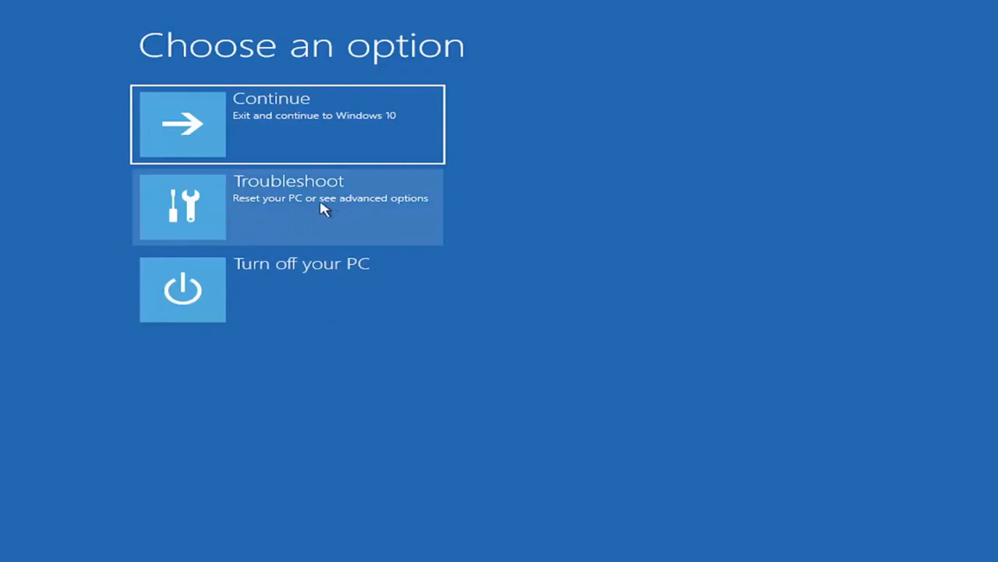
# Step: Go through Troubleshoot to the Reset this PC keep-or-remove choices
pyautogui.click(287, 206)
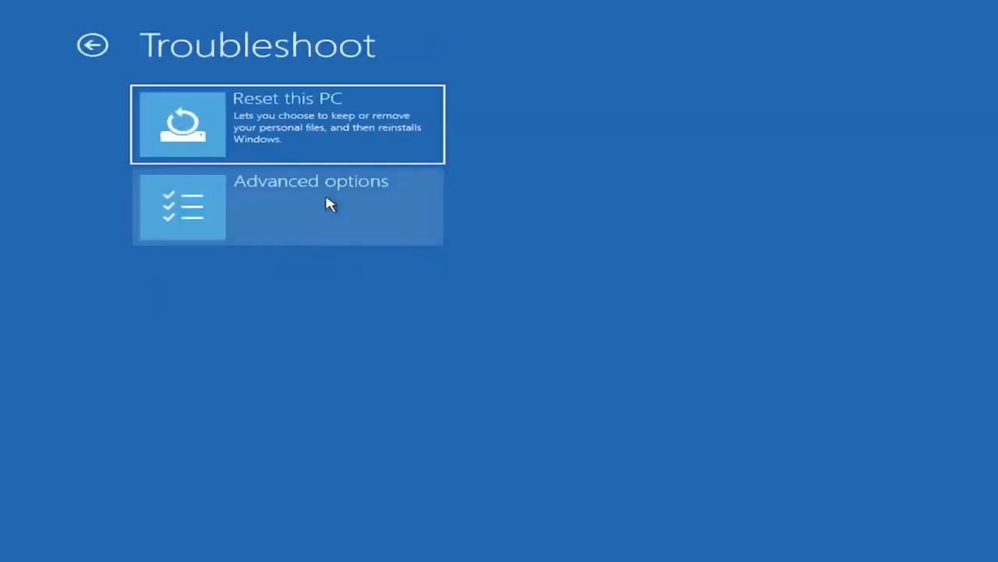
pyautogui.moveTo(170, 144)
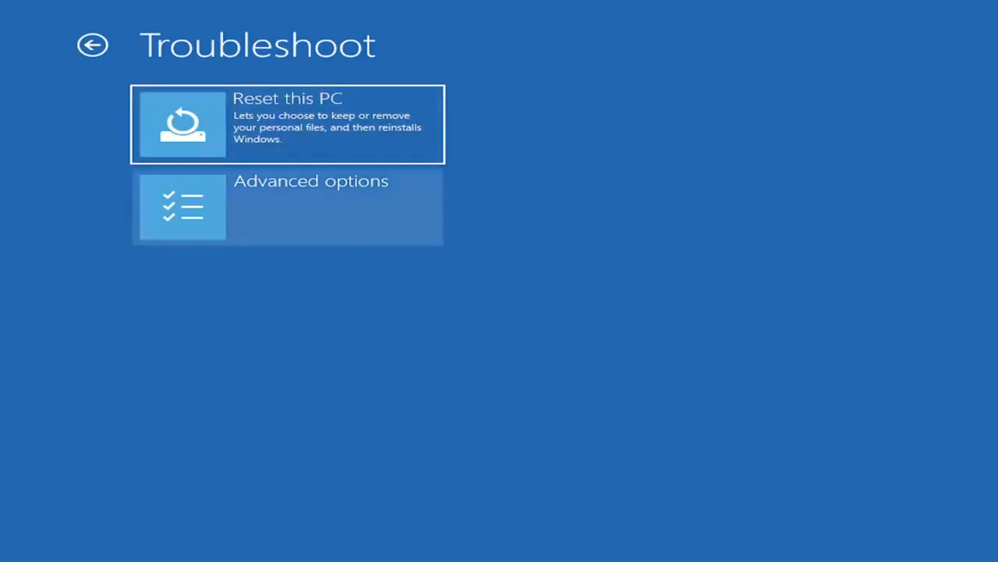
pyautogui.click(287, 124)
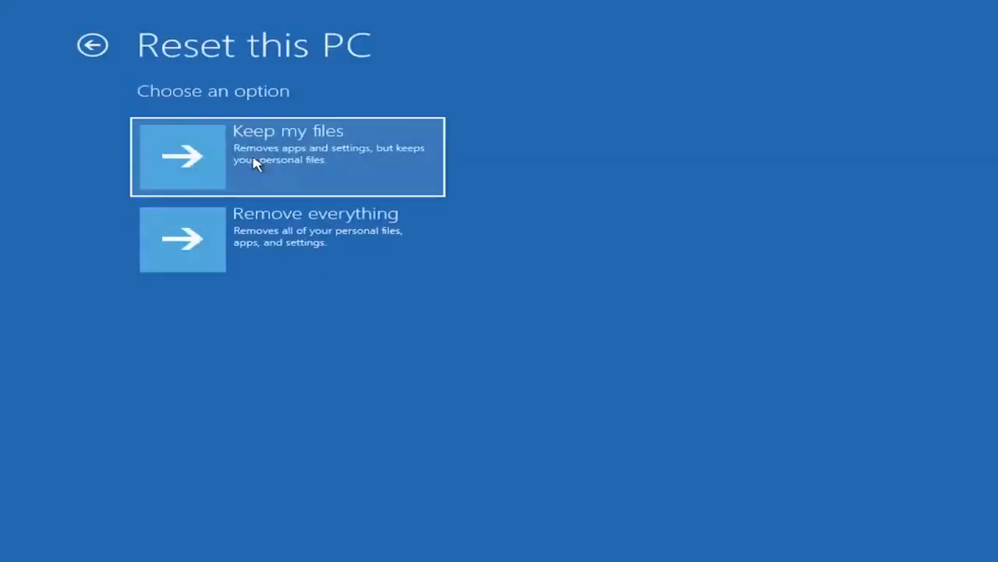
pyautogui.moveTo(292, 156)
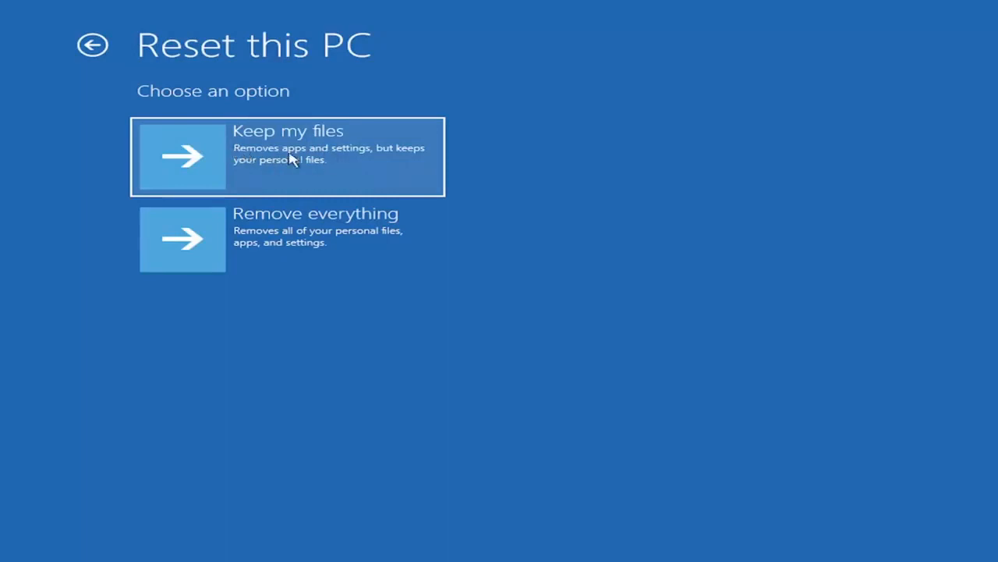
pyautogui.moveTo(279, 171)
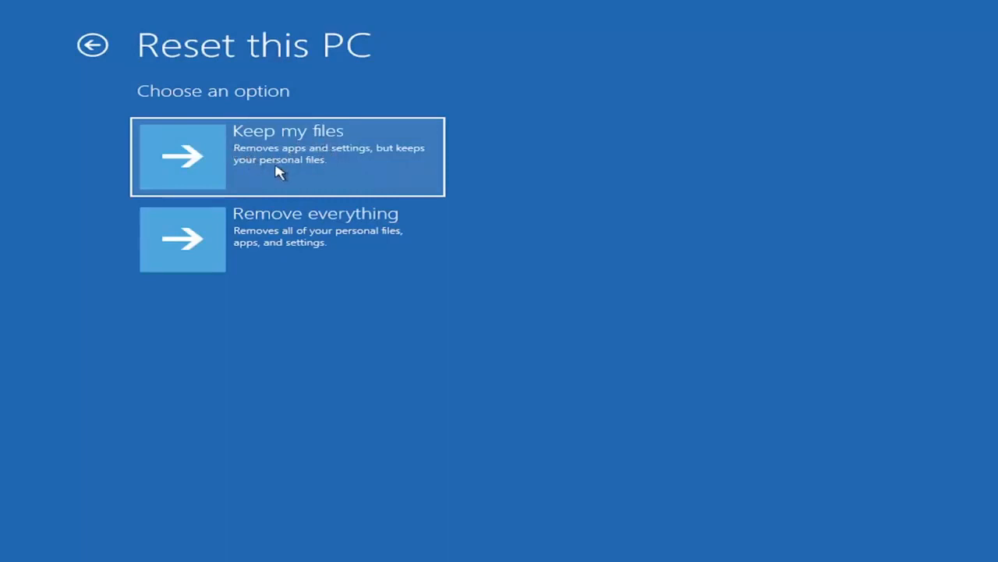
pyautogui.moveTo(269, 143)
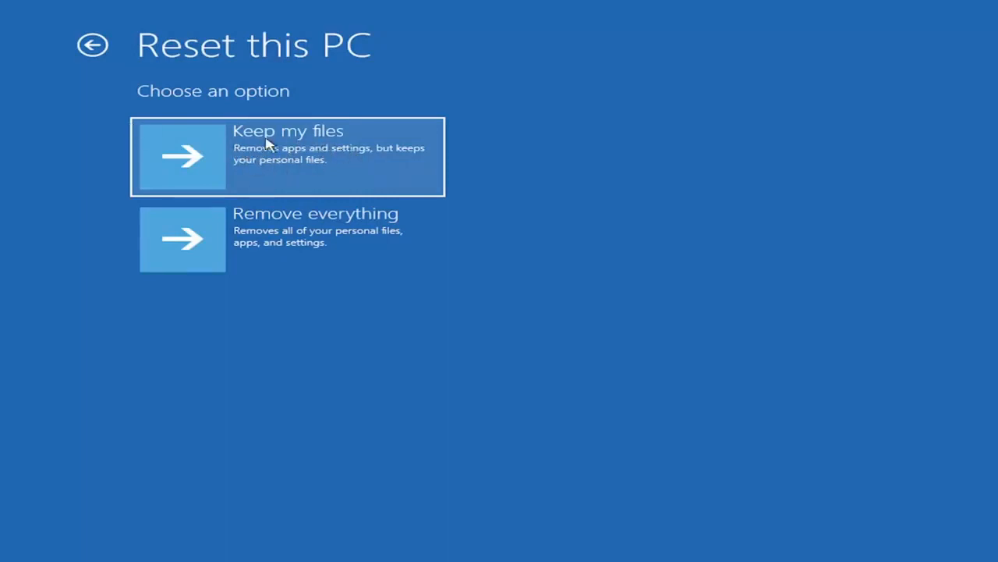
pyautogui.moveTo(366, 154)
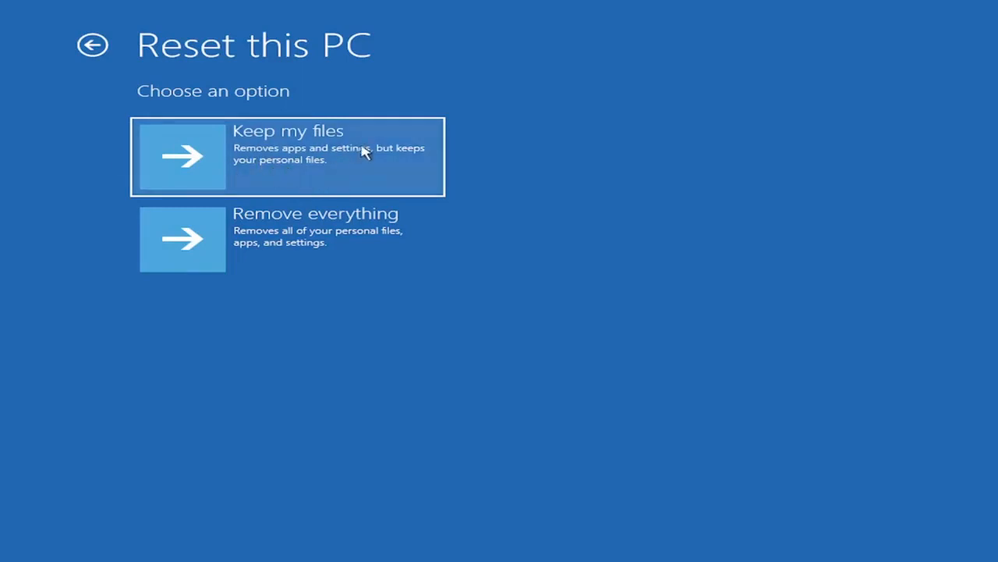
pyautogui.moveTo(273, 172)
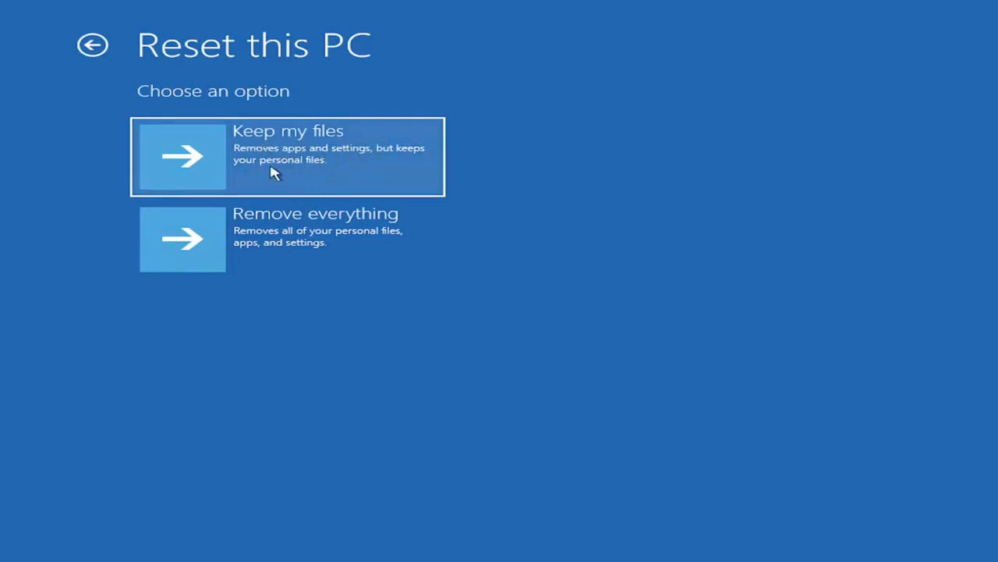
pyautogui.moveTo(292, 152)
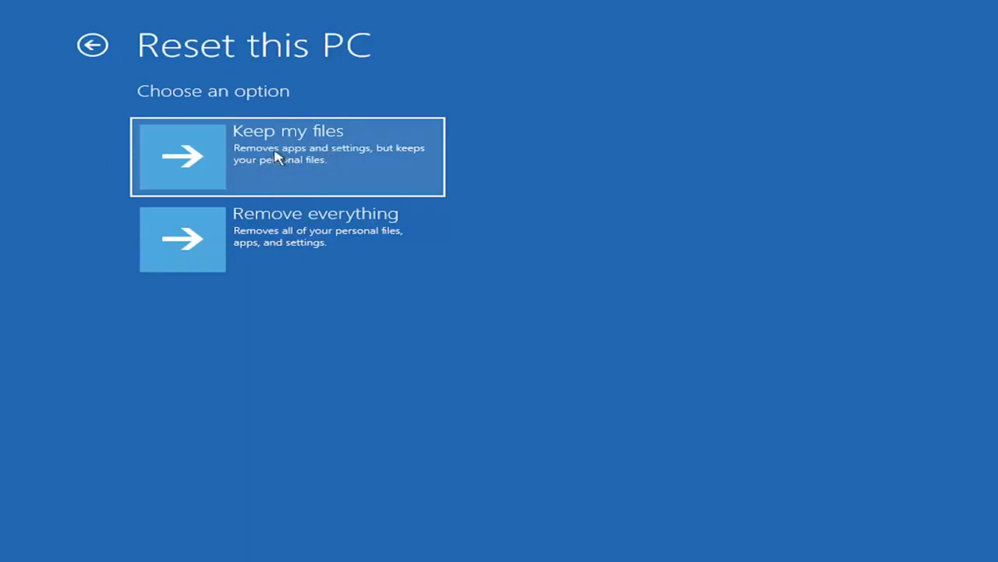
pyautogui.moveTo(246, 132)
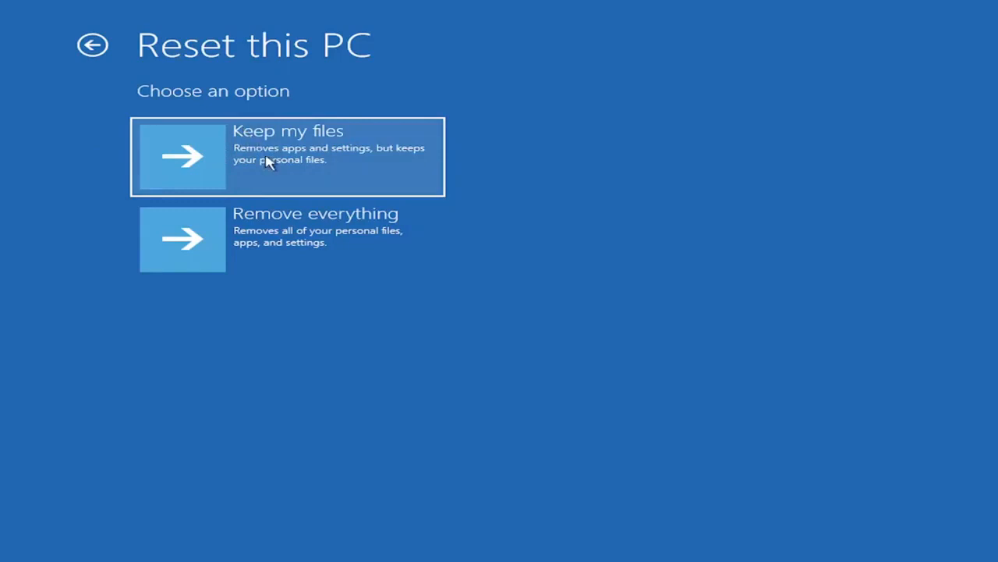
pyautogui.moveTo(209, 153)
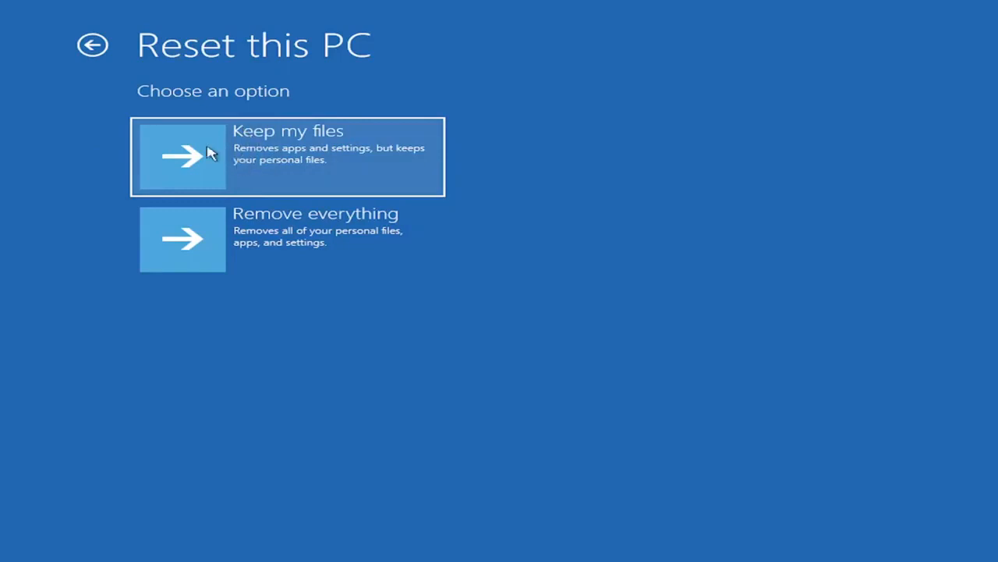
pyautogui.moveTo(273, 164)
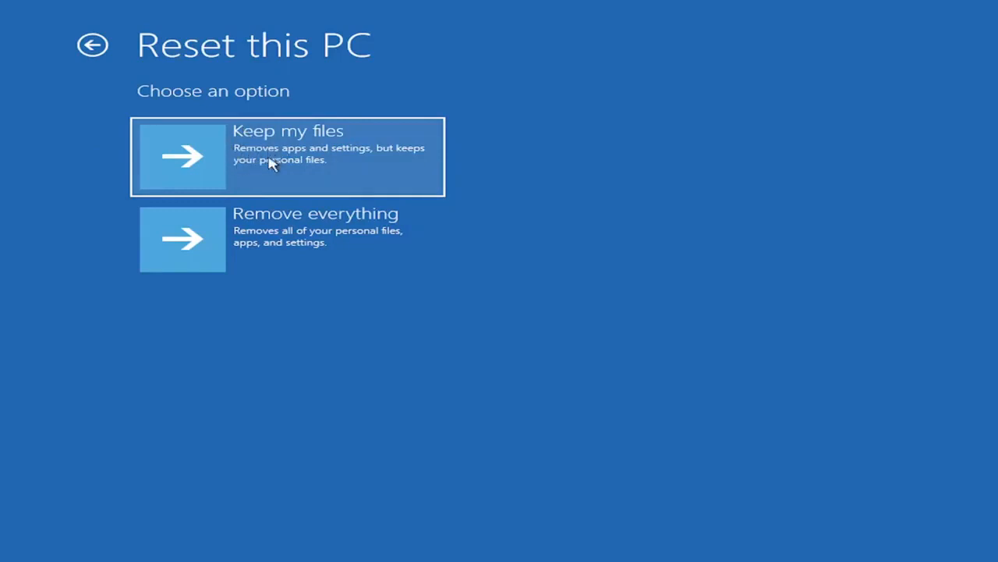
pyautogui.moveTo(310, 259)
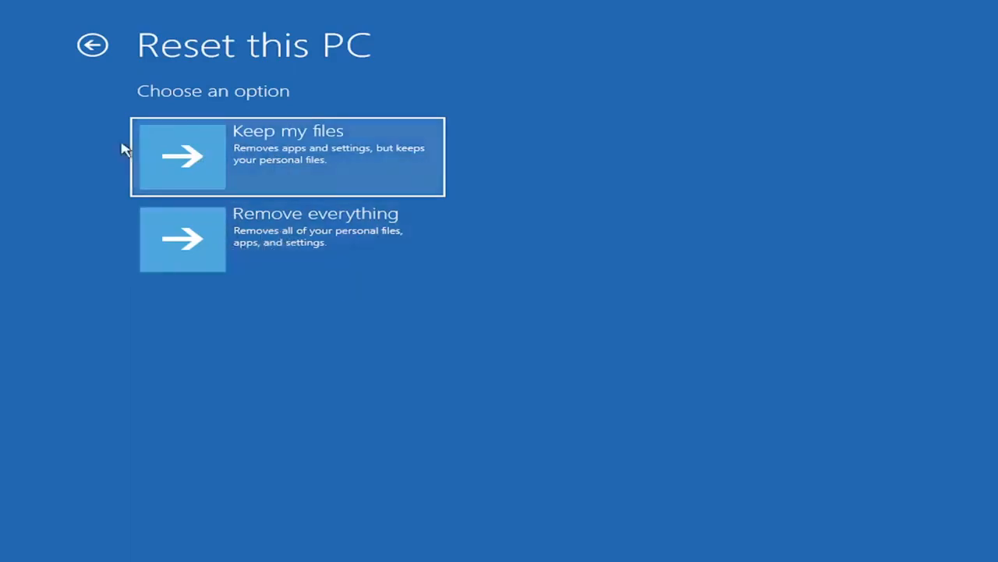
# Step: Return from Reset this PC to the Troubleshoot screen
pyautogui.click(92, 44)
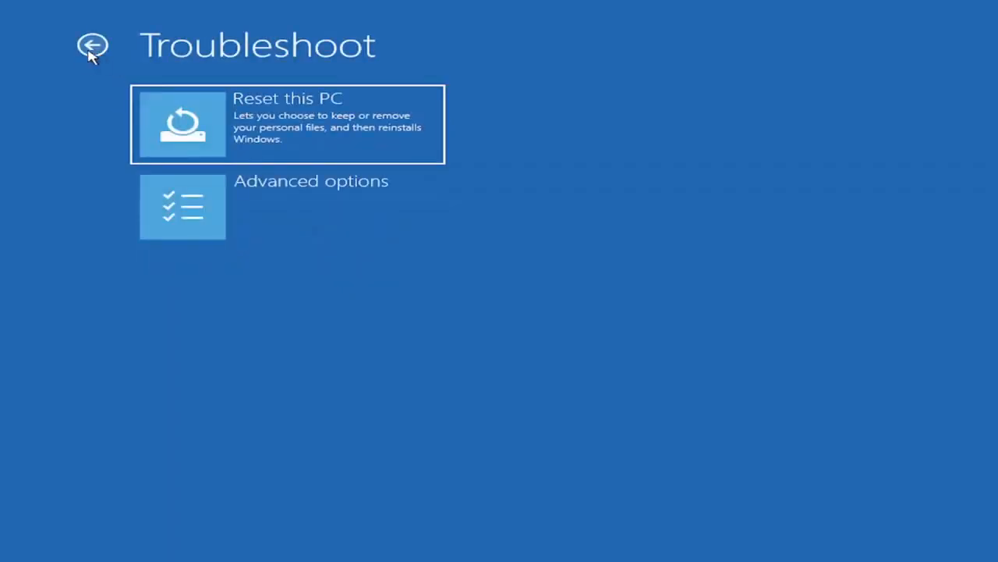
pyautogui.moveTo(302, 306)
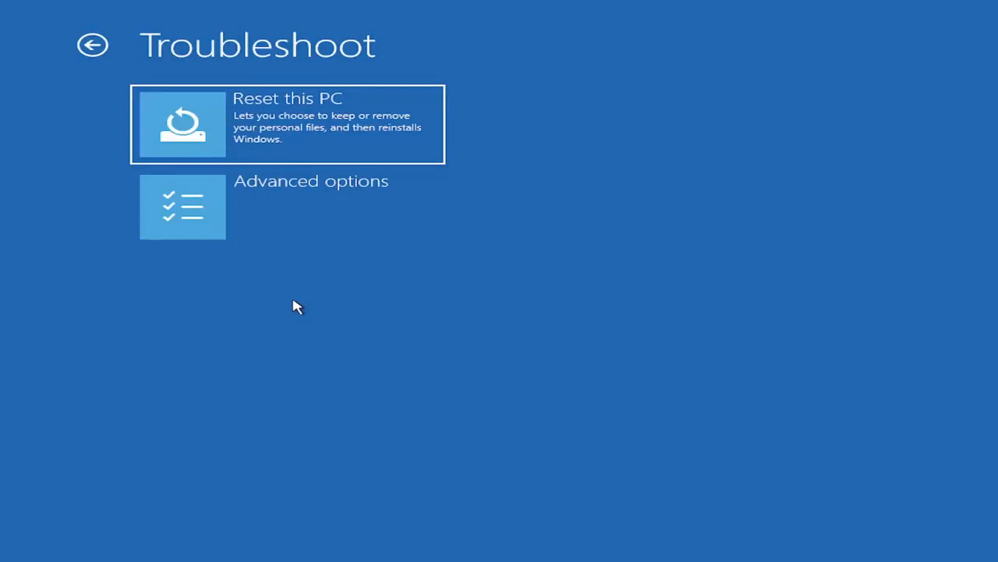
pyautogui.moveTo(308, 292)
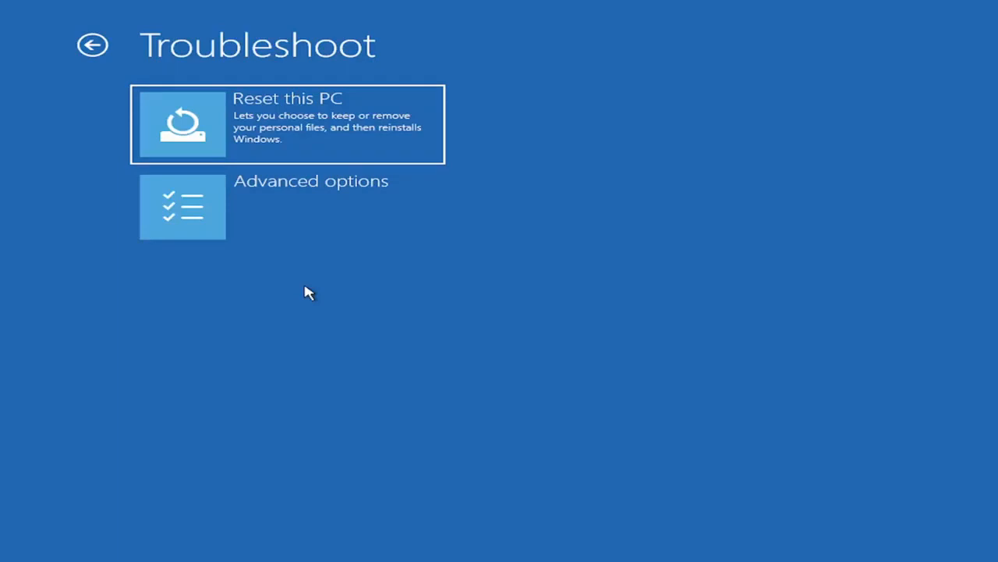
pyautogui.moveTo(265, 244)
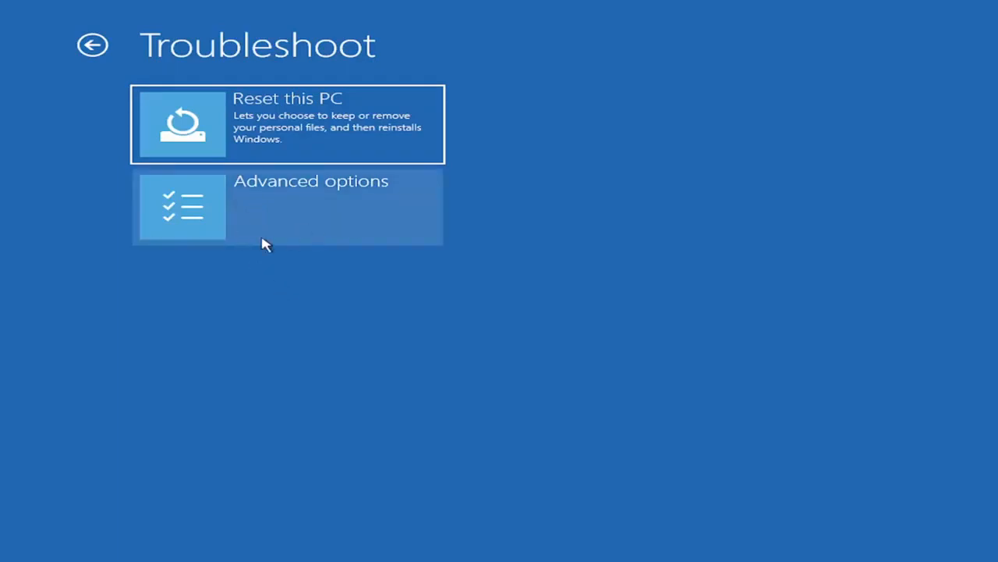
pyautogui.click(287, 207)
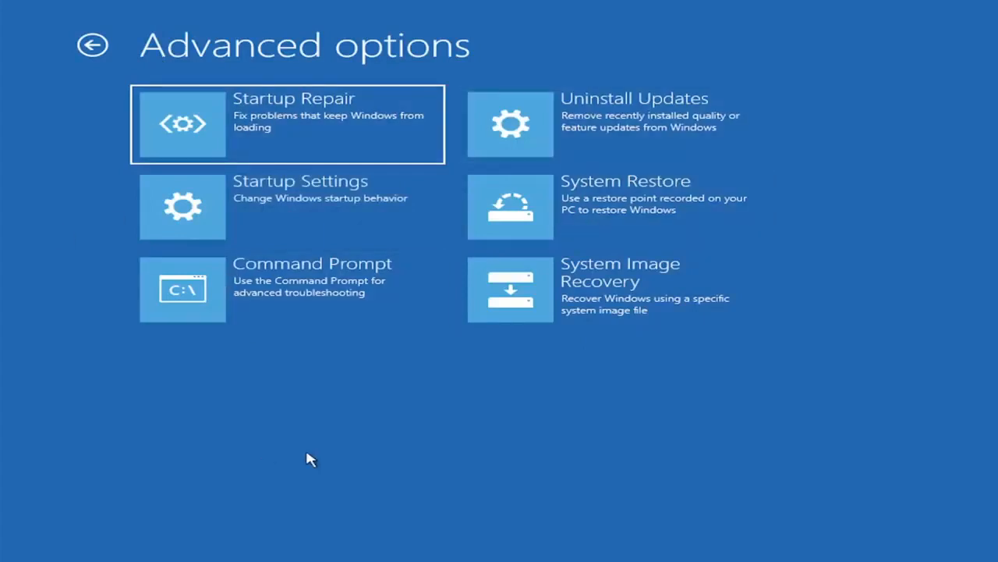
pyautogui.moveTo(398, 423)
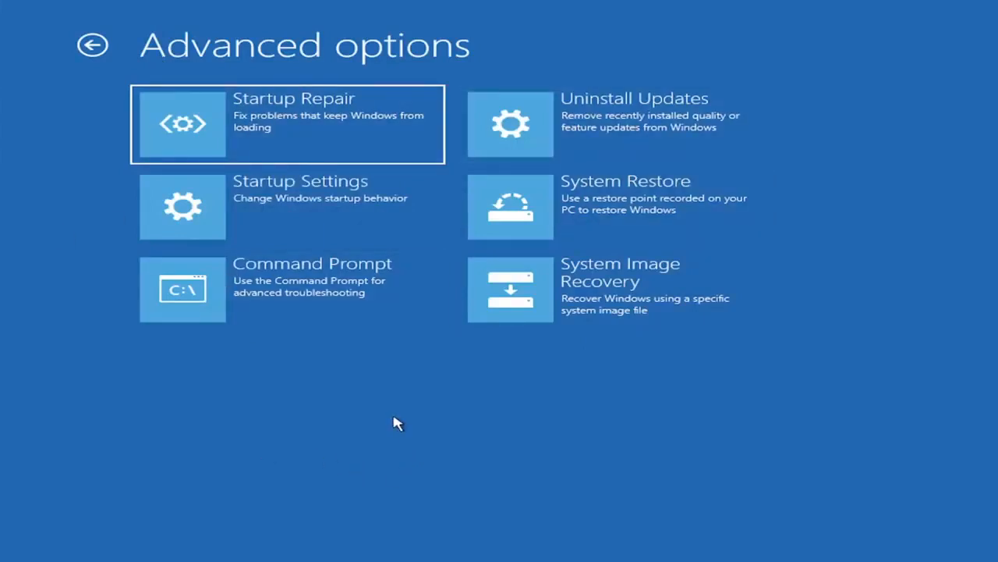
pyautogui.moveTo(543, 139)
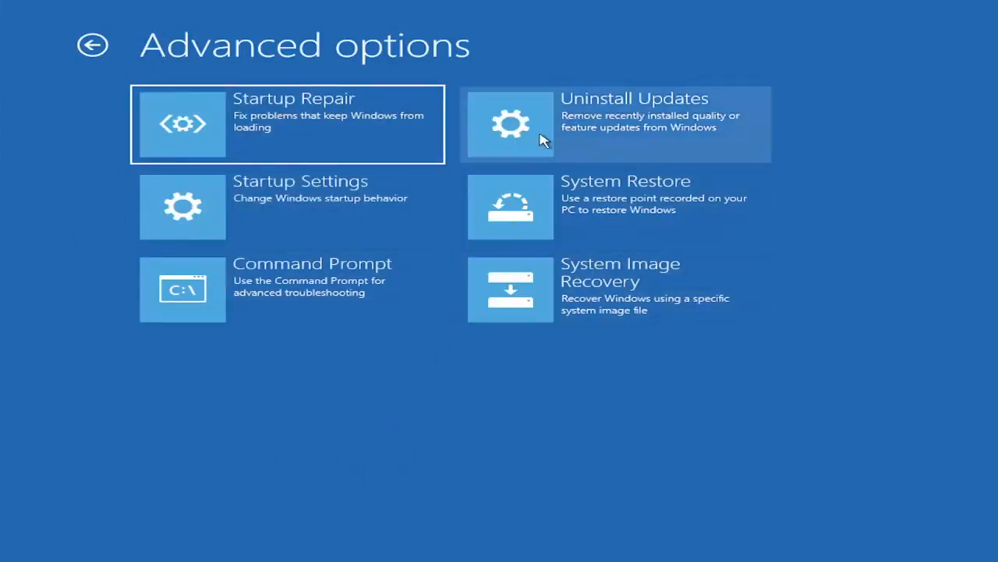
pyautogui.moveTo(528, 162)
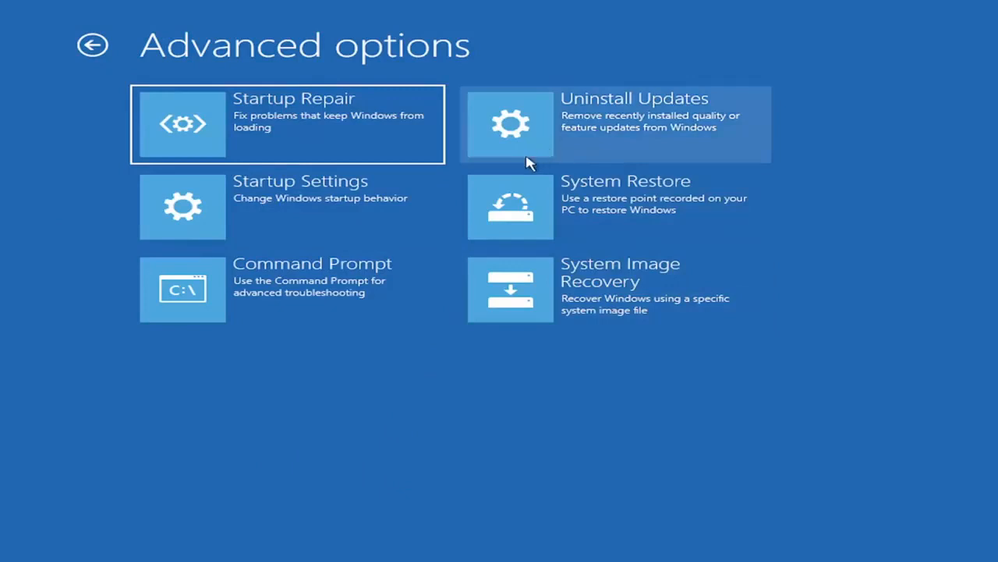
pyautogui.moveTo(238, 121)
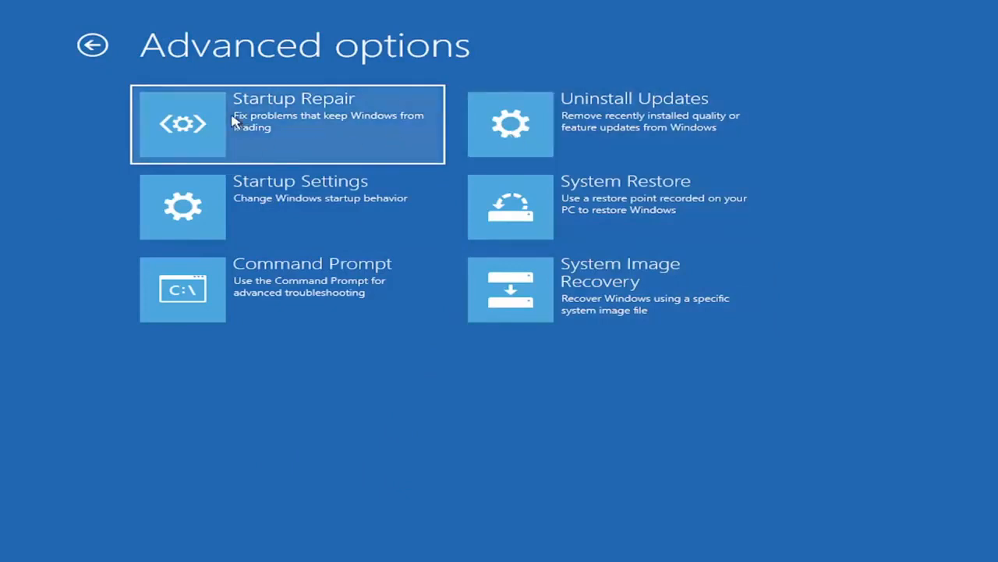
pyautogui.moveTo(221, 119)
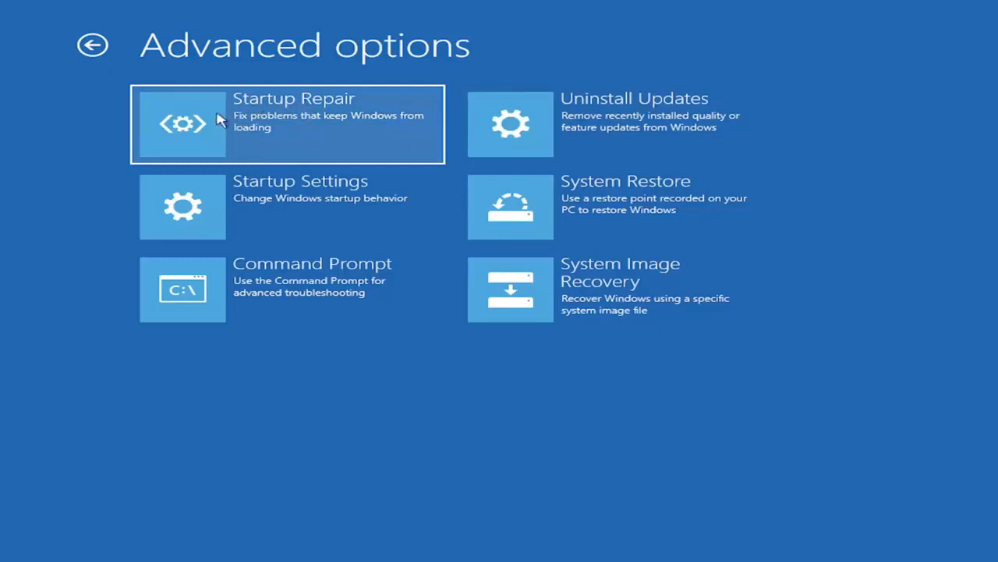
pyautogui.moveTo(277, 112)
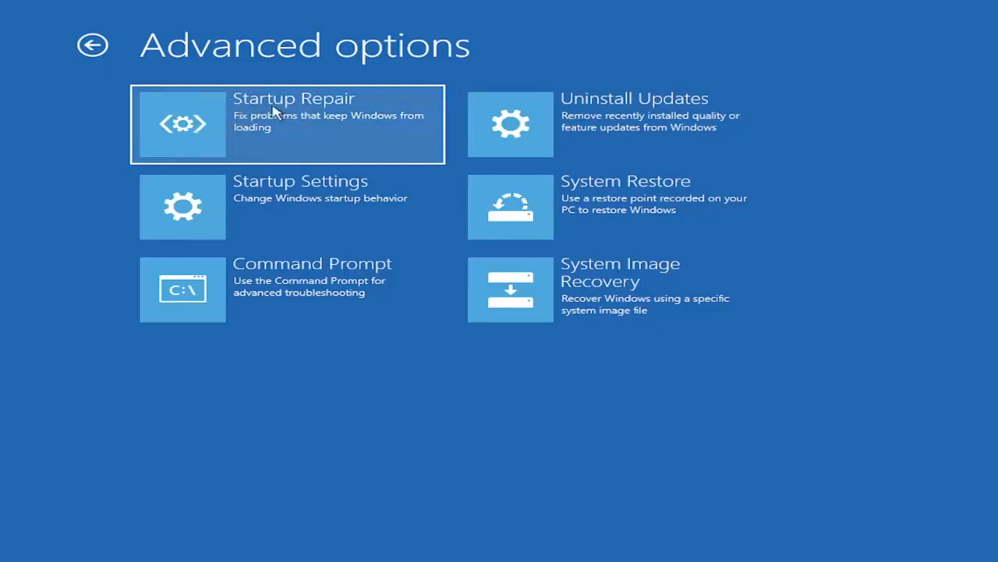
pyautogui.moveTo(238, 131)
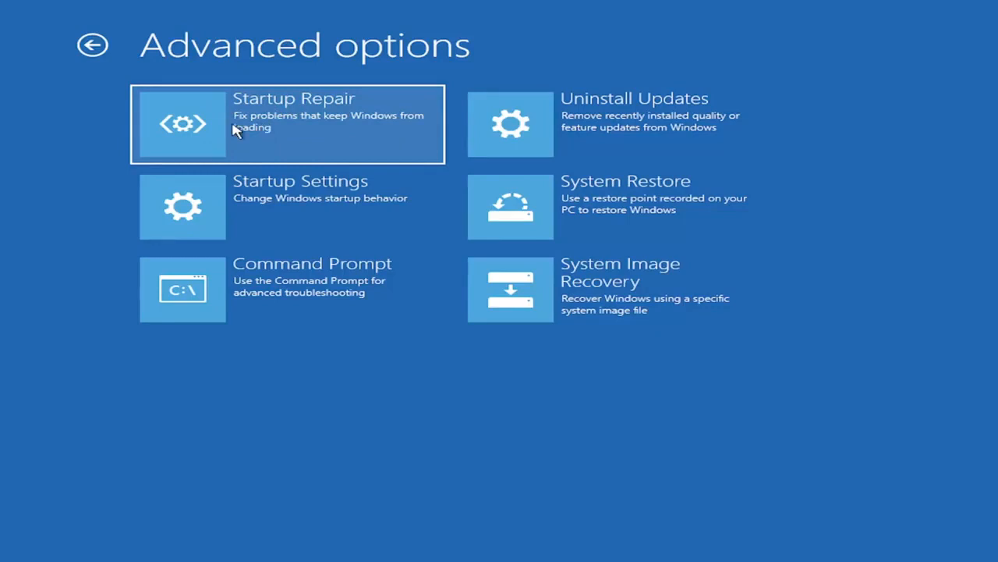
pyautogui.moveTo(579, 141)
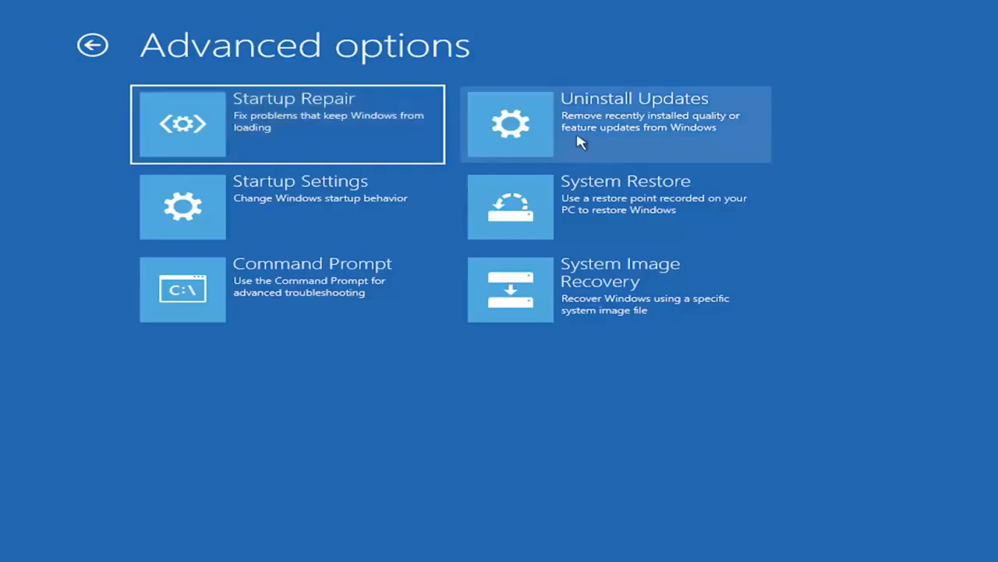
pyautogui.moveTo(628, 135)
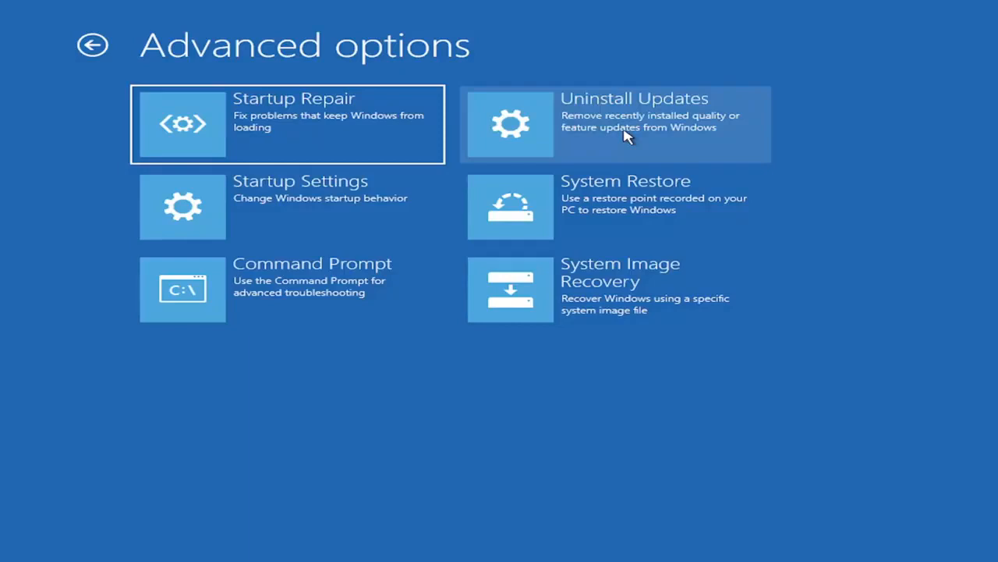
pyautogui.moveTo(273, 210)
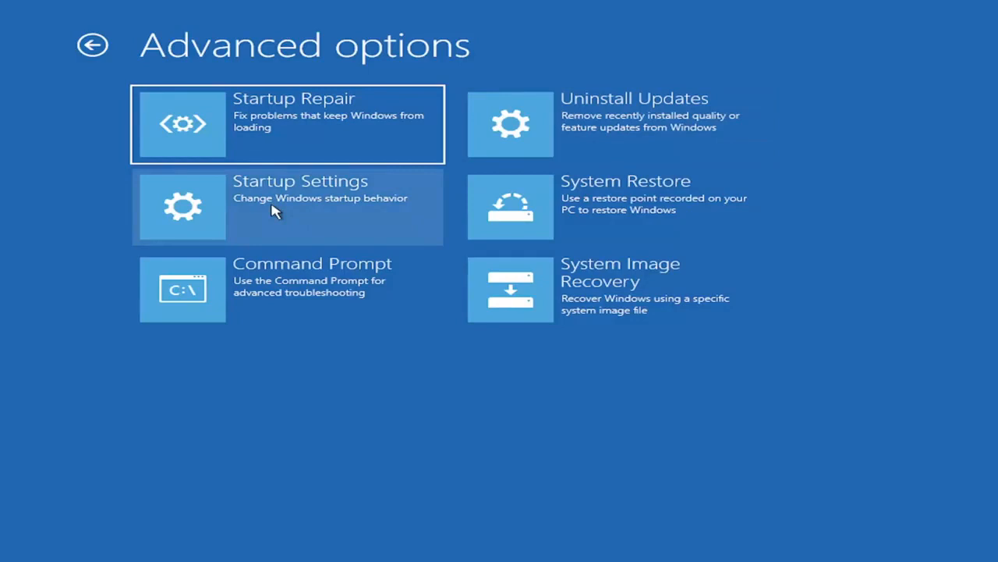
pyautogui.moveTo(143, 213)
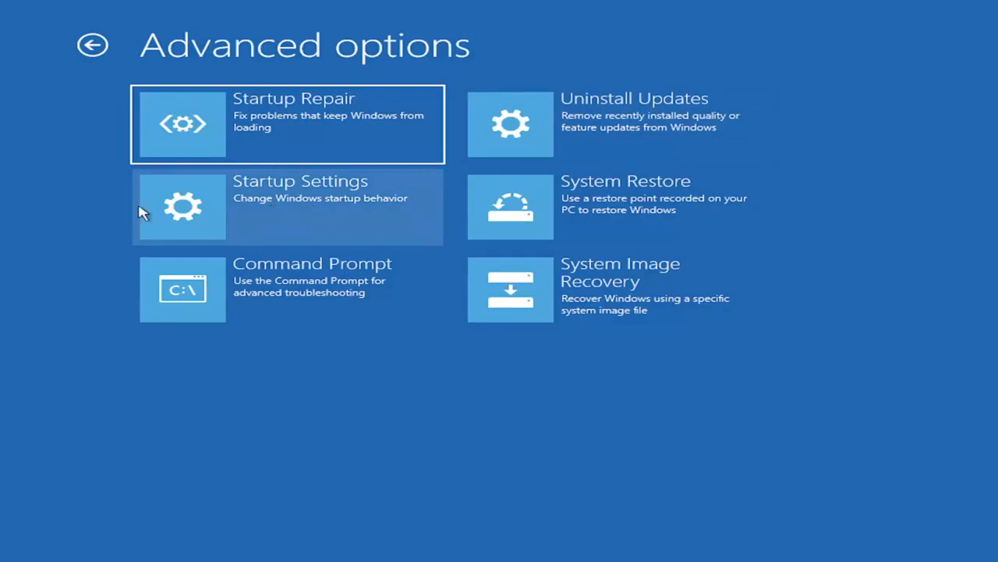
pyautogui.moveTo(316, 198)
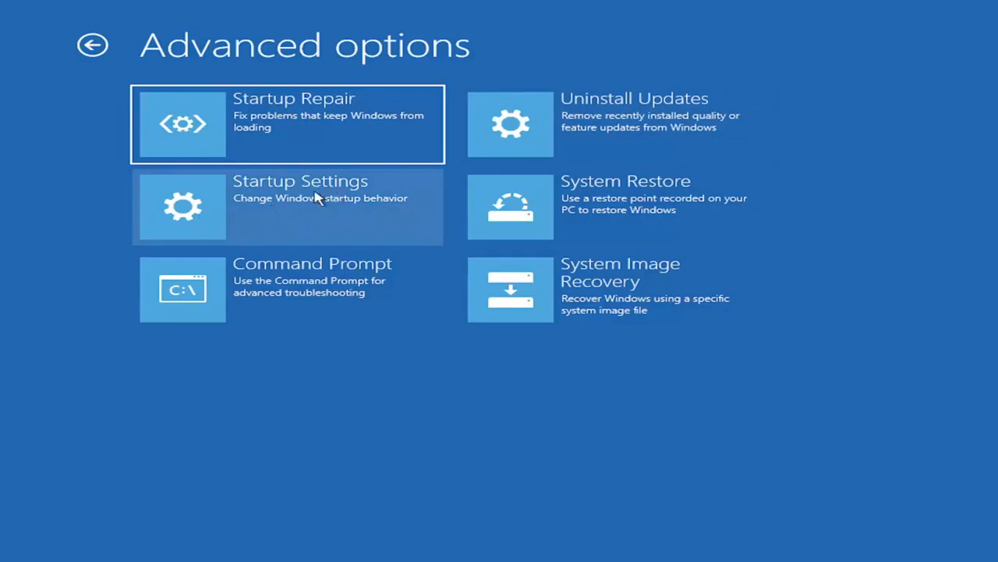
pyautogui.moveTo(334, 295)
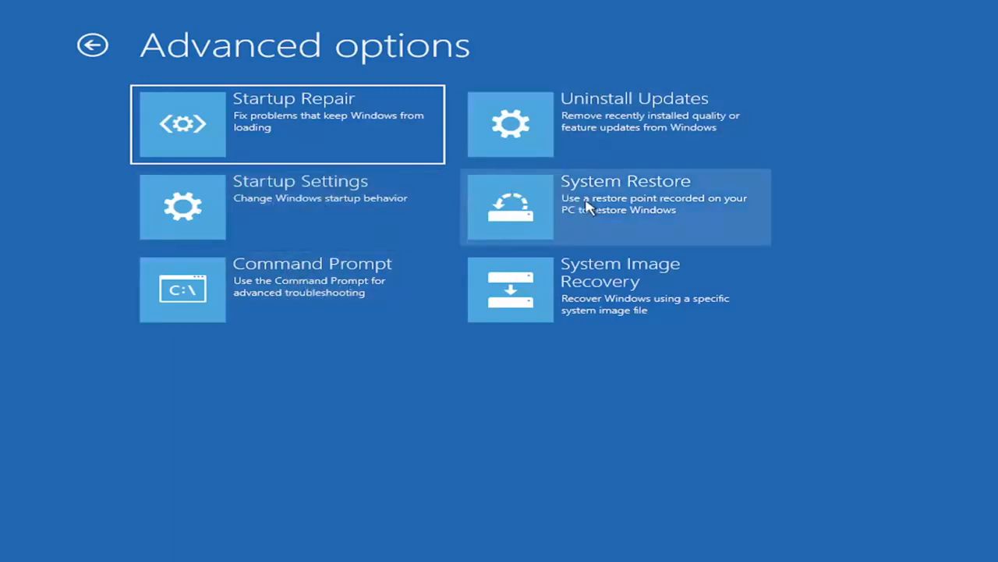
pyautogui.moveTo(597, 223)
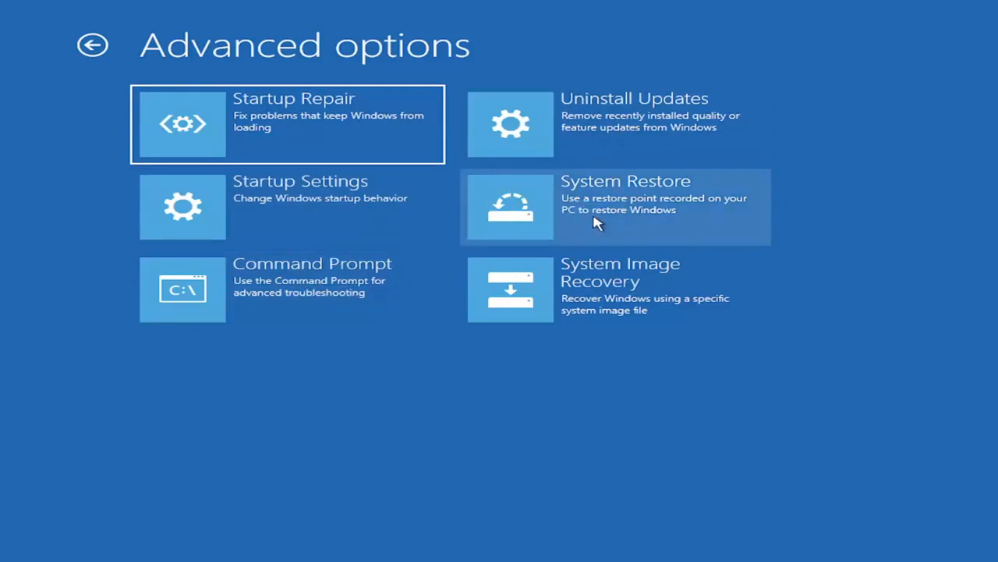
pyautogui.moveTo(589, 204)
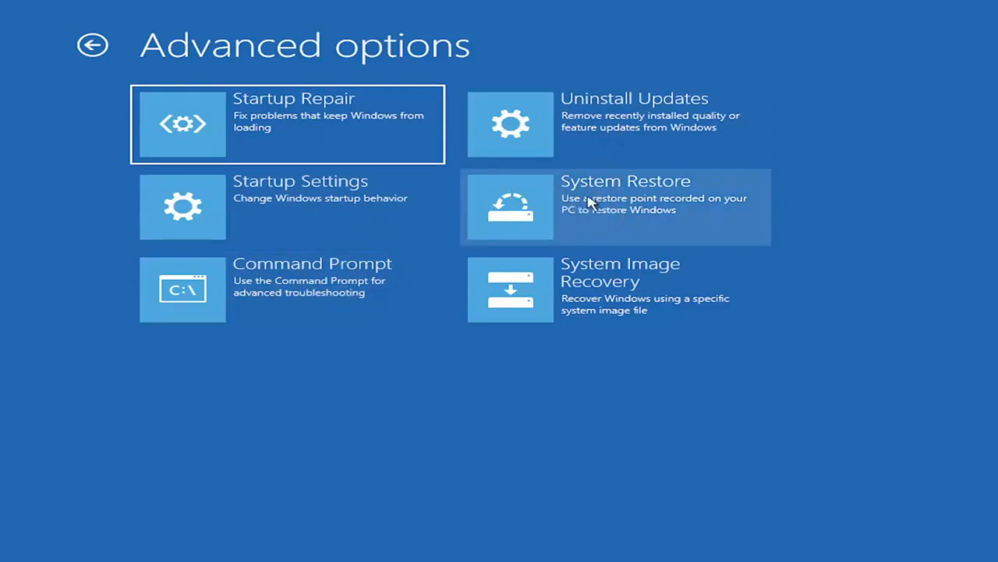
pyautogui.moveTo(604, 193)
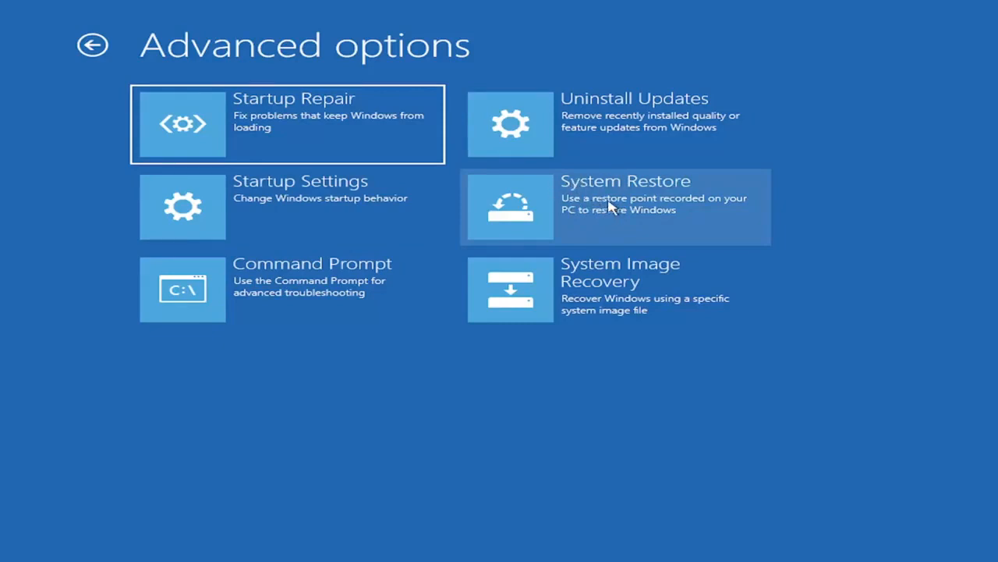
pyautogui.moveTo(563, 183)
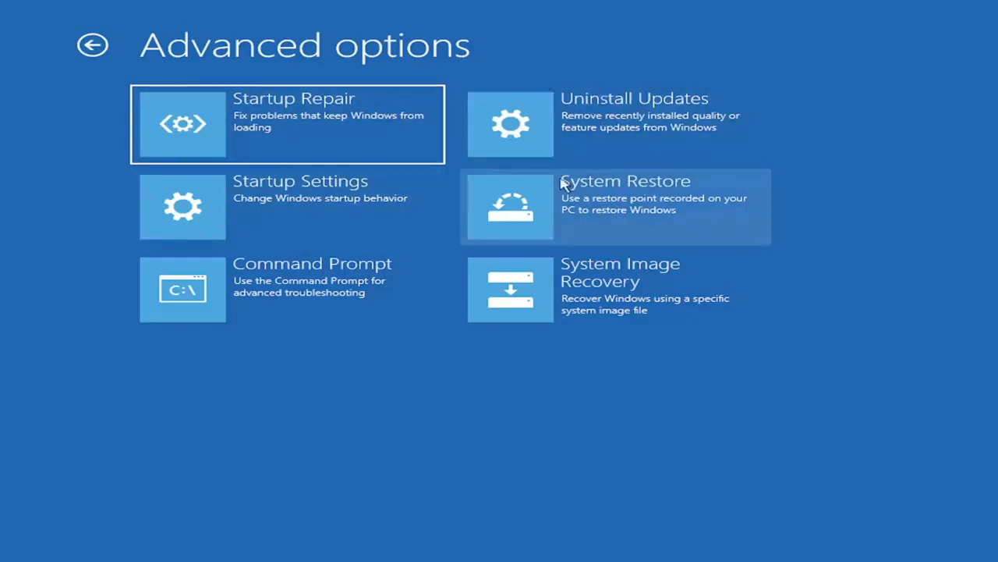
pyautogui.moveTo(710, 279)
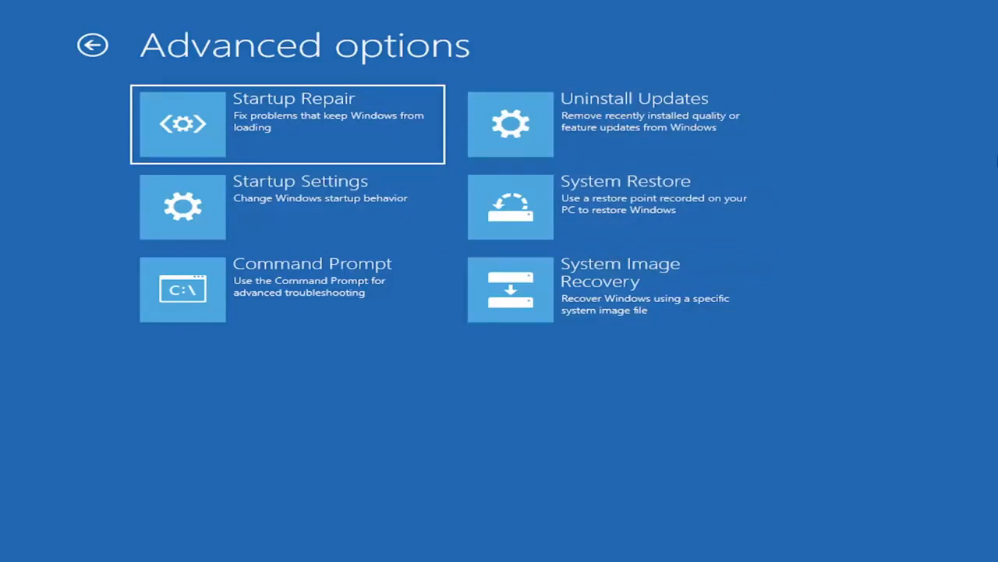
pyautogui.moveTo(232, 280)
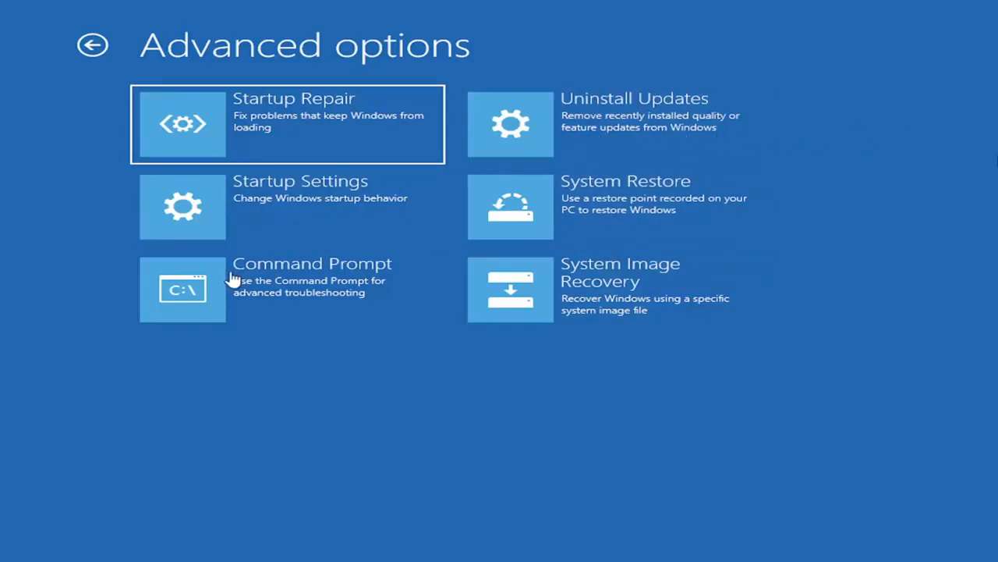
pyautogui.moveTo(210, 300)
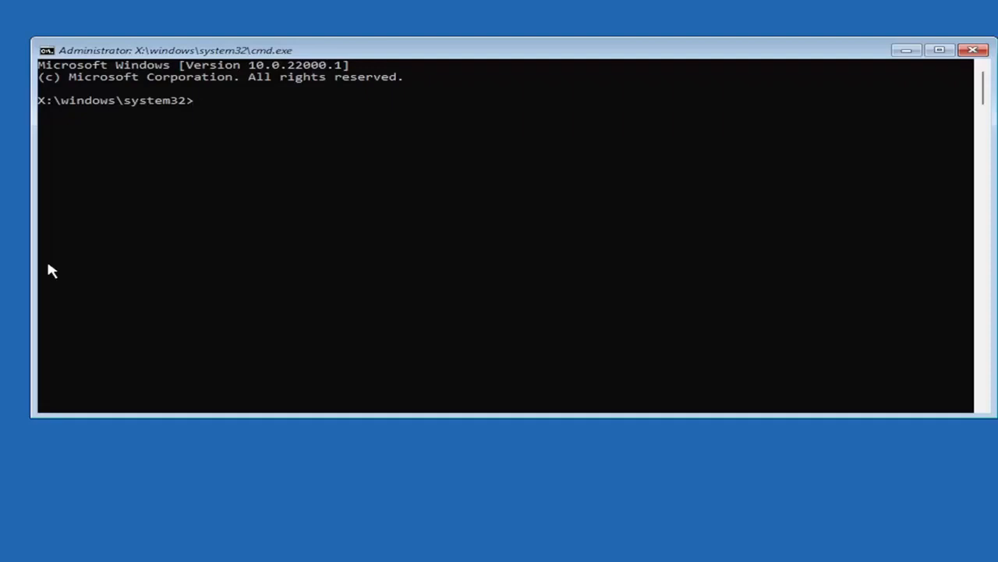
pyautogui.moveTo(45, 266)
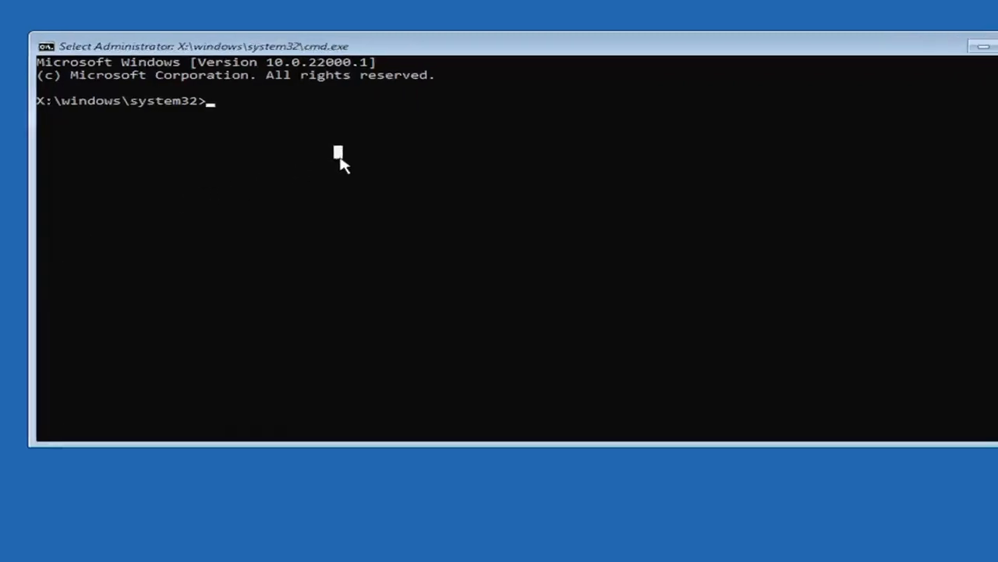
# Step: Enter 'Bootrec /fixmbr' at the recovery Command Prompt
pyautogui.write('Boo')
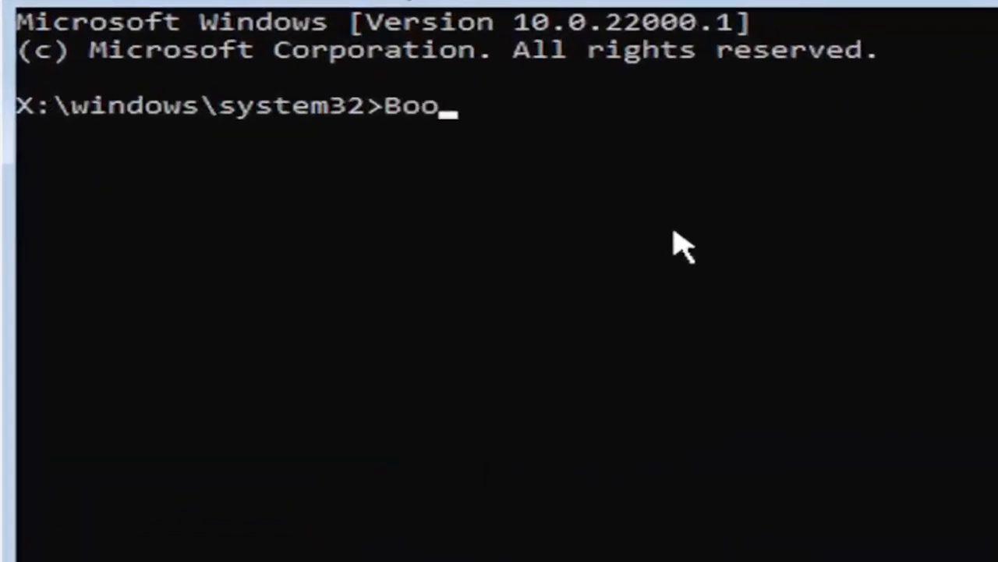
pyautogui.write('trec')
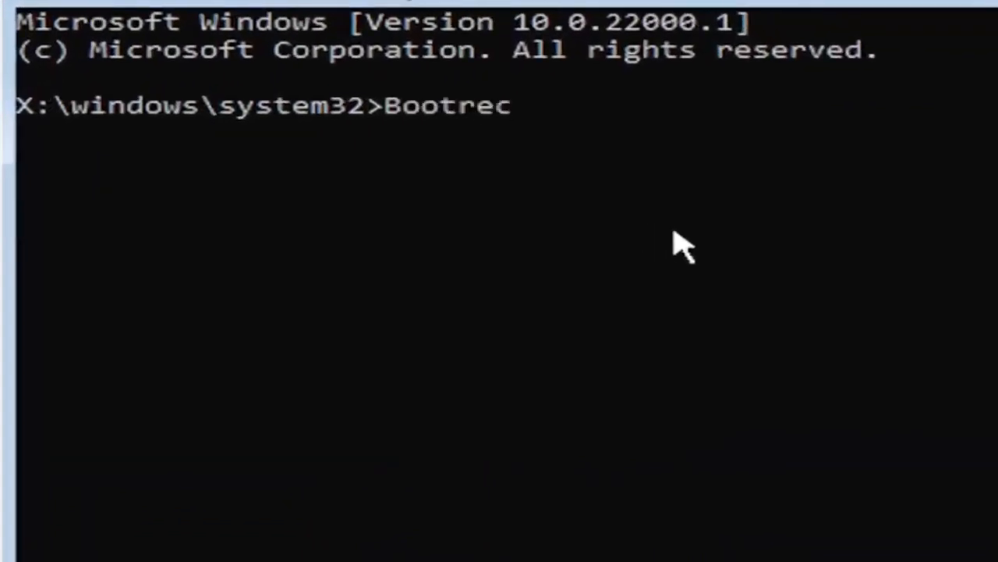
pyautogui.write('/fix')
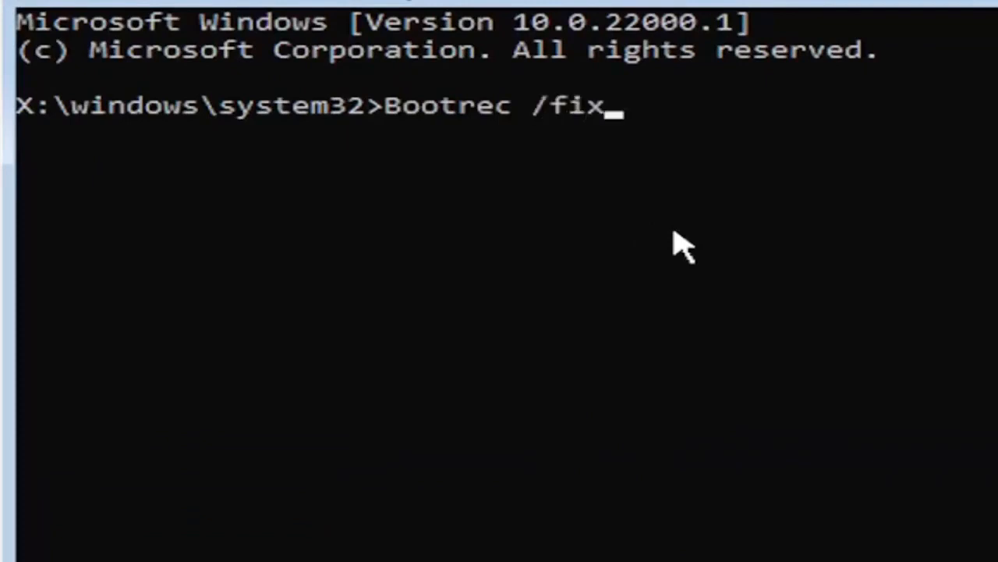
pyautogui.write('mbr')
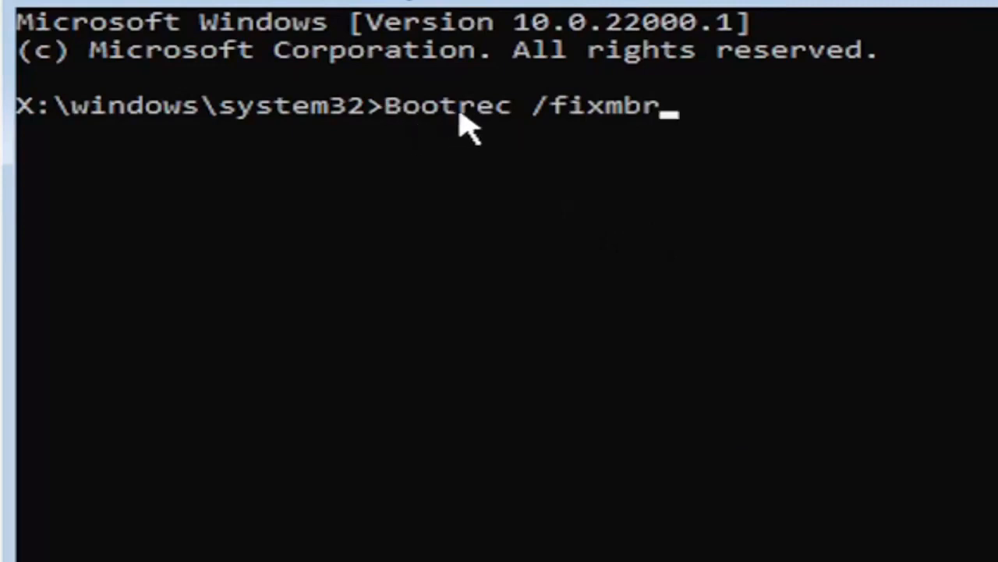
pyautogui.moveTo(605, 144)
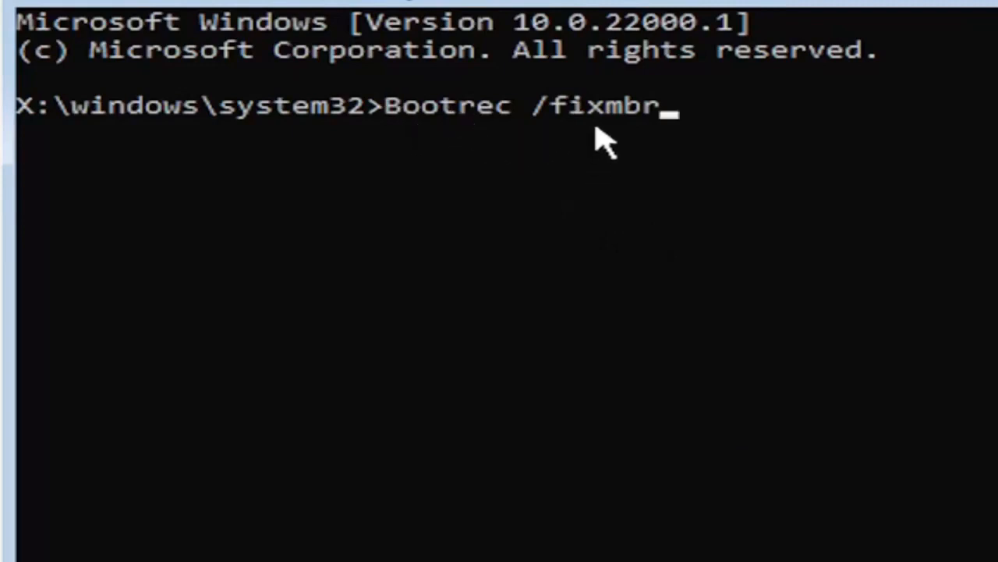
pyautogui.moveTo(738, 203)
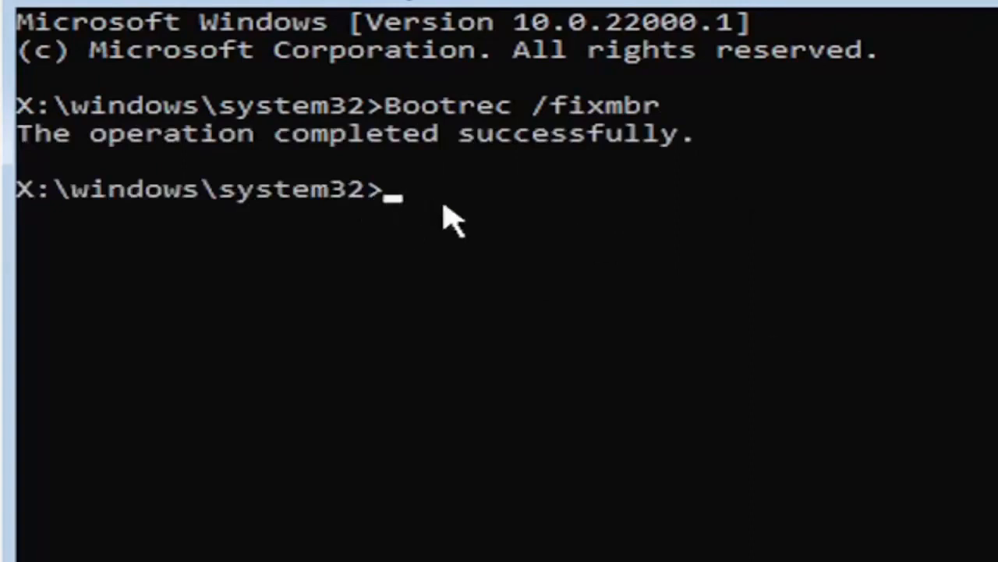
pyautogui.moveTo(433, 543)
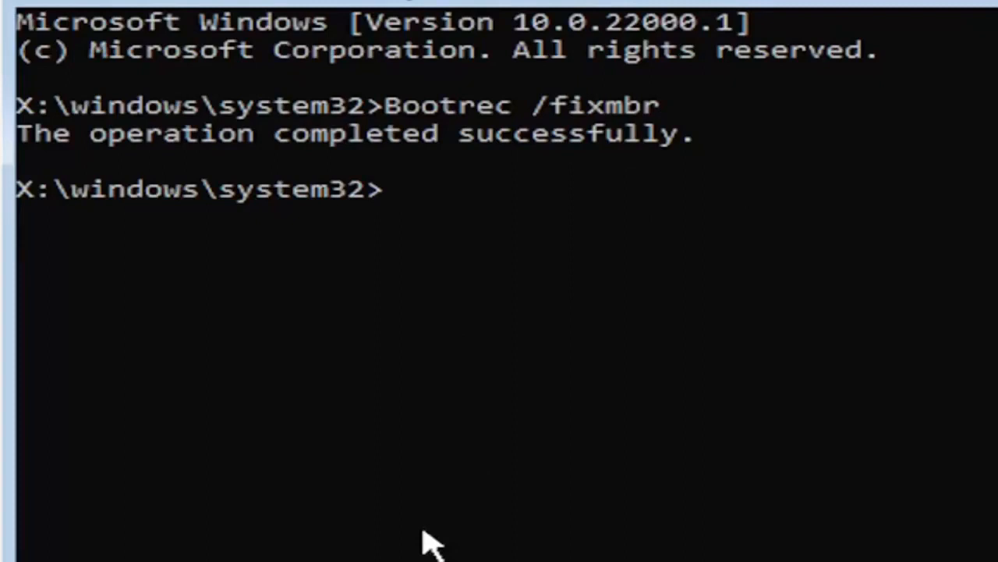
# Step: Run 'bcdedit /export c:\bcdbackup' to back up the boot configuration data
pyautogui.write('bcded')
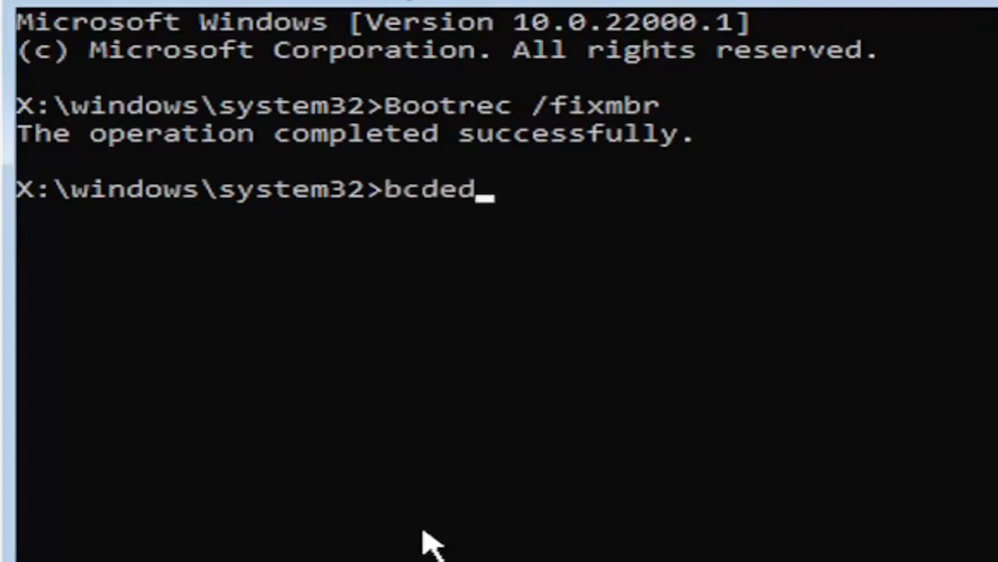
pyautogui.write('it')
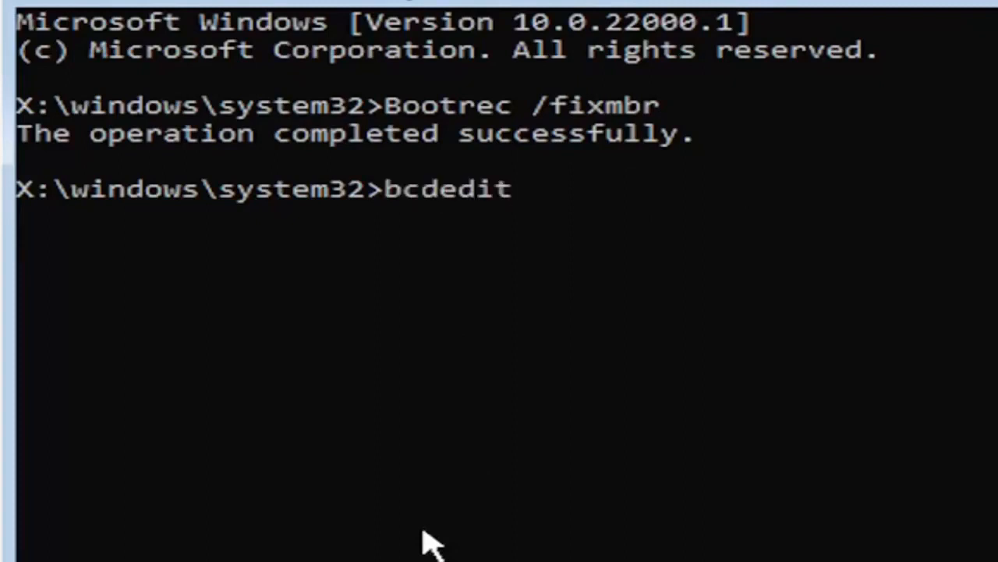
pyautogui.write('/ex')
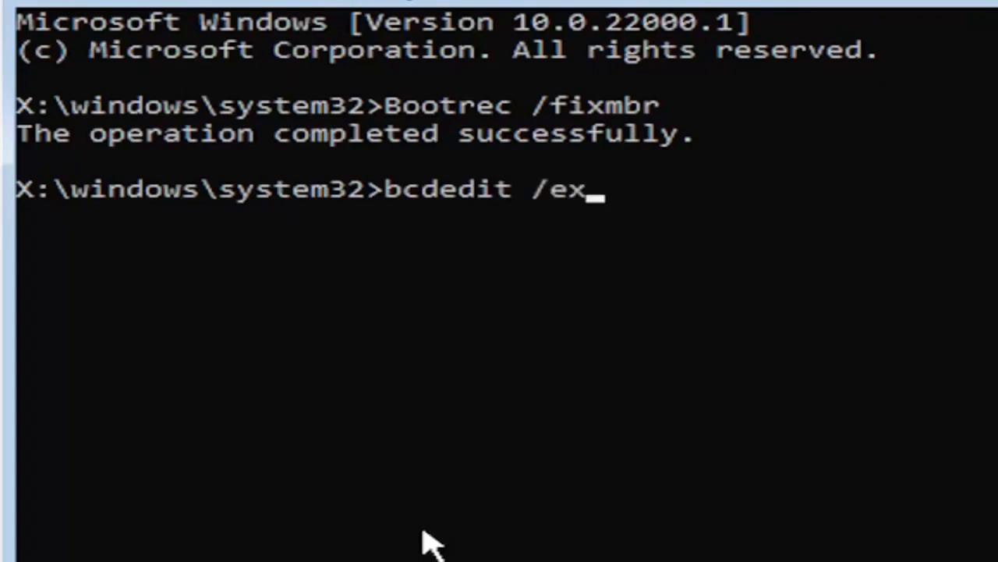
pyautogui.write('port')
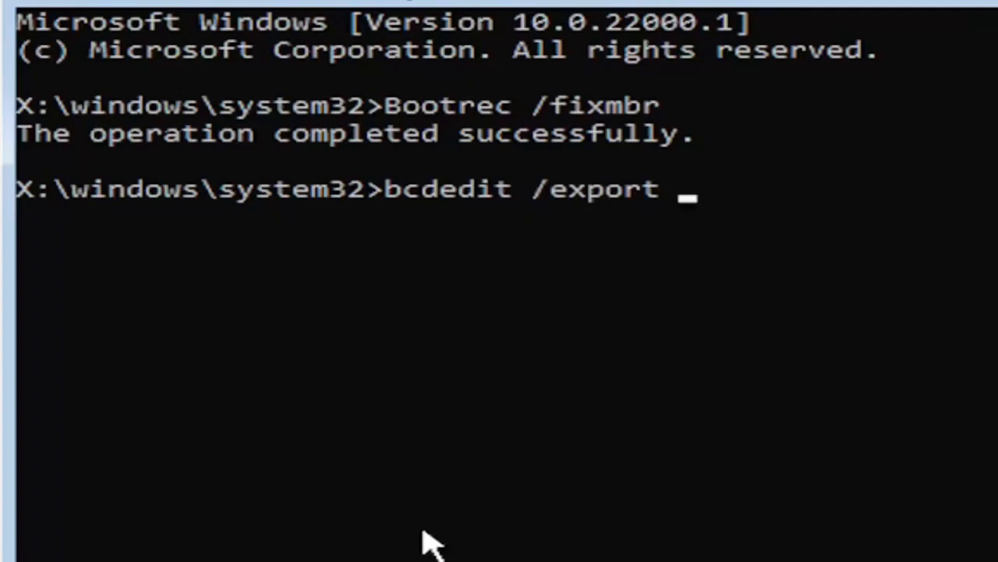
pyautogui.write('c')
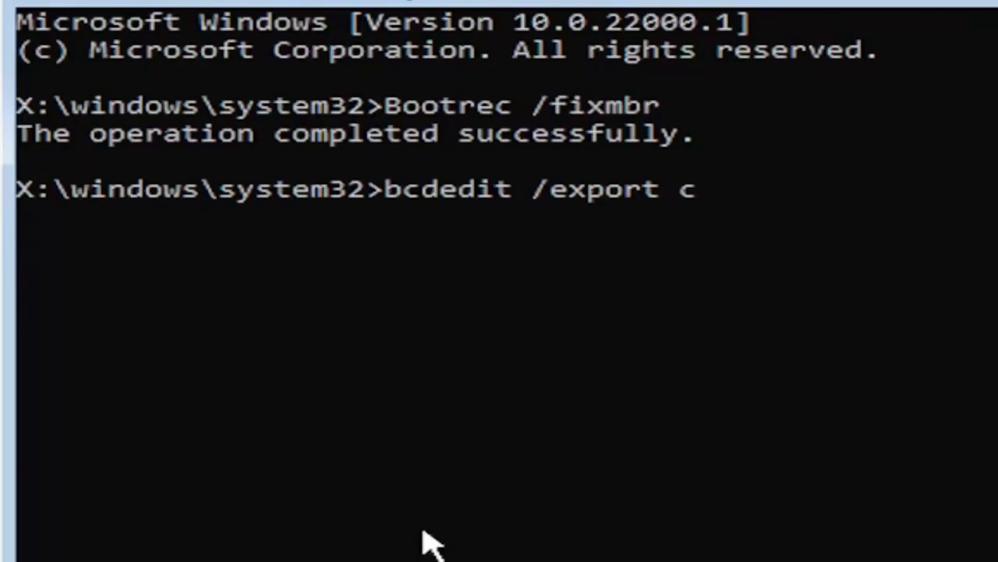
pyautogui.write(':')
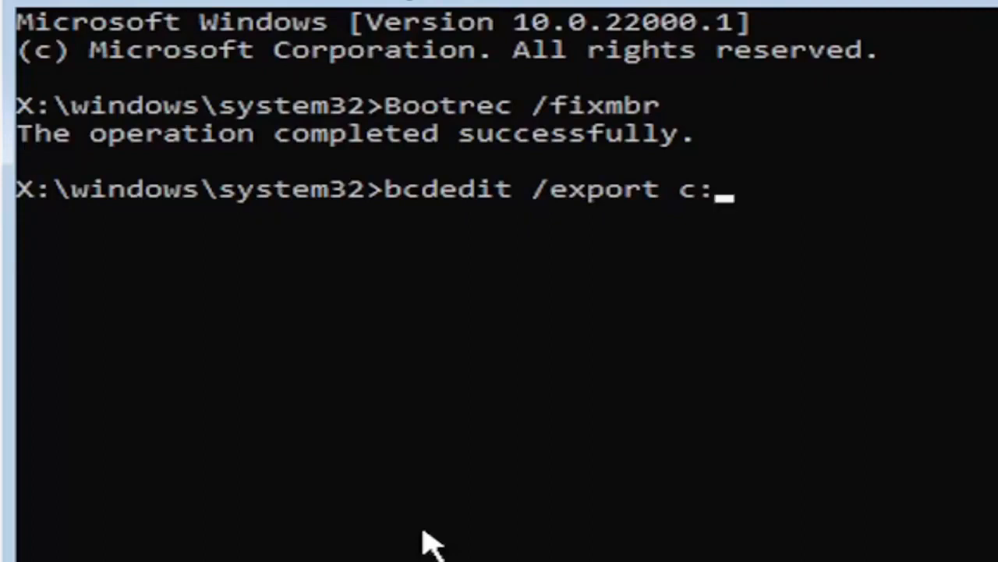
pyautogui.write('\\')
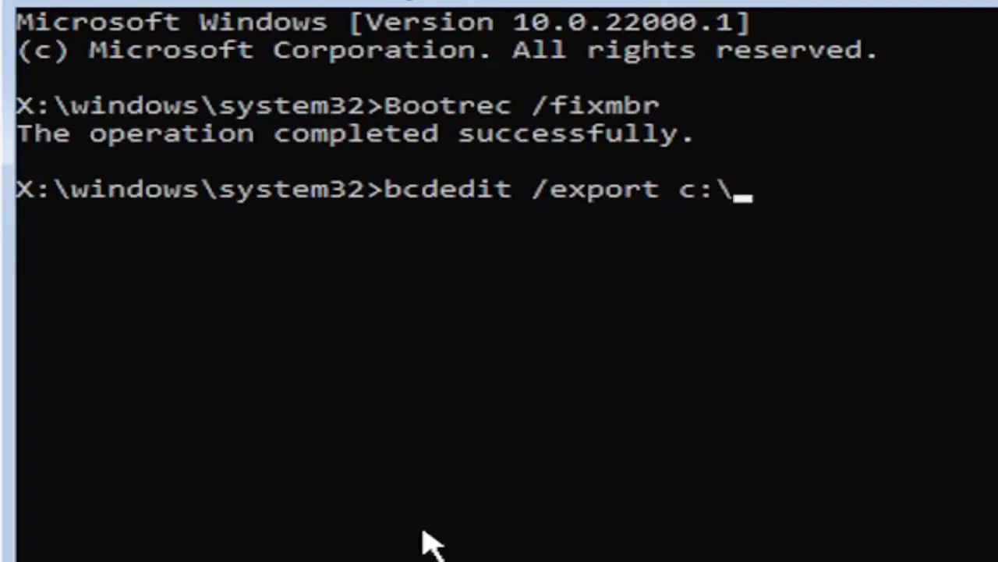
pyautogui.write('bcdba')
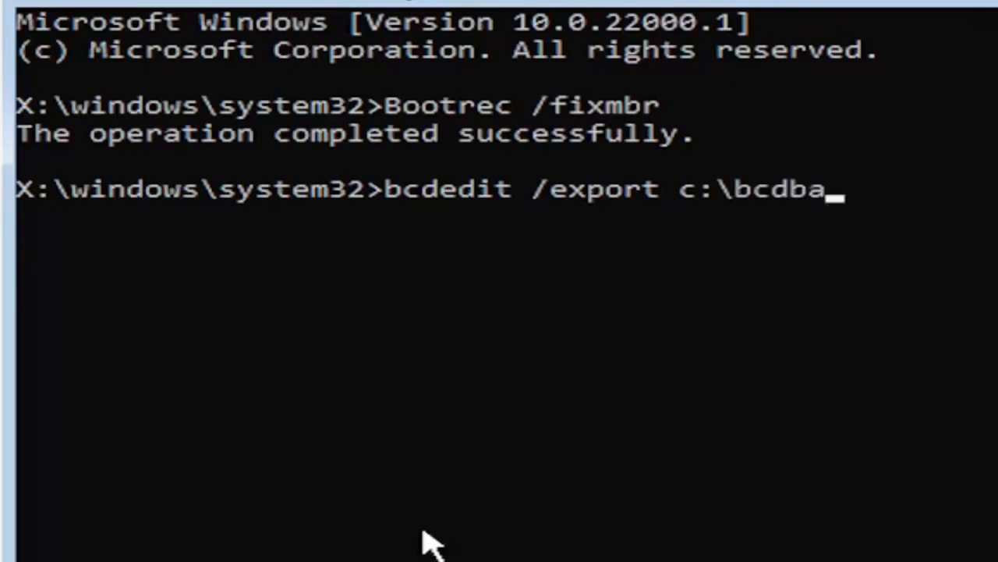
pyautogui.write('ckup')
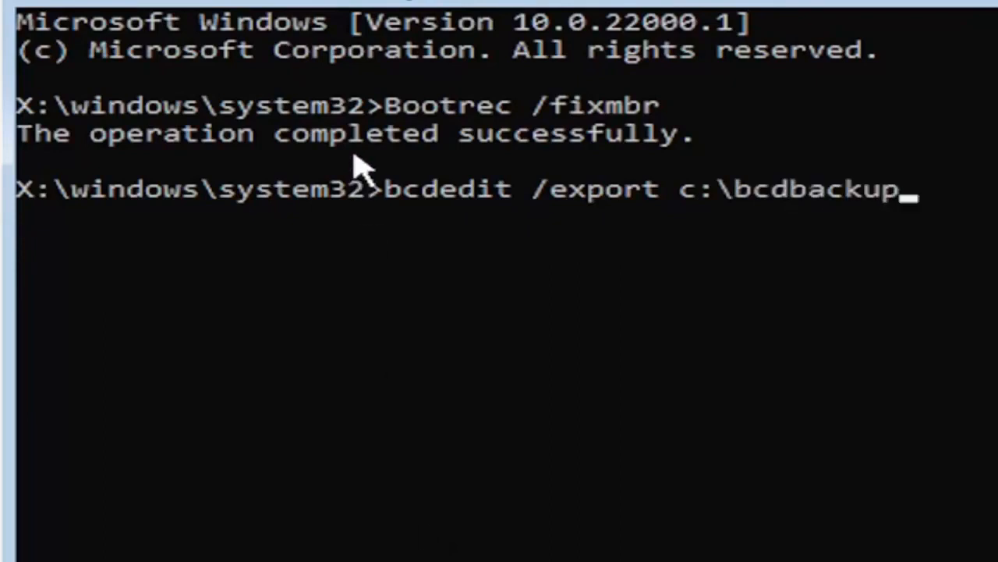
pyautogui.moveTo(382, 215)
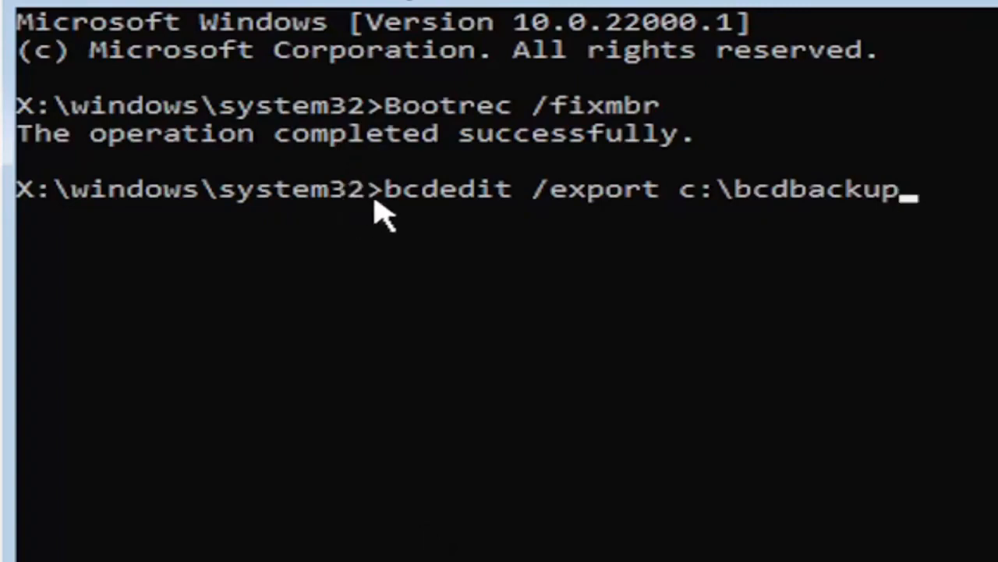
pyautogui.moveTo(487, 230)
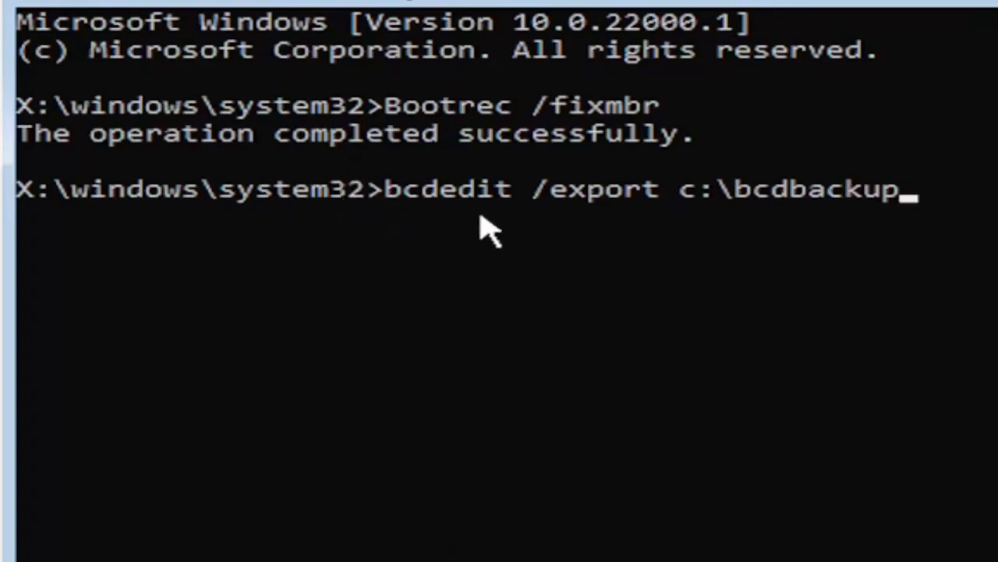
pyautogui.moveTo(511, 226)
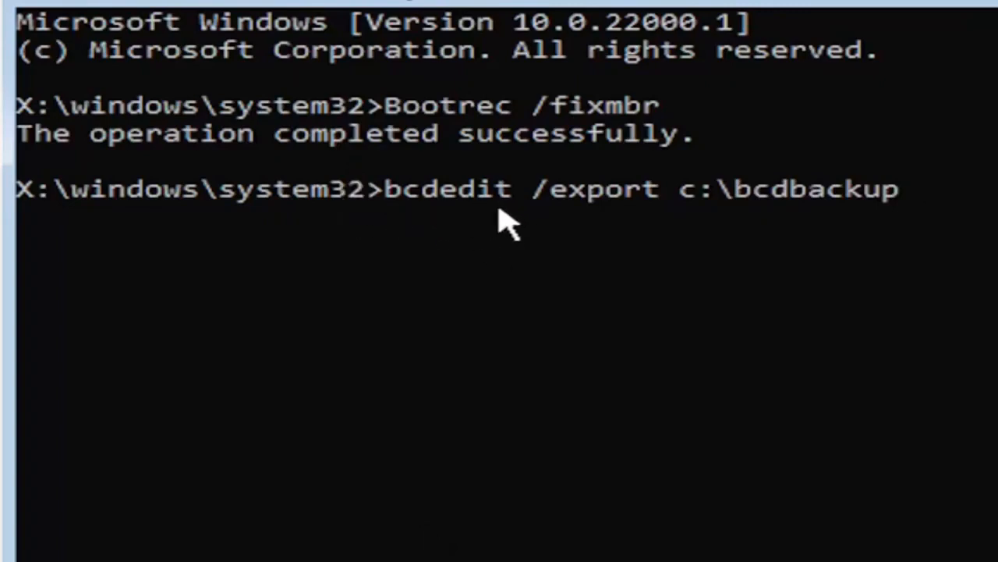
pyautogui.moveTo(534, 230)
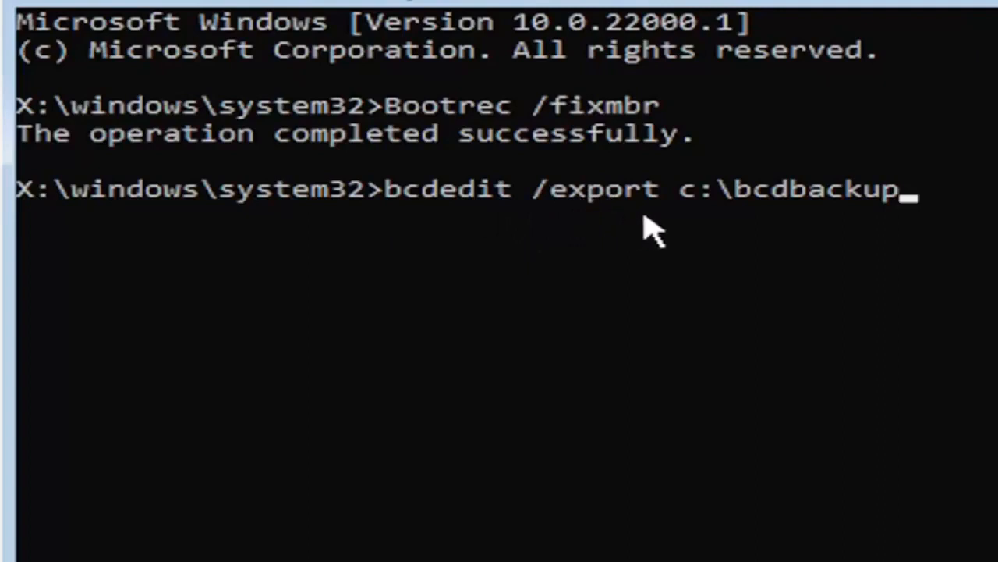
pyautogui.moveTo(690, 222)
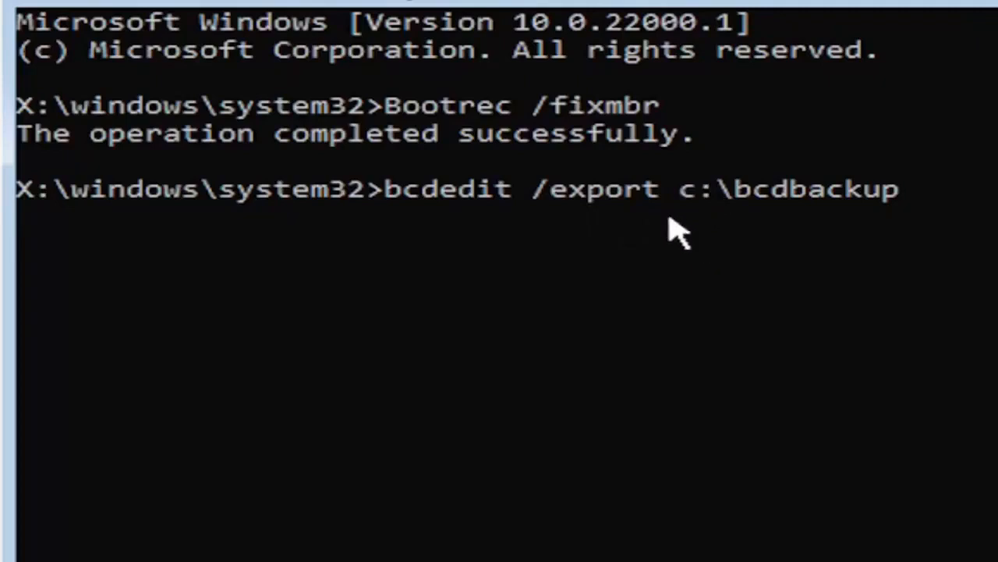
pyautogui.moveTo(654, 261)
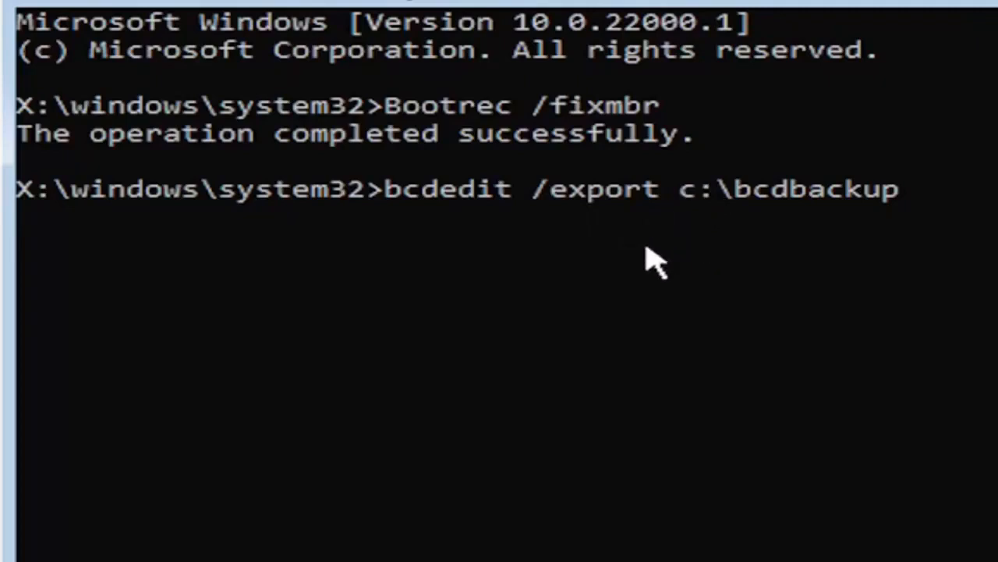
pyautogui.moveTo(683, 258)
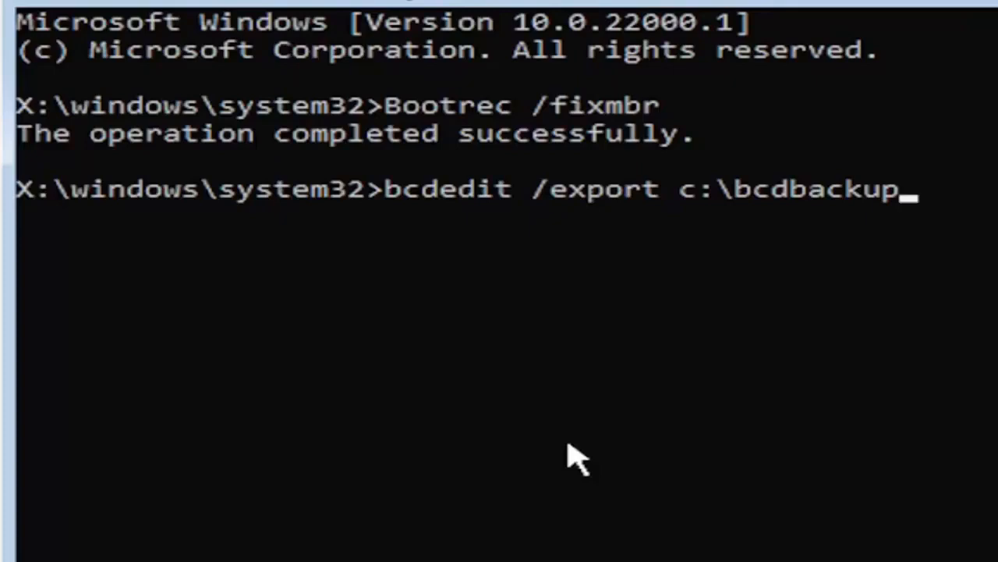
pyautogui.press('enter')
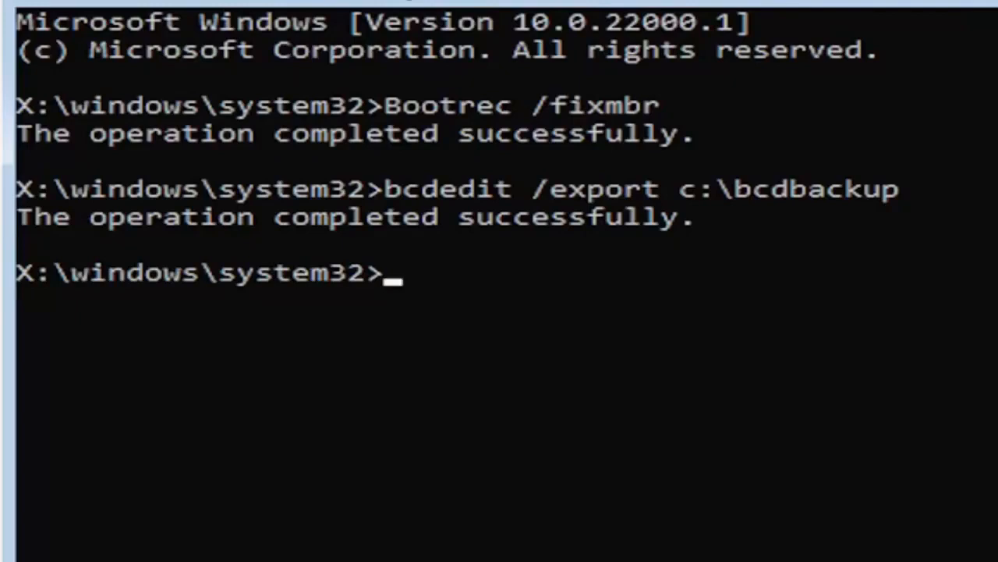
# Step: Run 'attrib c:\boot\bcd -h -r -s' to clear the file's hidden, read-only and system attributes
pyautogui.write('a')
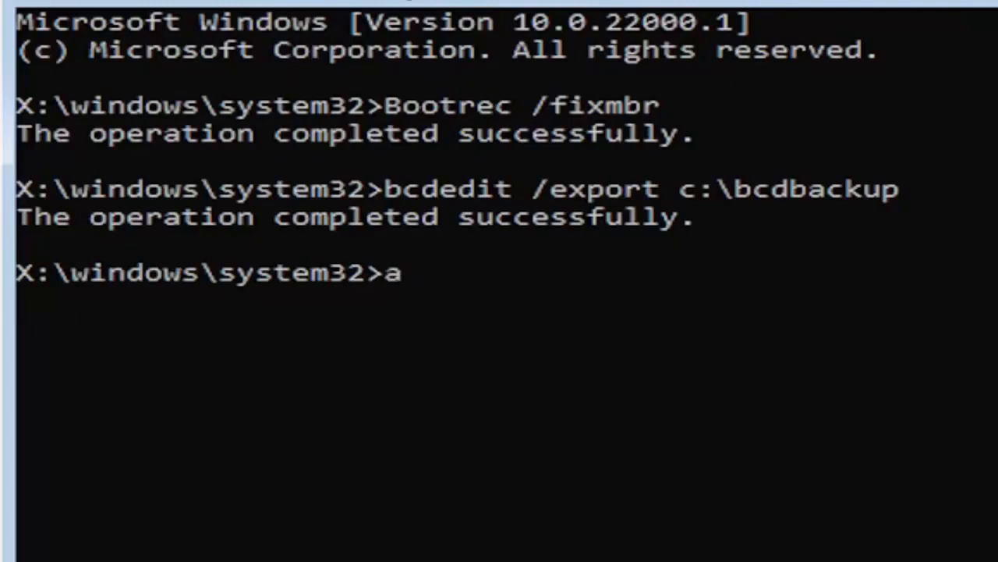
pyautogui.write('ttri')
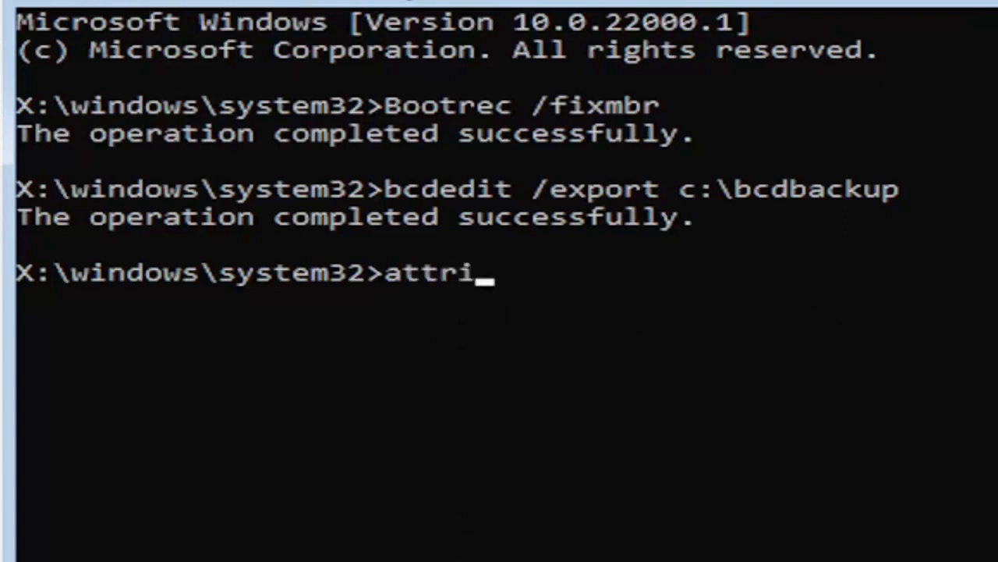
pyautogui.write('b')
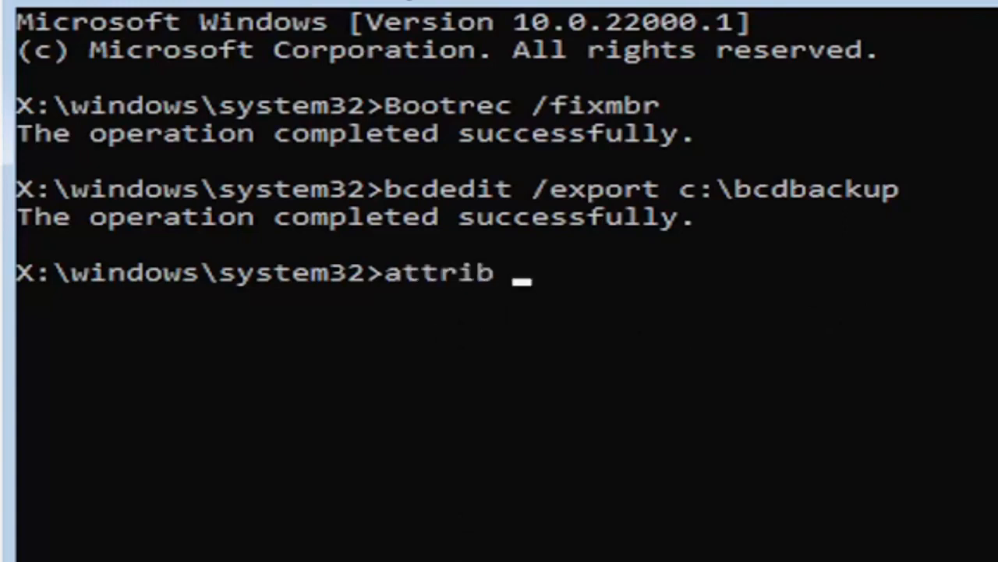
pyautogui.write('c')
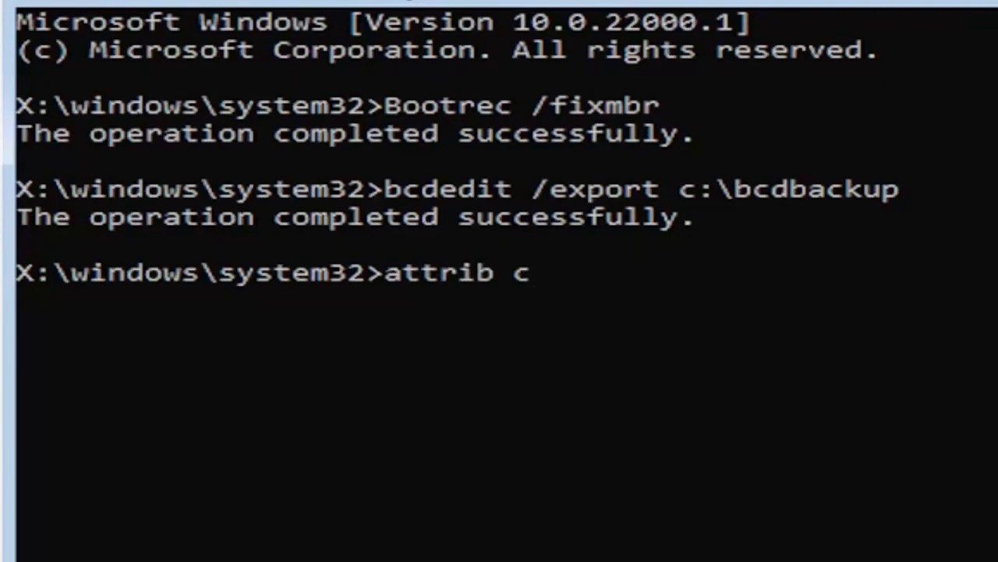
pyautogui.write(':')
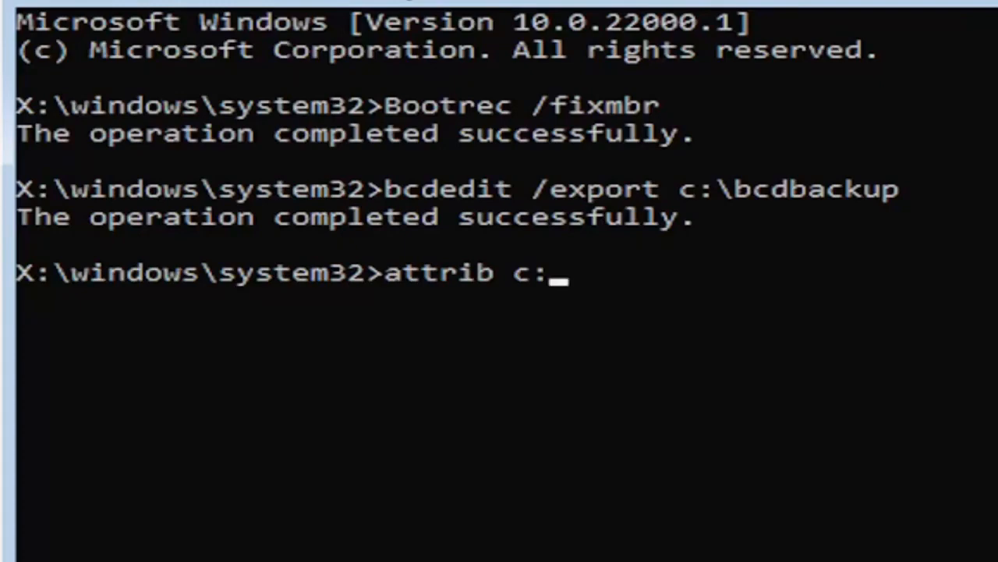
pyautogui.write('\\bo')
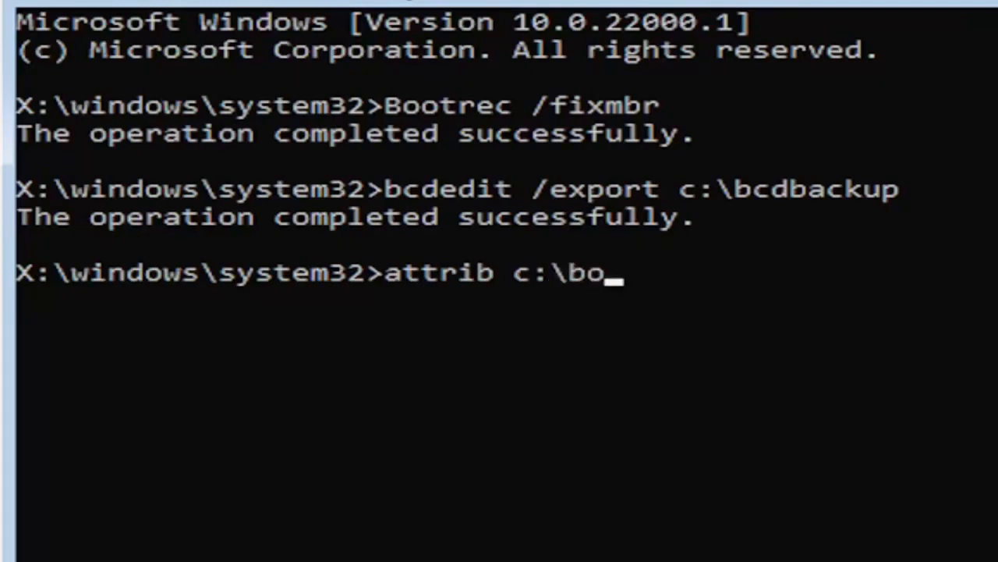
pyautogui.write('ot')
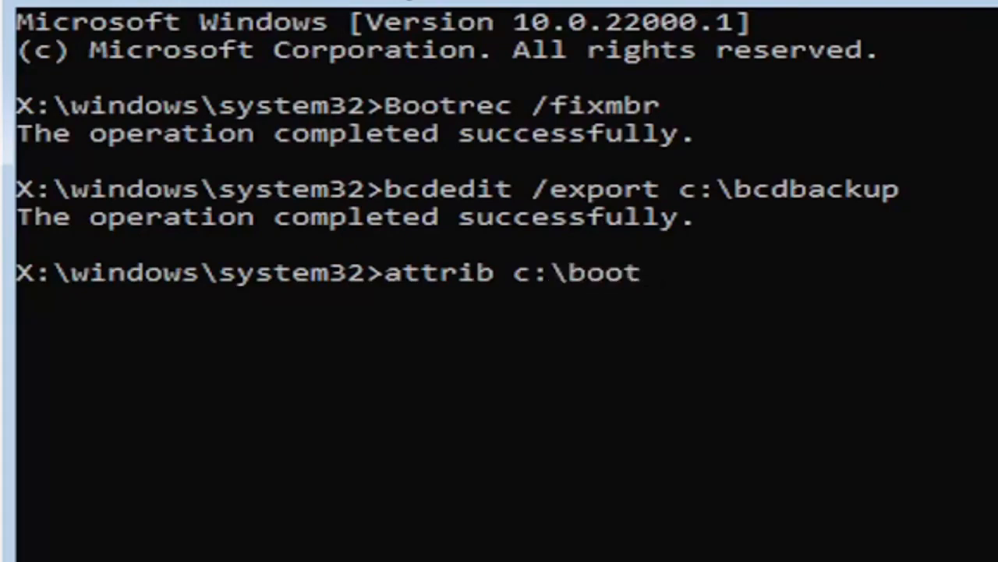
pyautogui.write('\\')
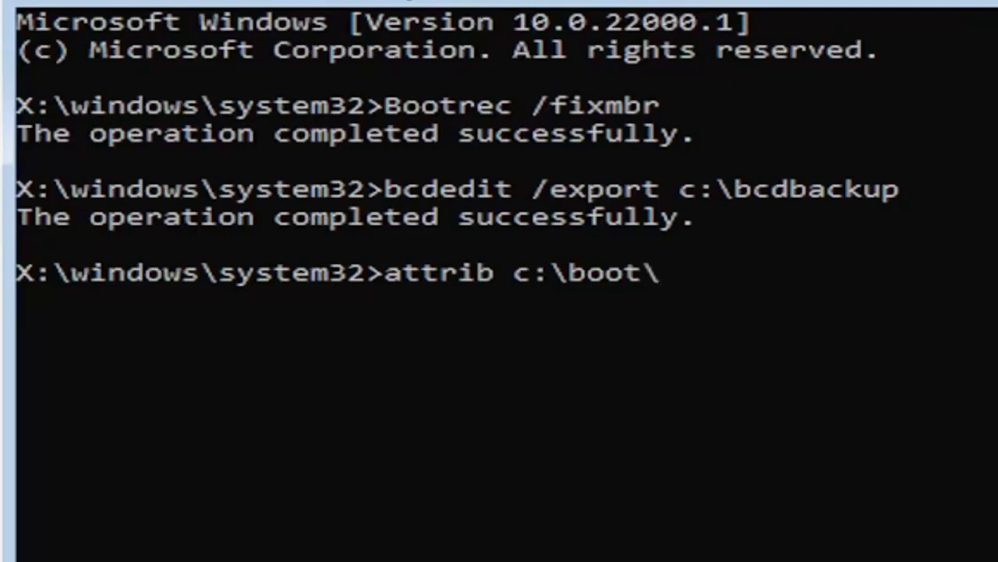
pyautogui.write('bcd -')
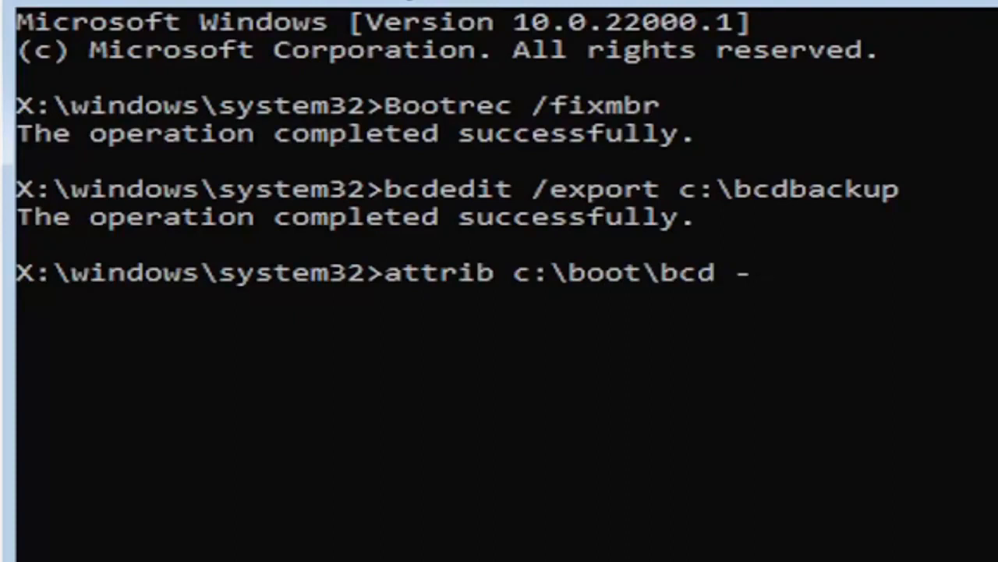
pyautogui.write('h')
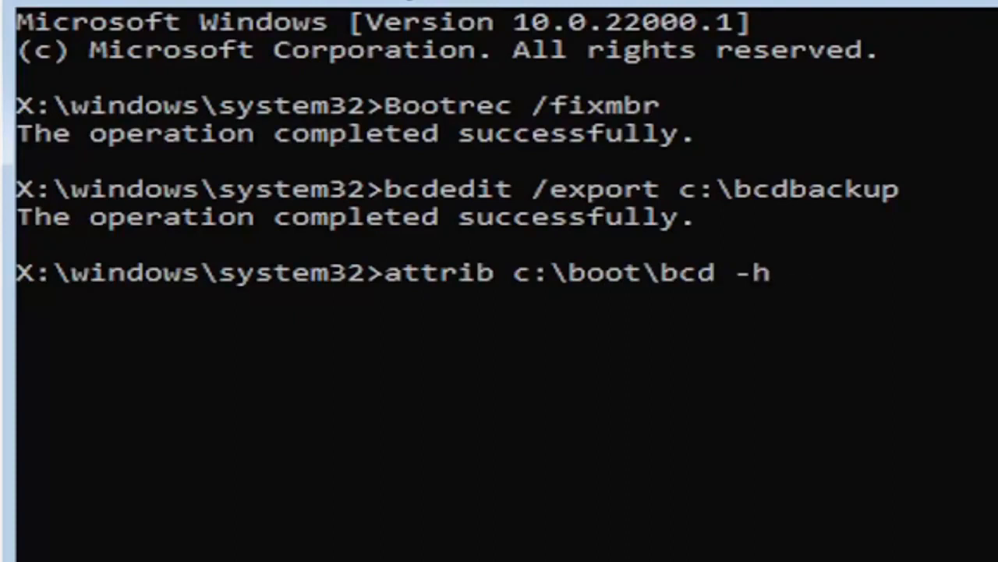
pyautogui.write('-r')
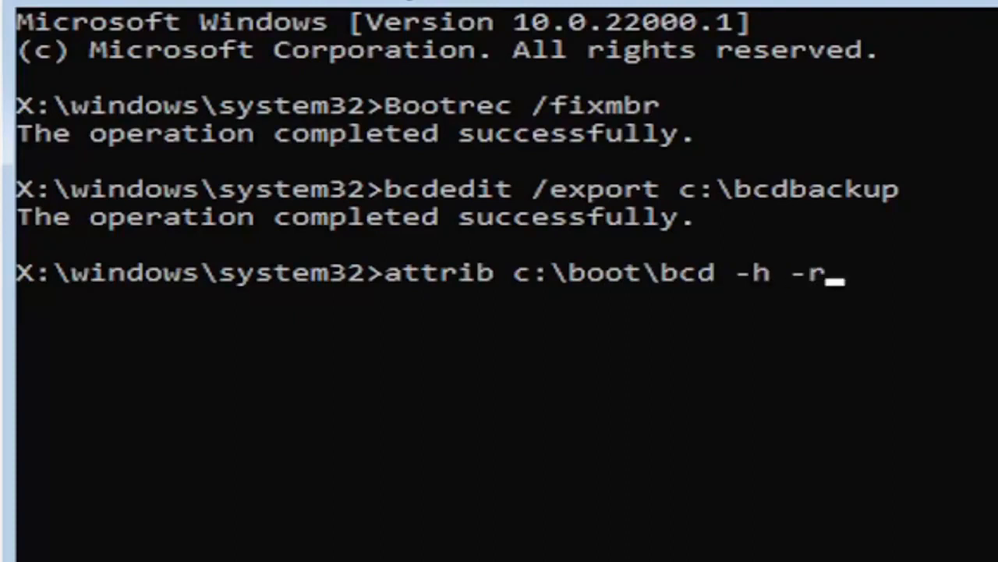
pyautogui.write('-')
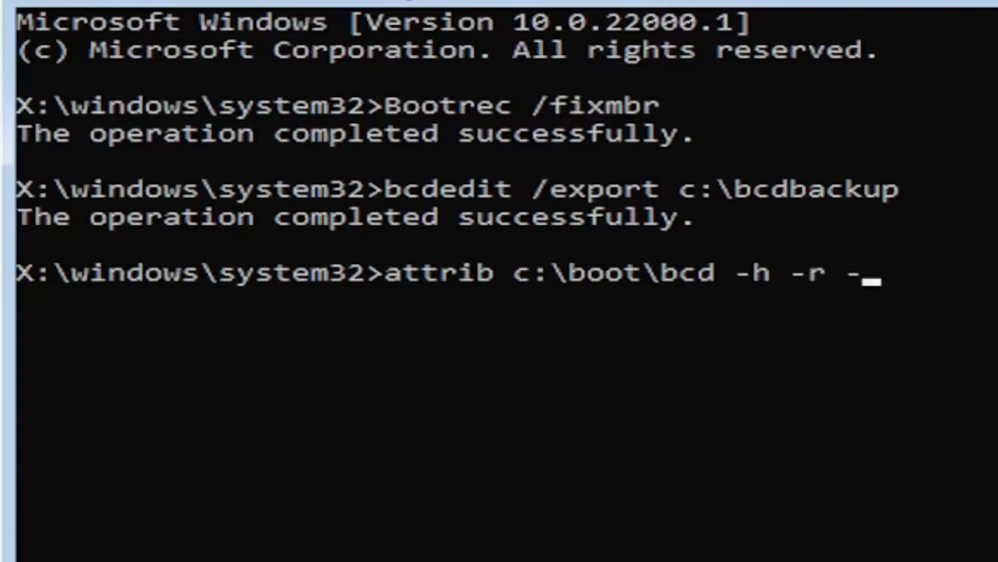
pyautogui.write('s')
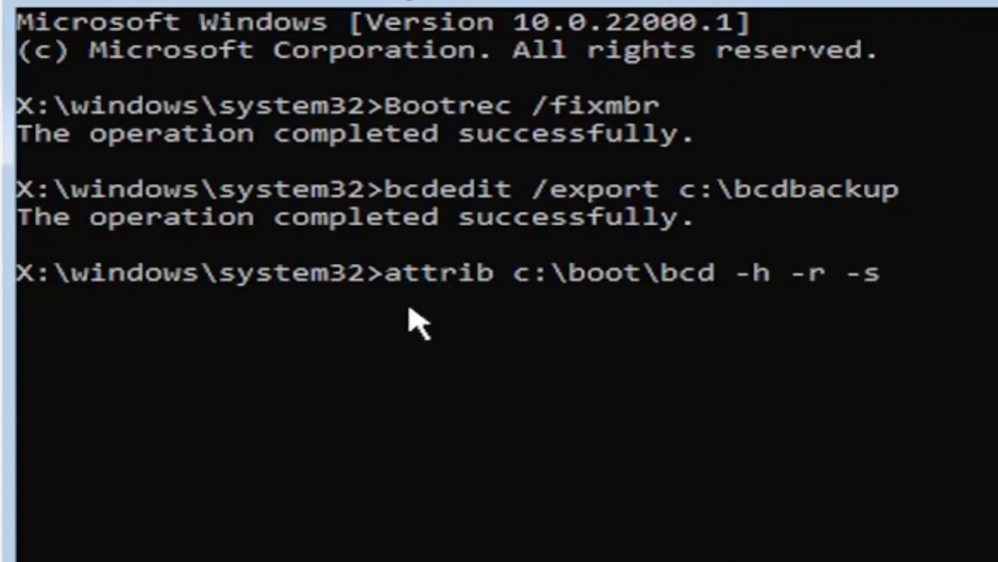
pyautogui.moveTo(437, 308)
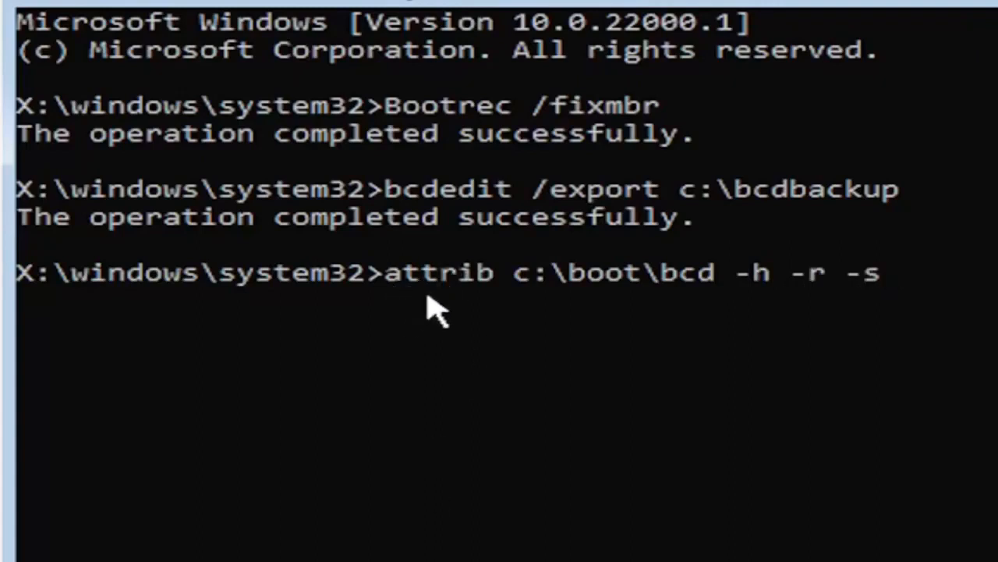
pyautogui.moveTo(507, 327)
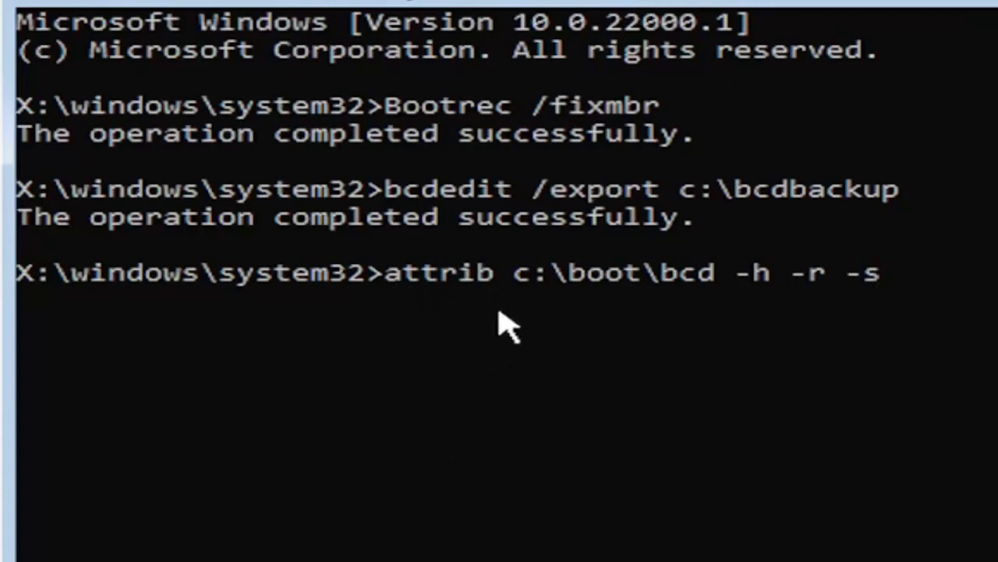
pyautogui.moveTo(562, 277)
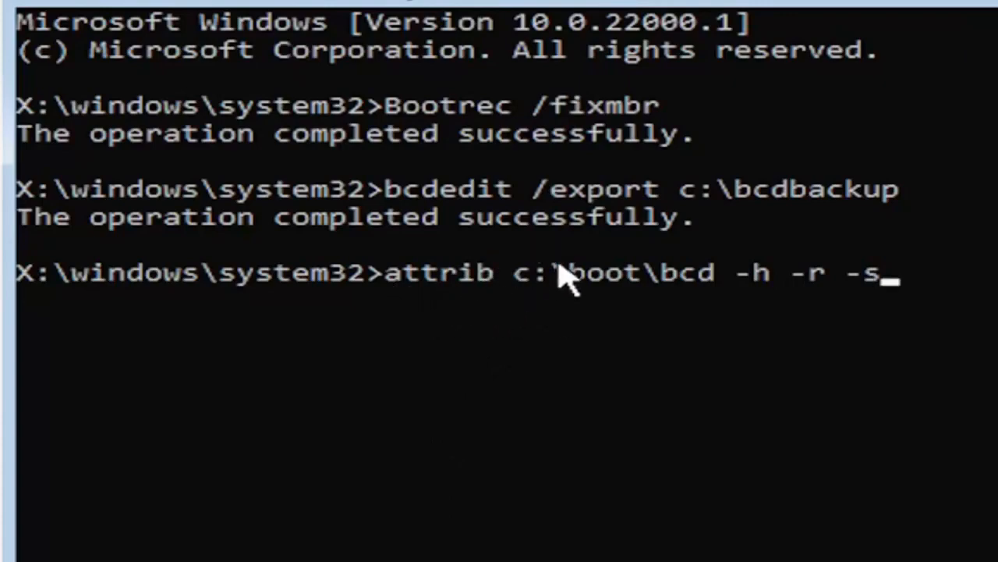
pyautogui.moveTo(550, 316)
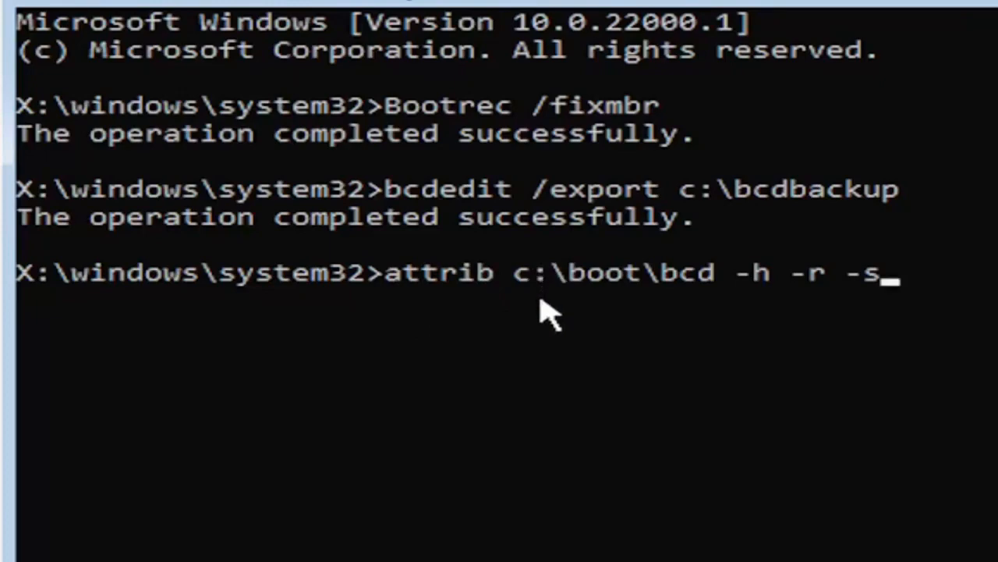
pyautogui.moveTo(609, 308)
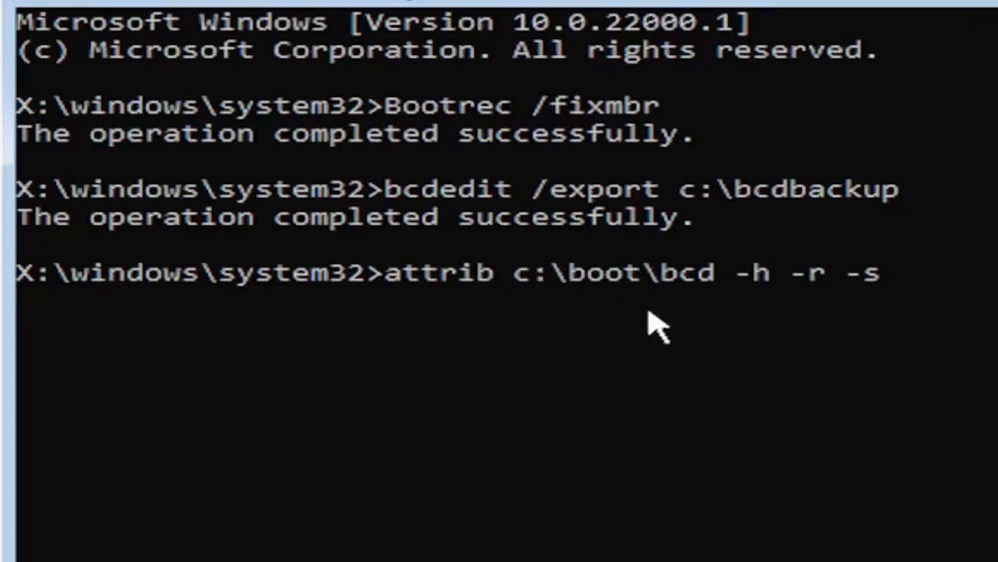
pyautogui.moveTo(730, 304)
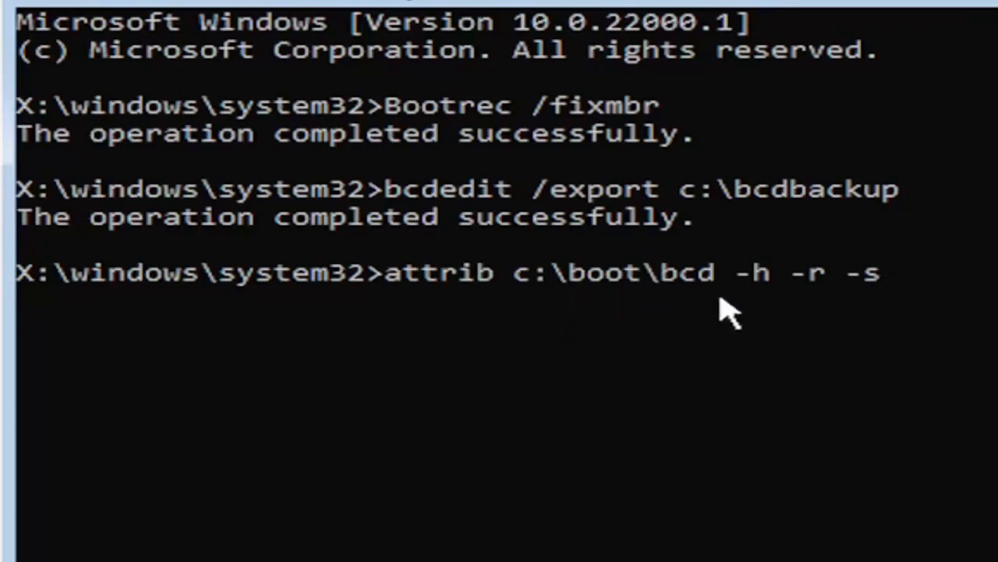
pyautogui.moveTo(764, 316)
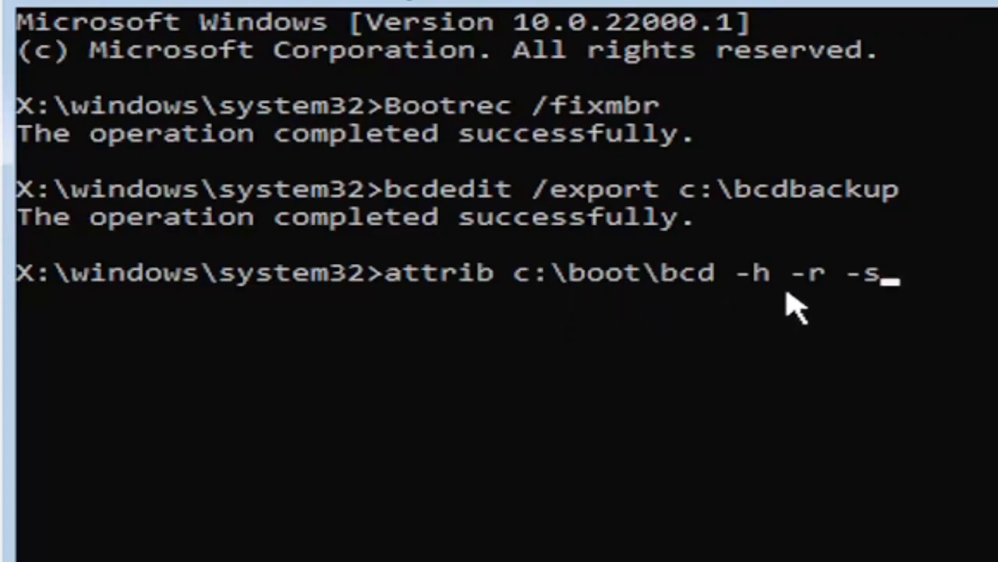
pyautogui.moveTo(854, 324)
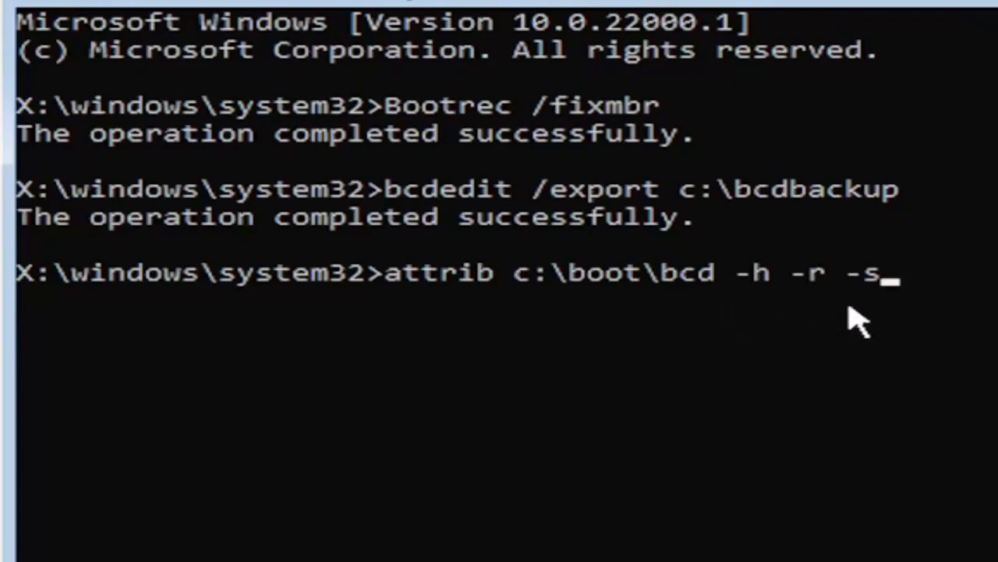
pyautogui.moveTo(835, 366)
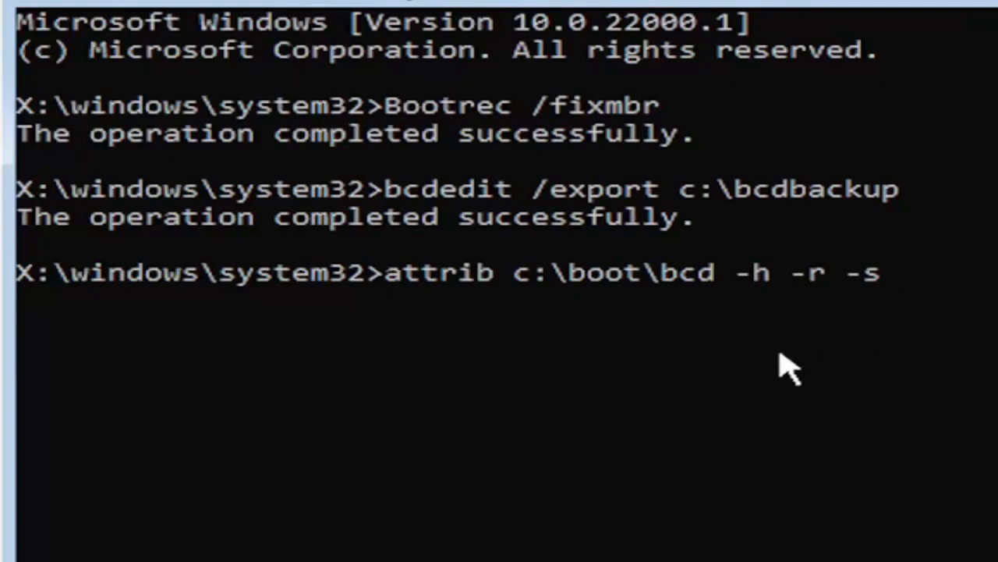
pyautogui.press('Enter')
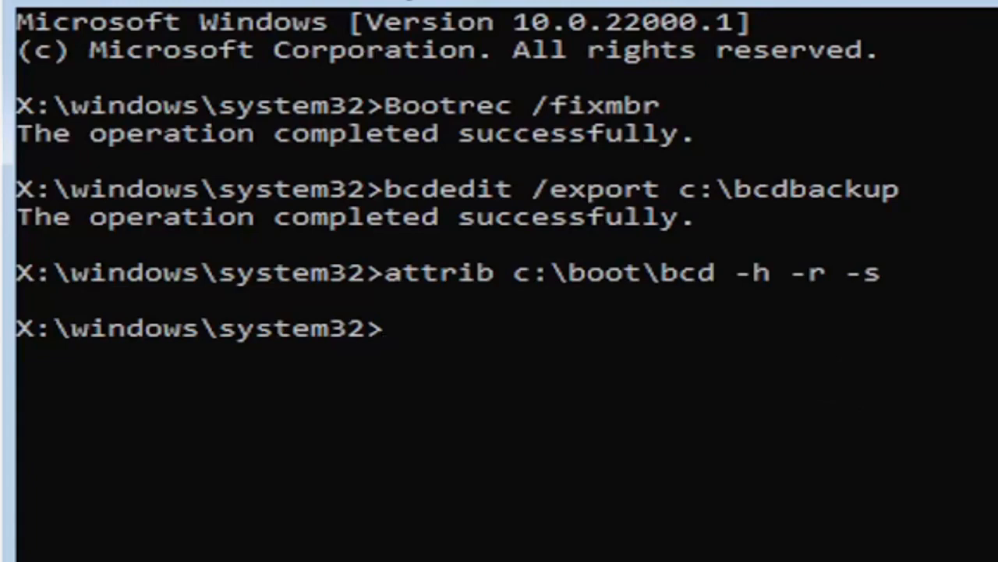
pyautogui.moveTo(421, 378)
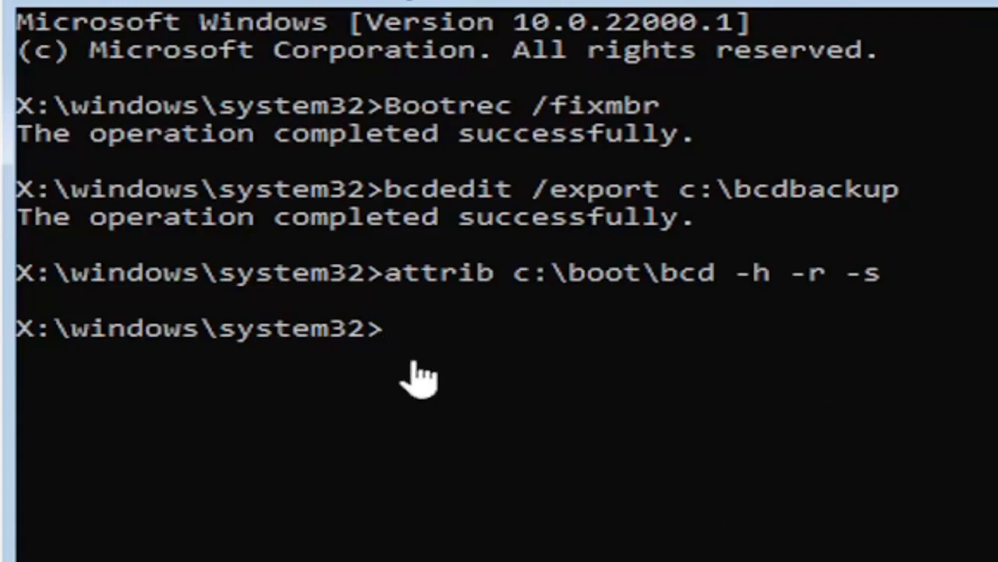
pyautogui.moveTo(386, 518)
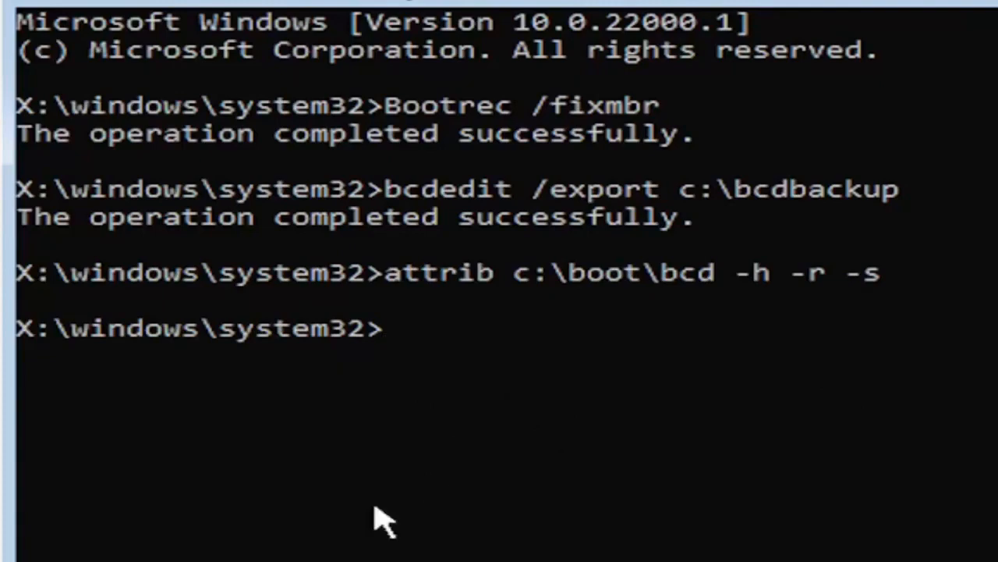
# Step: Type the command 'ren c:\boot\bcd bcd.old' at the prompt
pyautogui.write('ren')
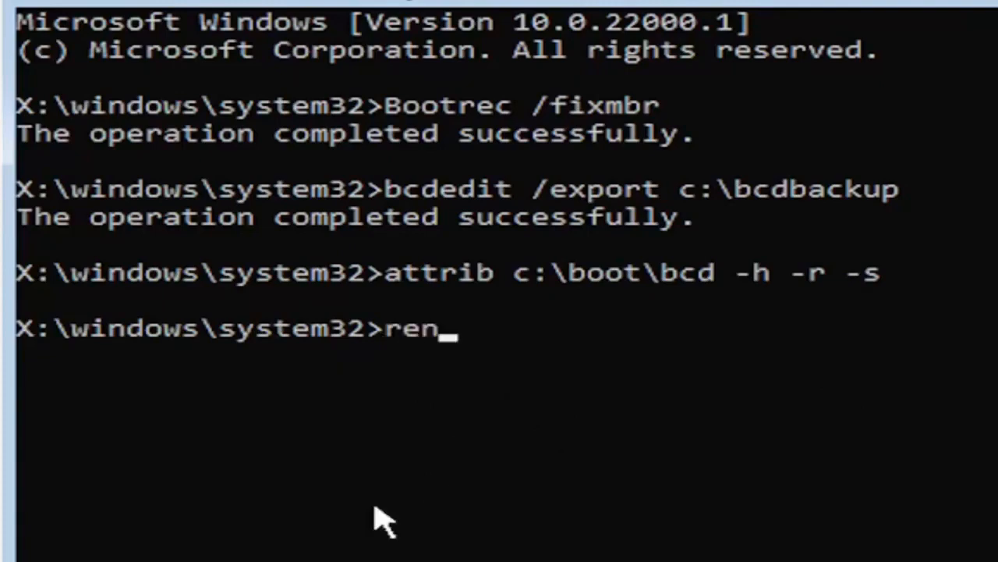
pyautogui.write('c')
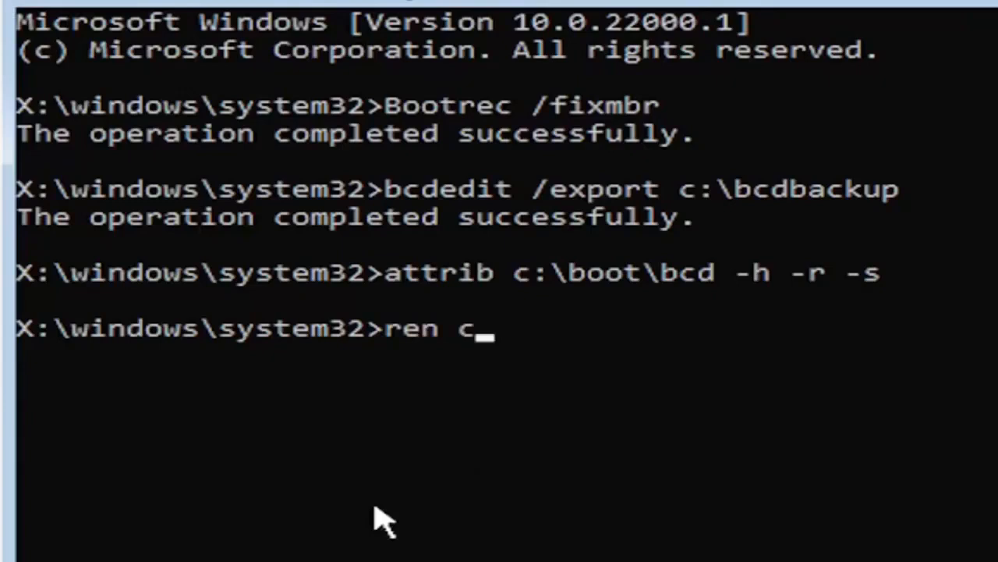
pyautogui.write(':')
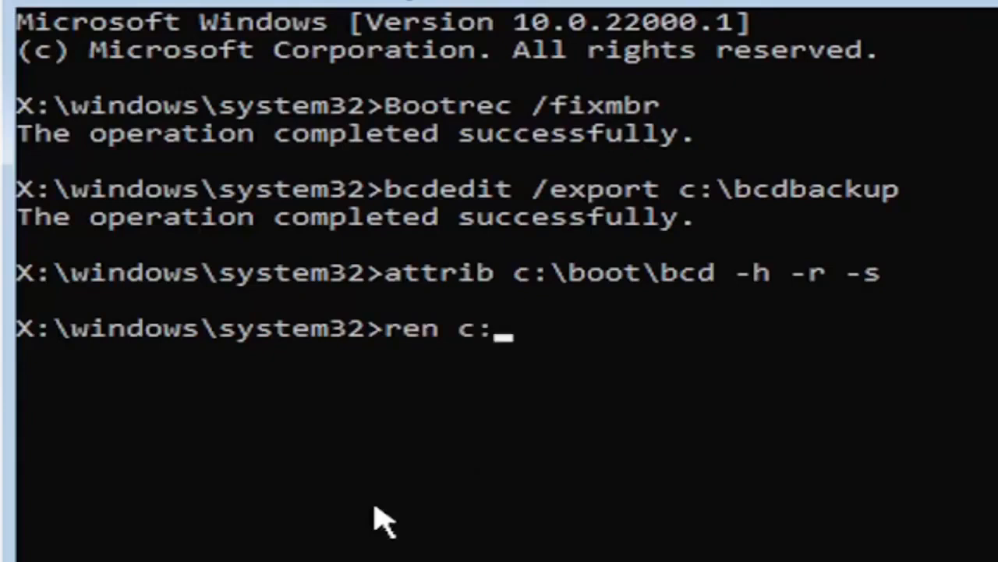
pyautogui.write('\\')
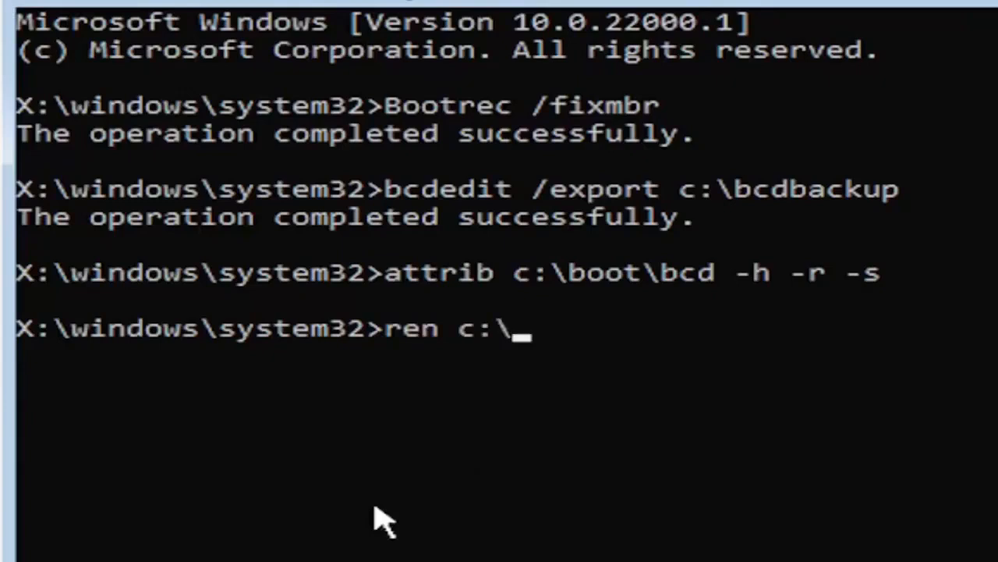
pyautogui.write('boot')
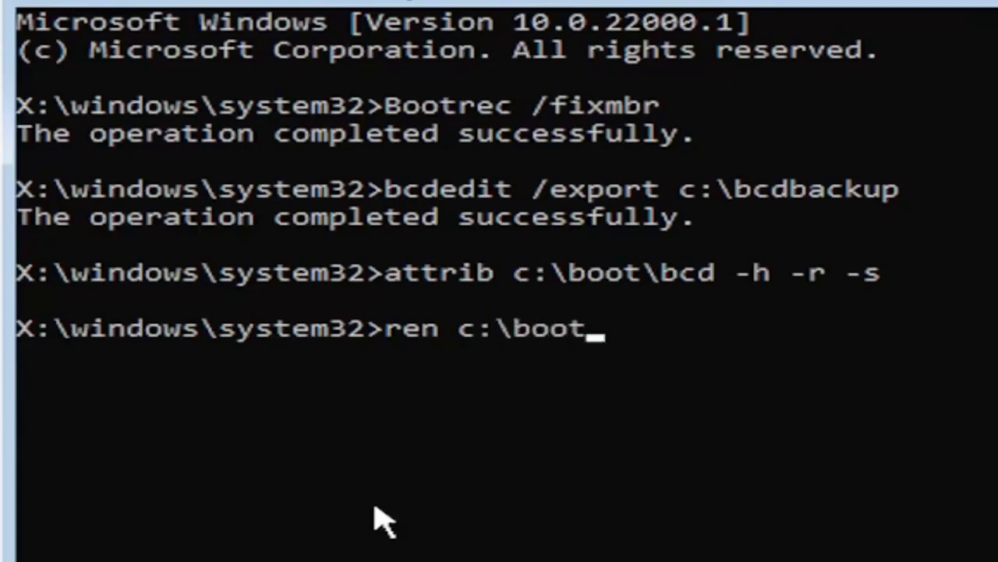
pyautogui.write('\\bc')
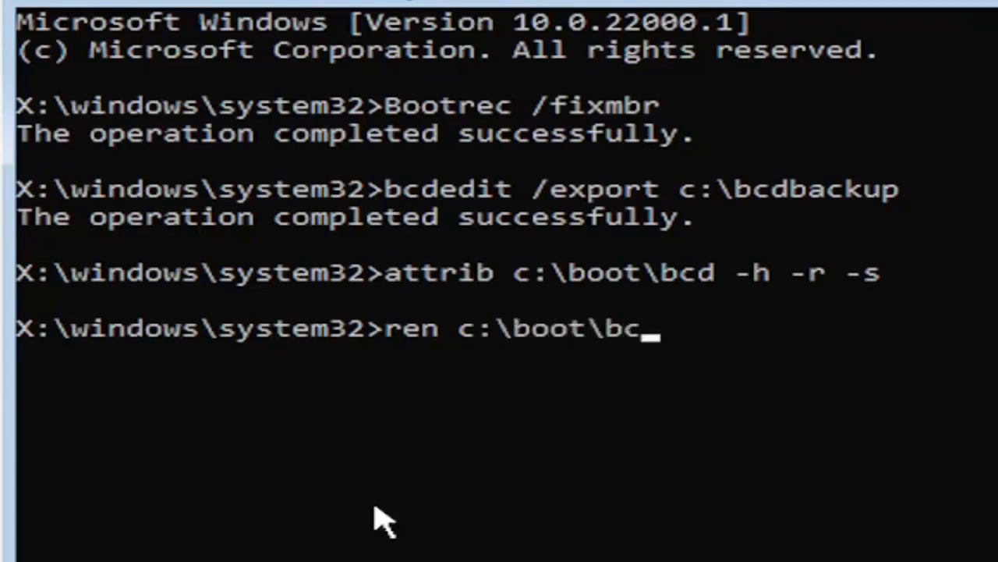
pyautogui.write('d')
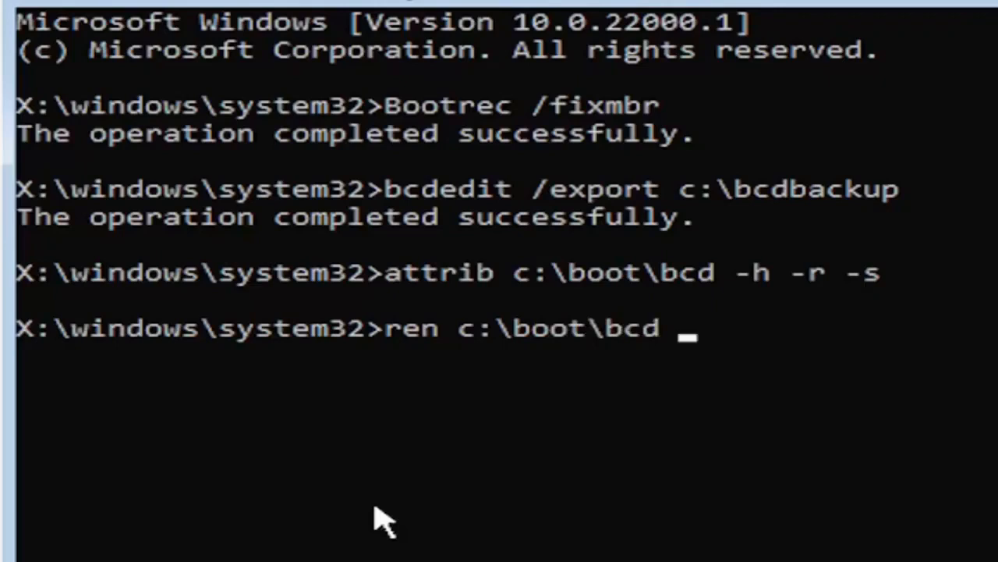
pyautogui.write('bcd.')
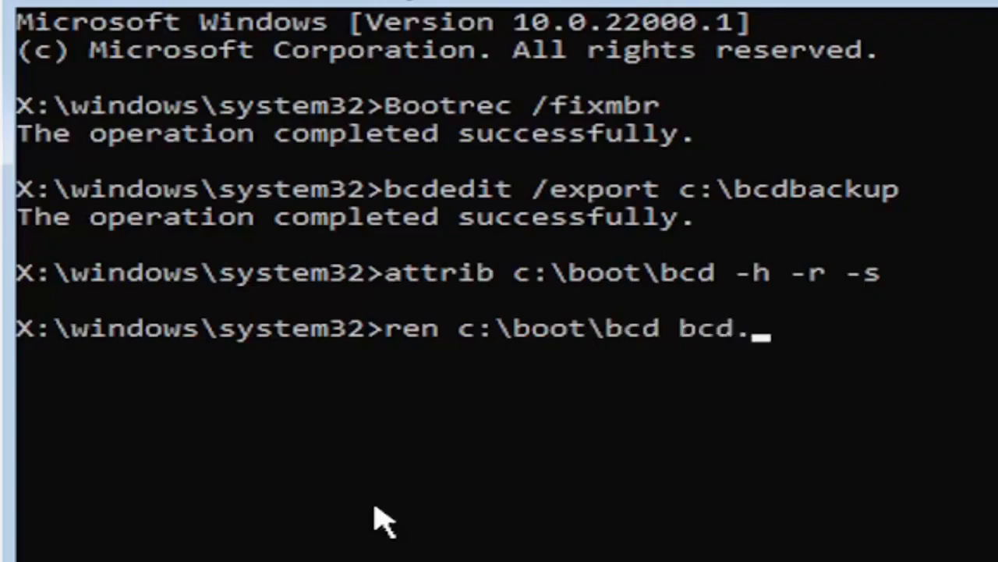
pyautogui.write('old')
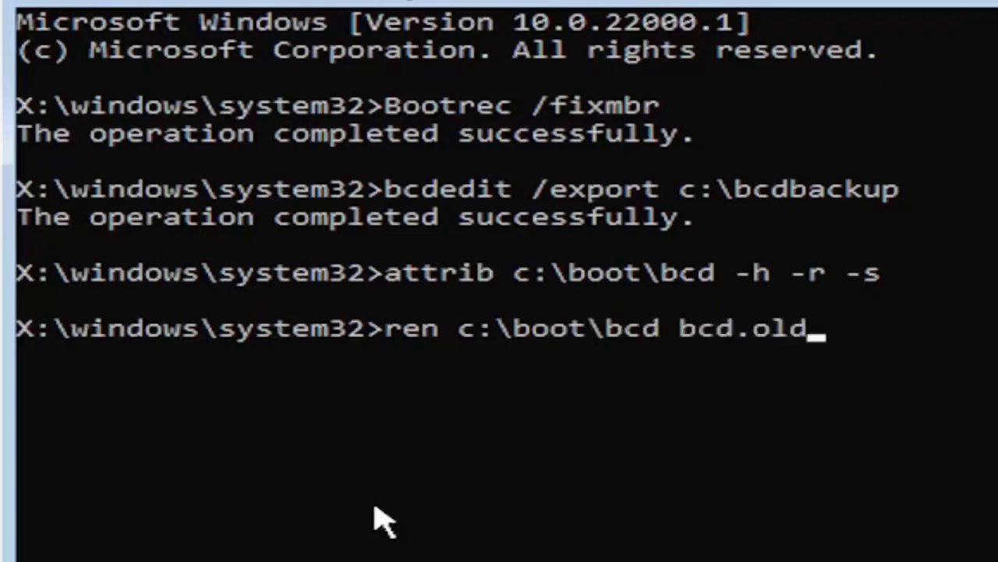
pyautogui.moveTo(480, 404)
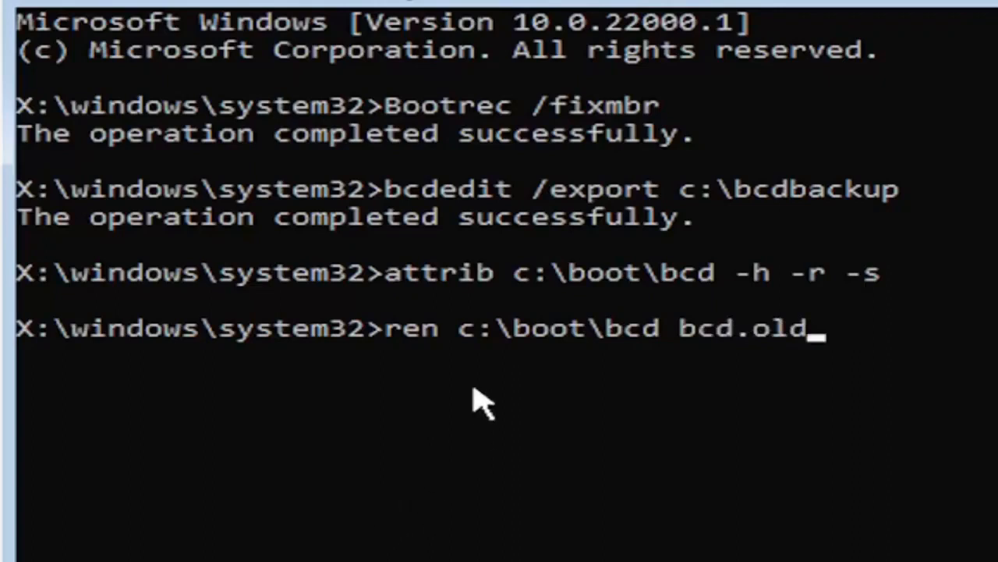
pyautogui.moveTo(468, 402)
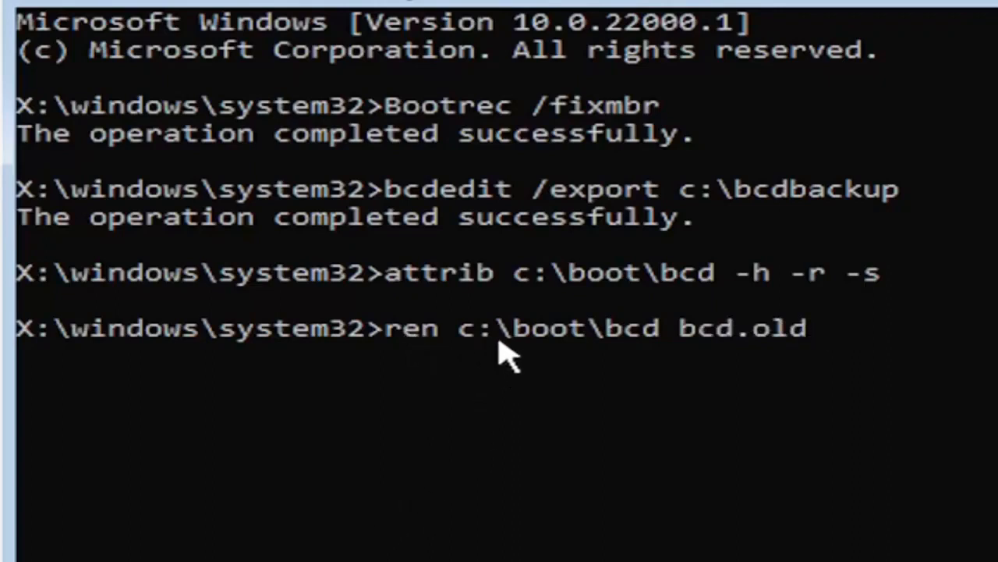
pyautogui.moveTo(597, 363)
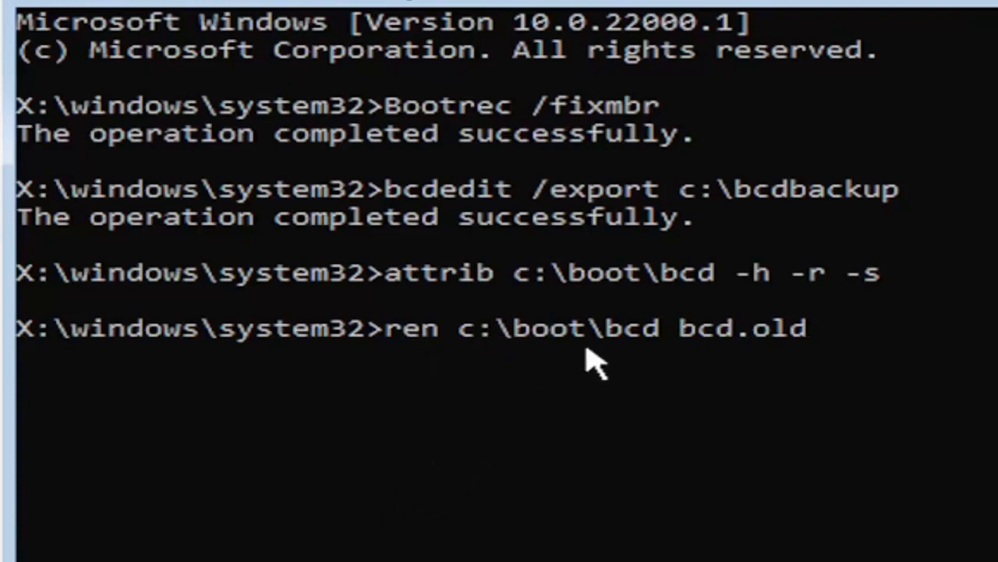
pyautogui.moveTo(687, 371)
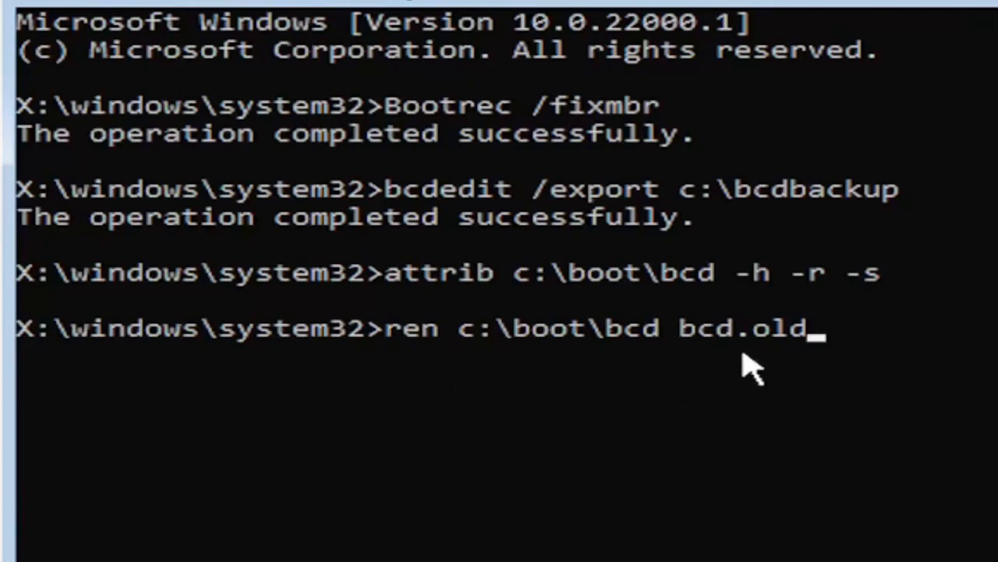
pyautogui.moveTo(811, 367)
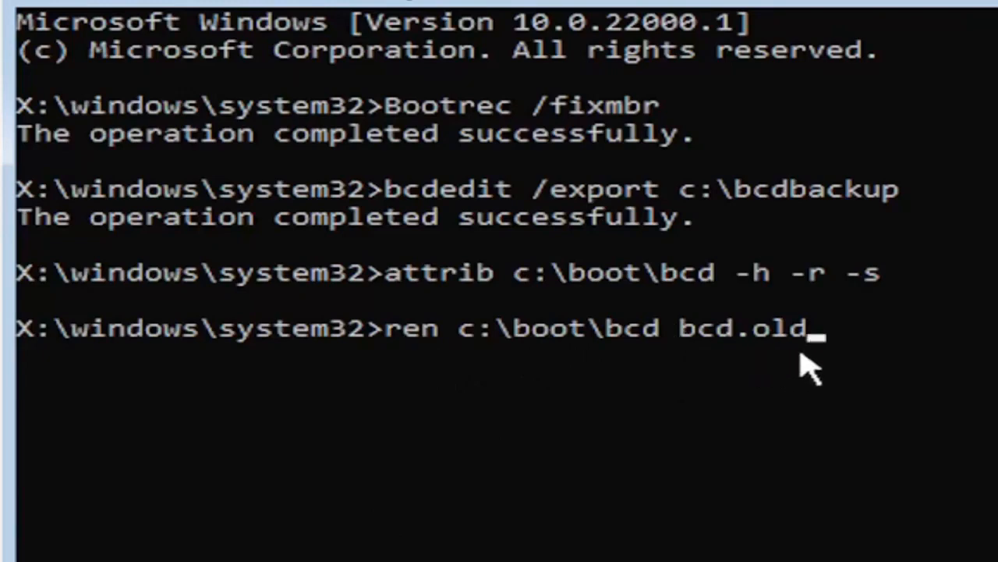
pyautogui.moveTo(765, 367)
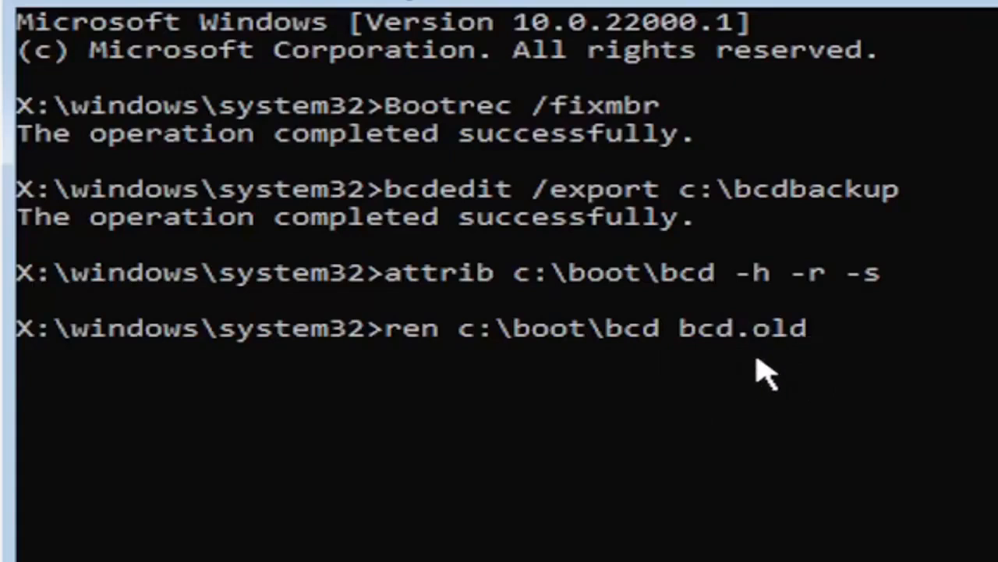
pyautogui.moveTo(917, 534)
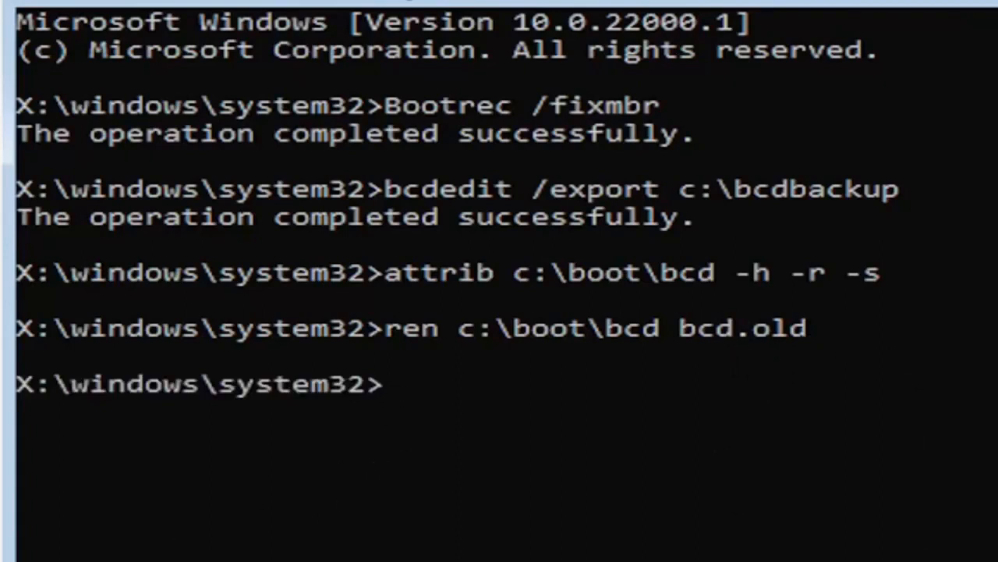
# Step: Run 'bootrec /rebuildbcd' and answer Y to add the found D:\Windows installation
pyautogui.write('b')
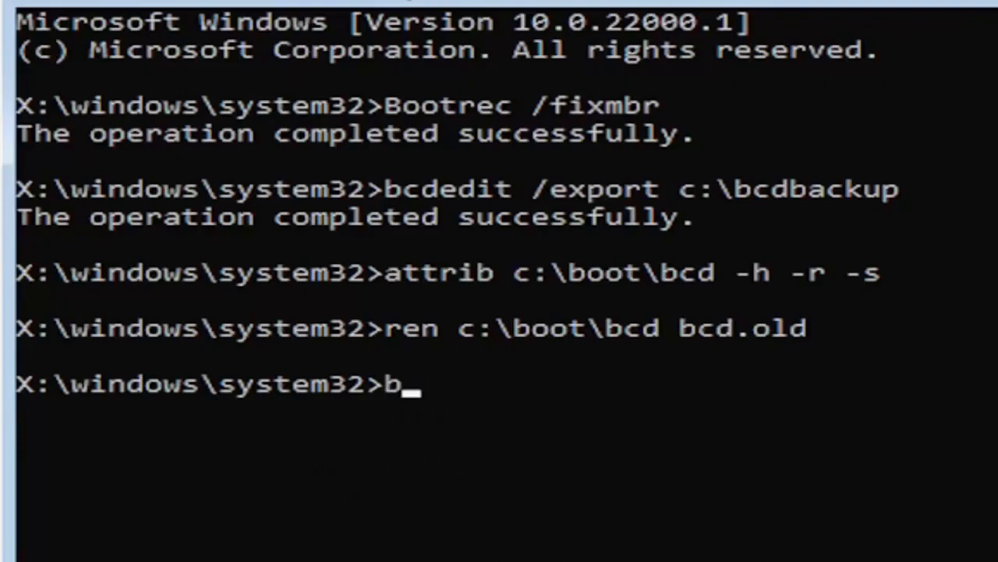
pyautogui.write('ootre')
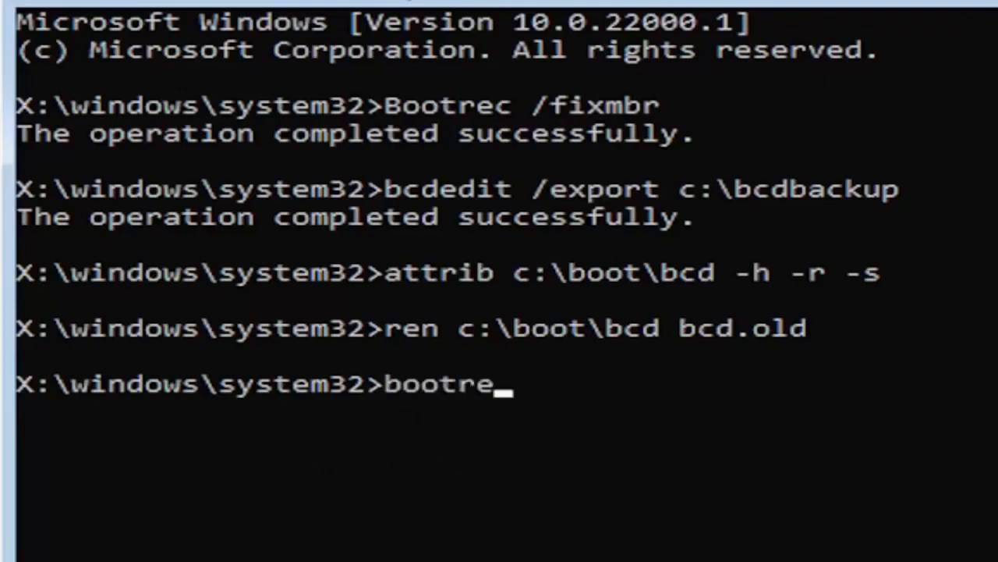
pyautogui.write('c')
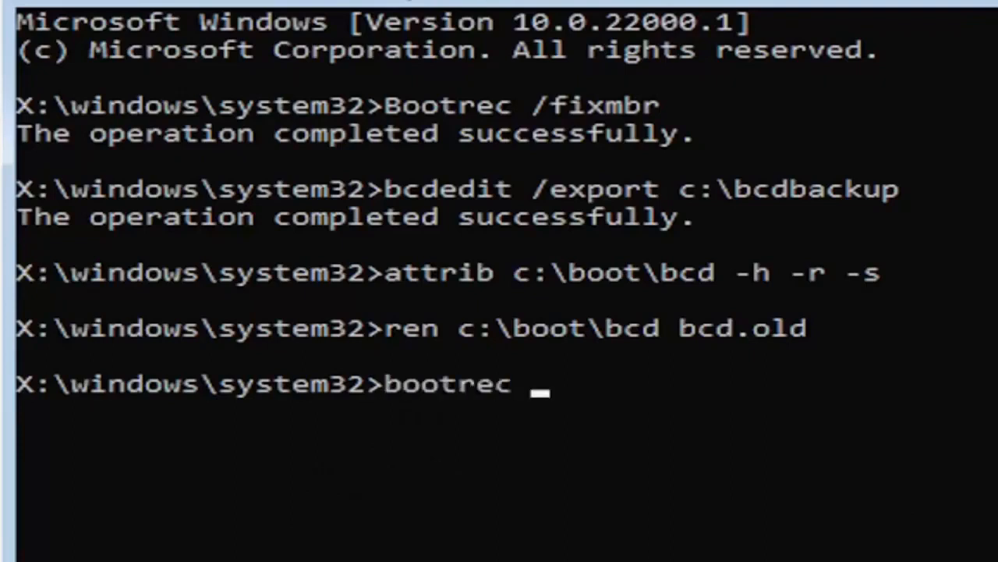
pyautogui.write('/rebuildbcd')
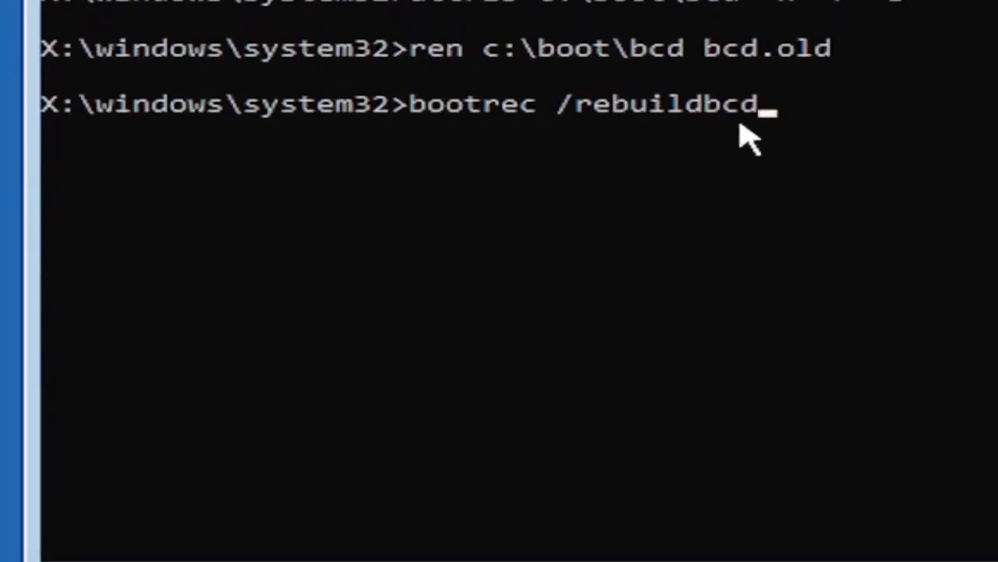
pyautogui.moveTo(702, 149)
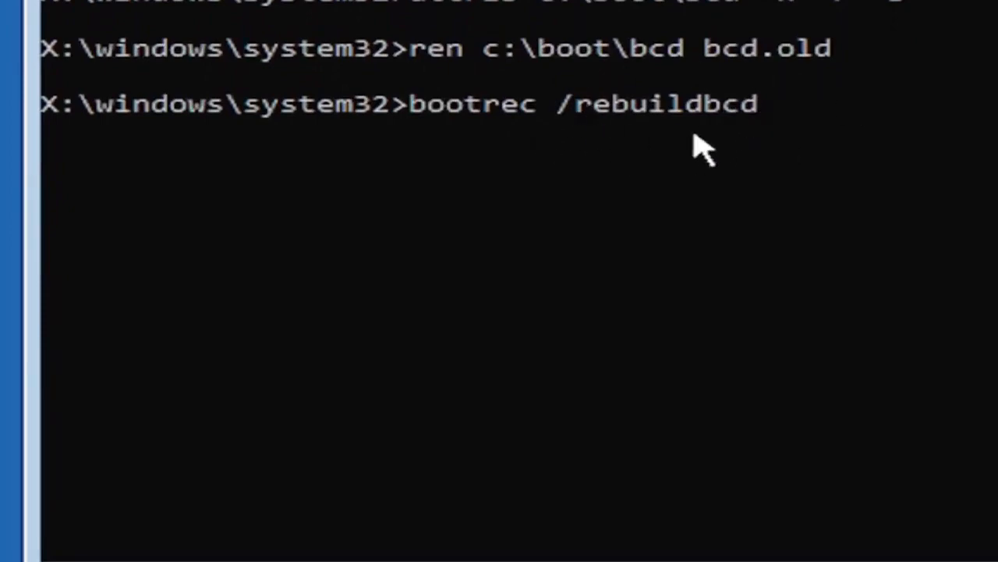
pyautogui.moveTo(554, 199)
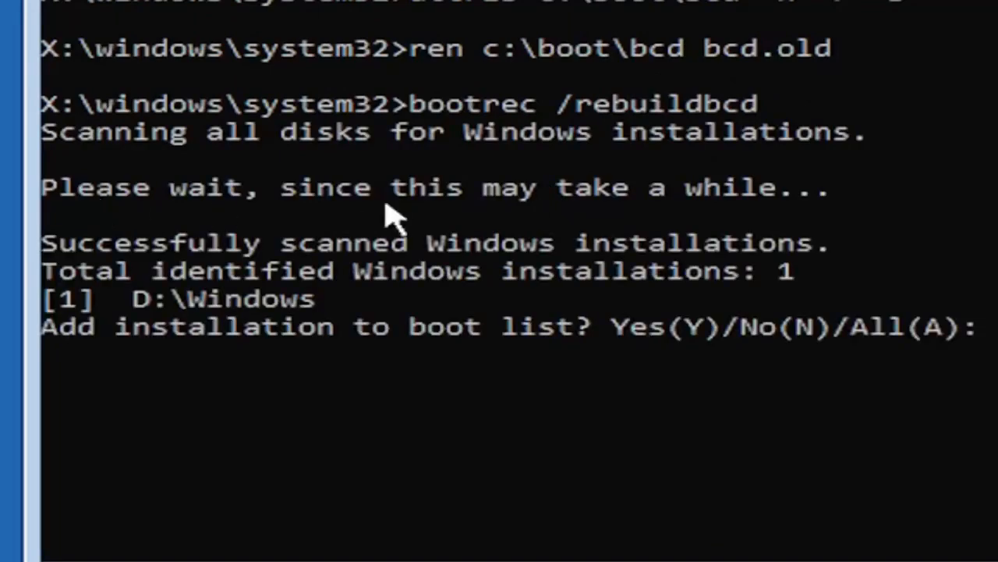
pyautogui.moveTo(199, 399)
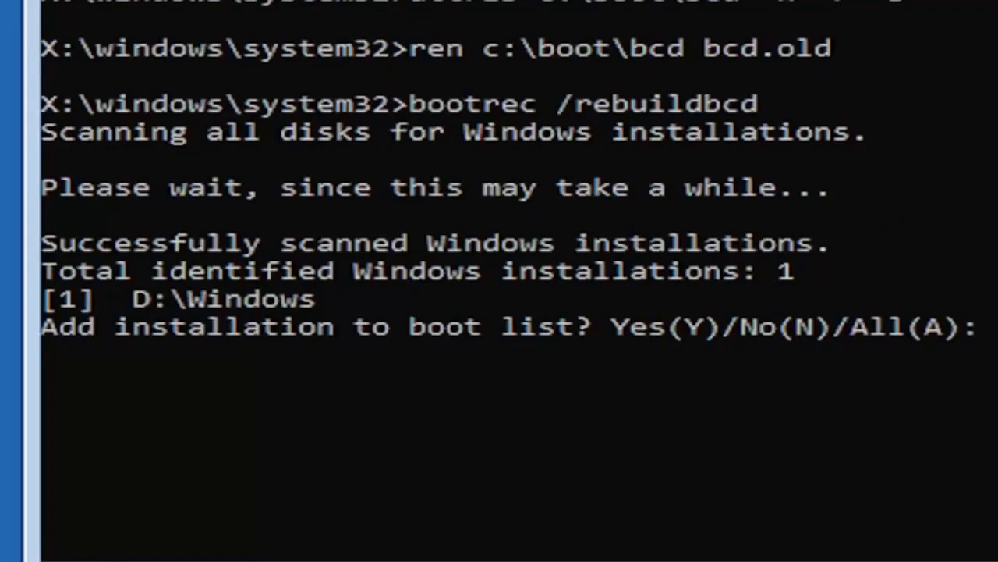
pyautogui.write('y')
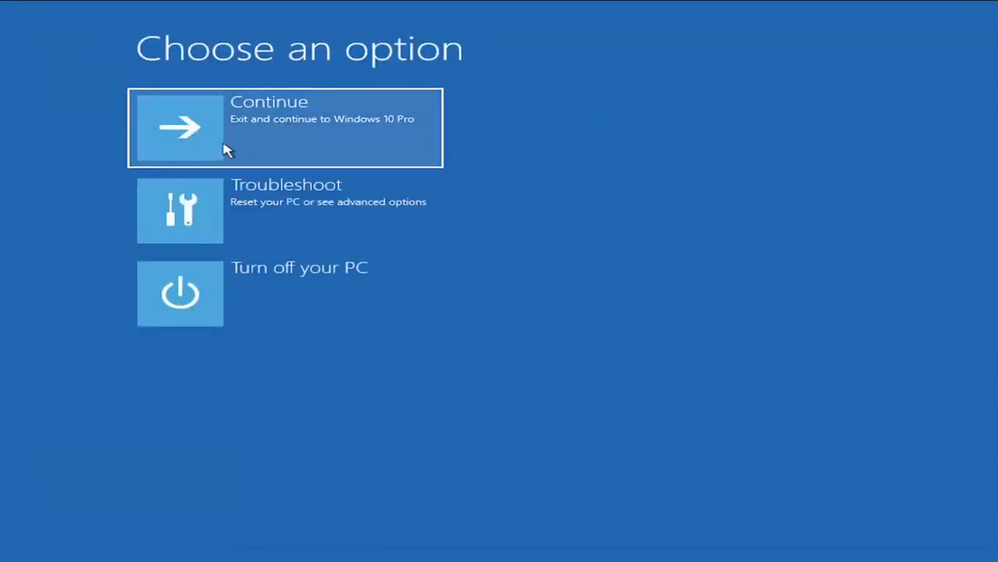
pyautogui.moveTo(269, 156)
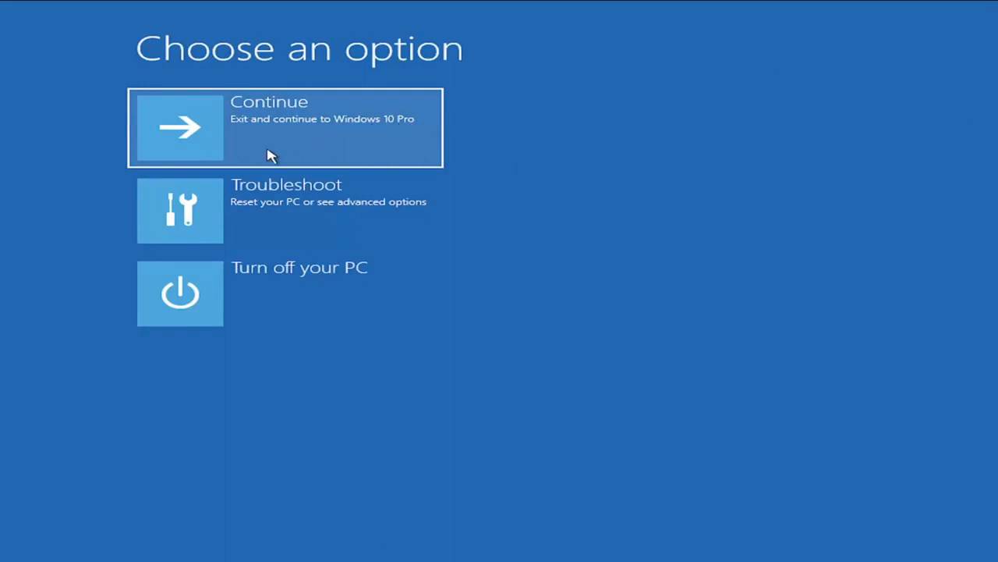
pyautogui.moveTo(347, 140)
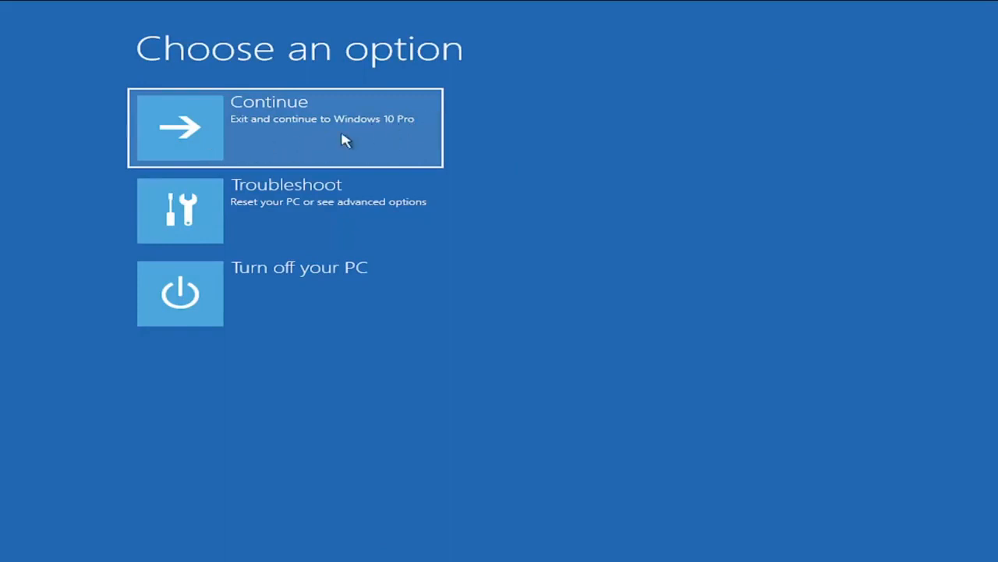
# Step: Choose Continue to exit recovery and boot into Windows
pyautogui.click(286, 128)
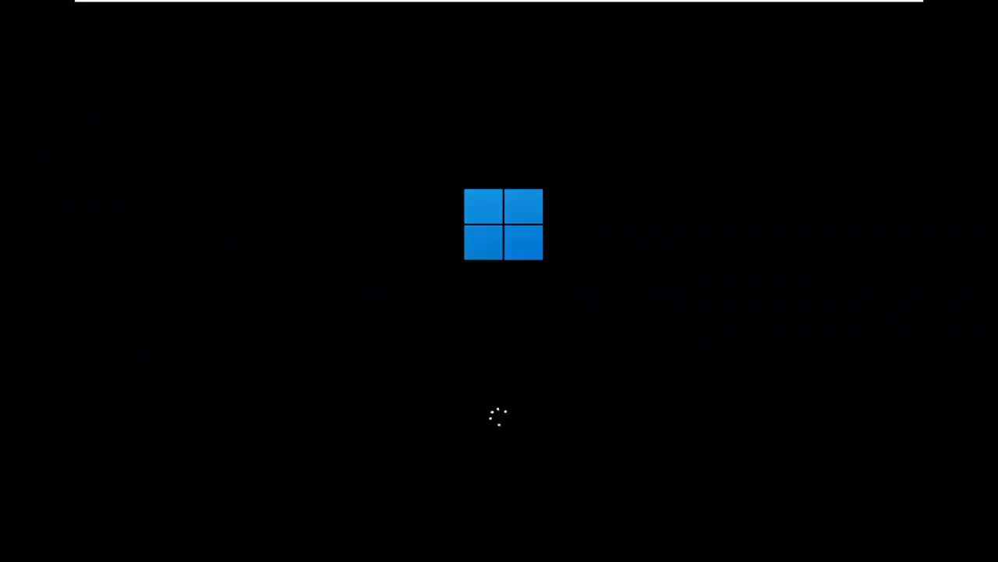